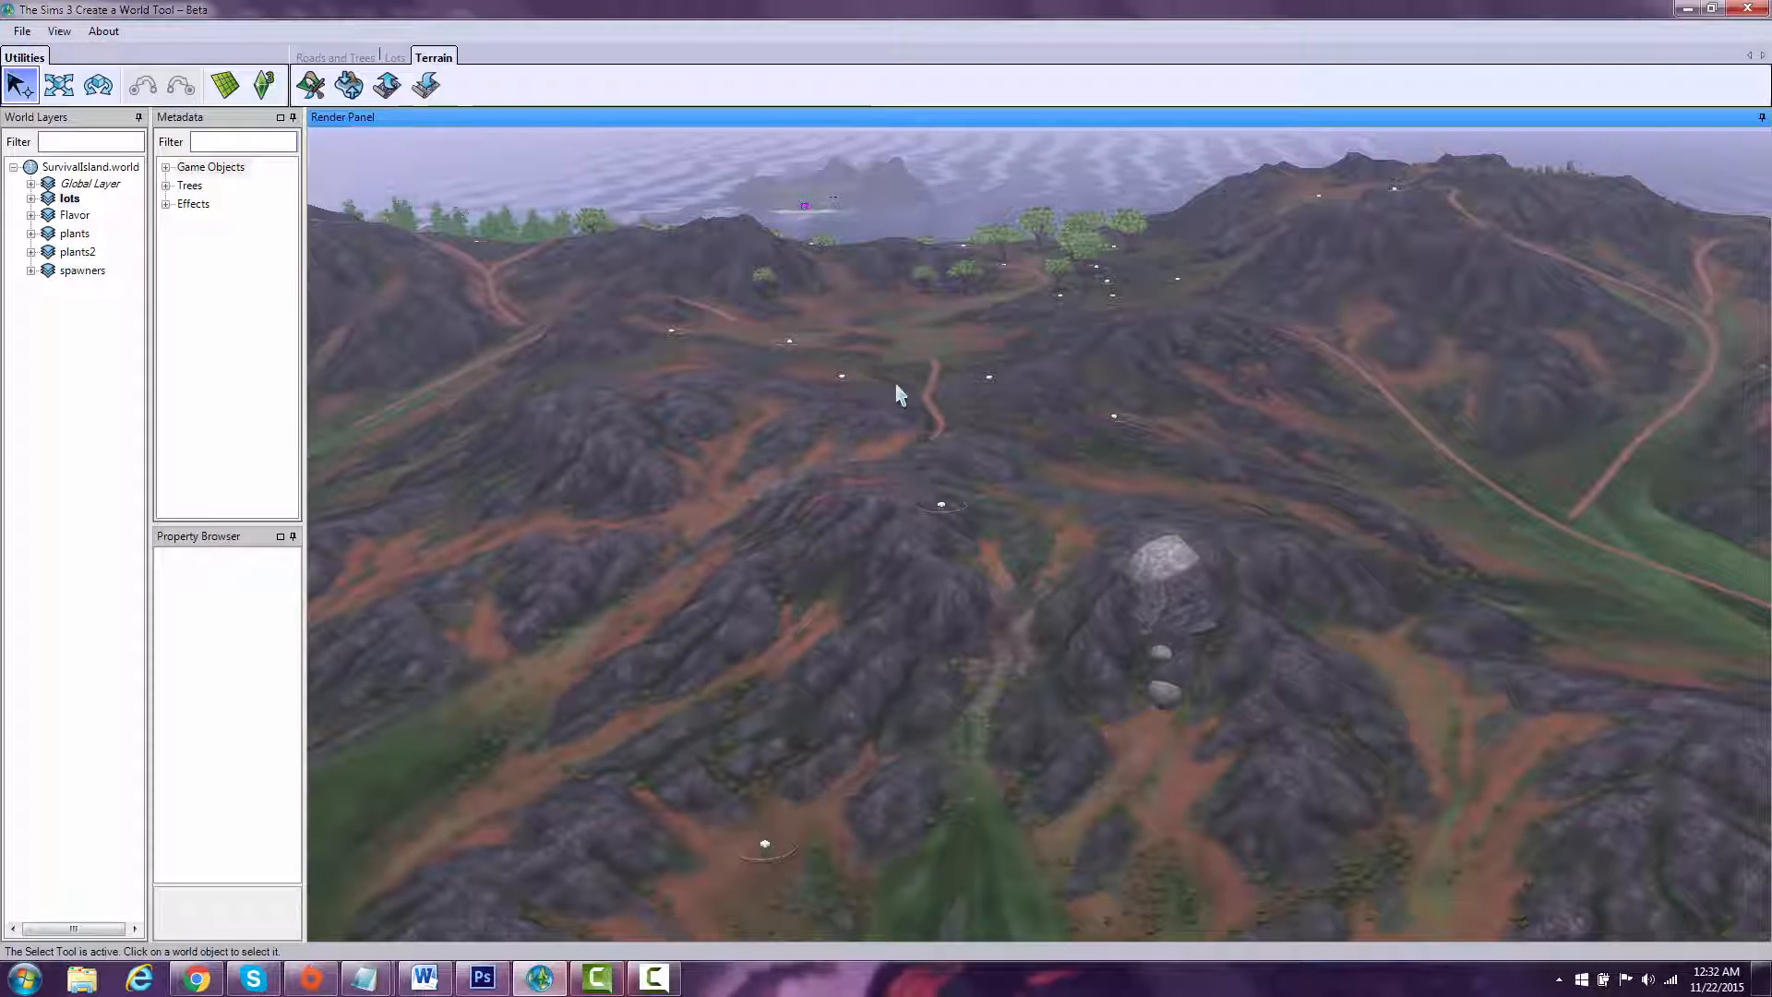
mouse_move(1212, 404)
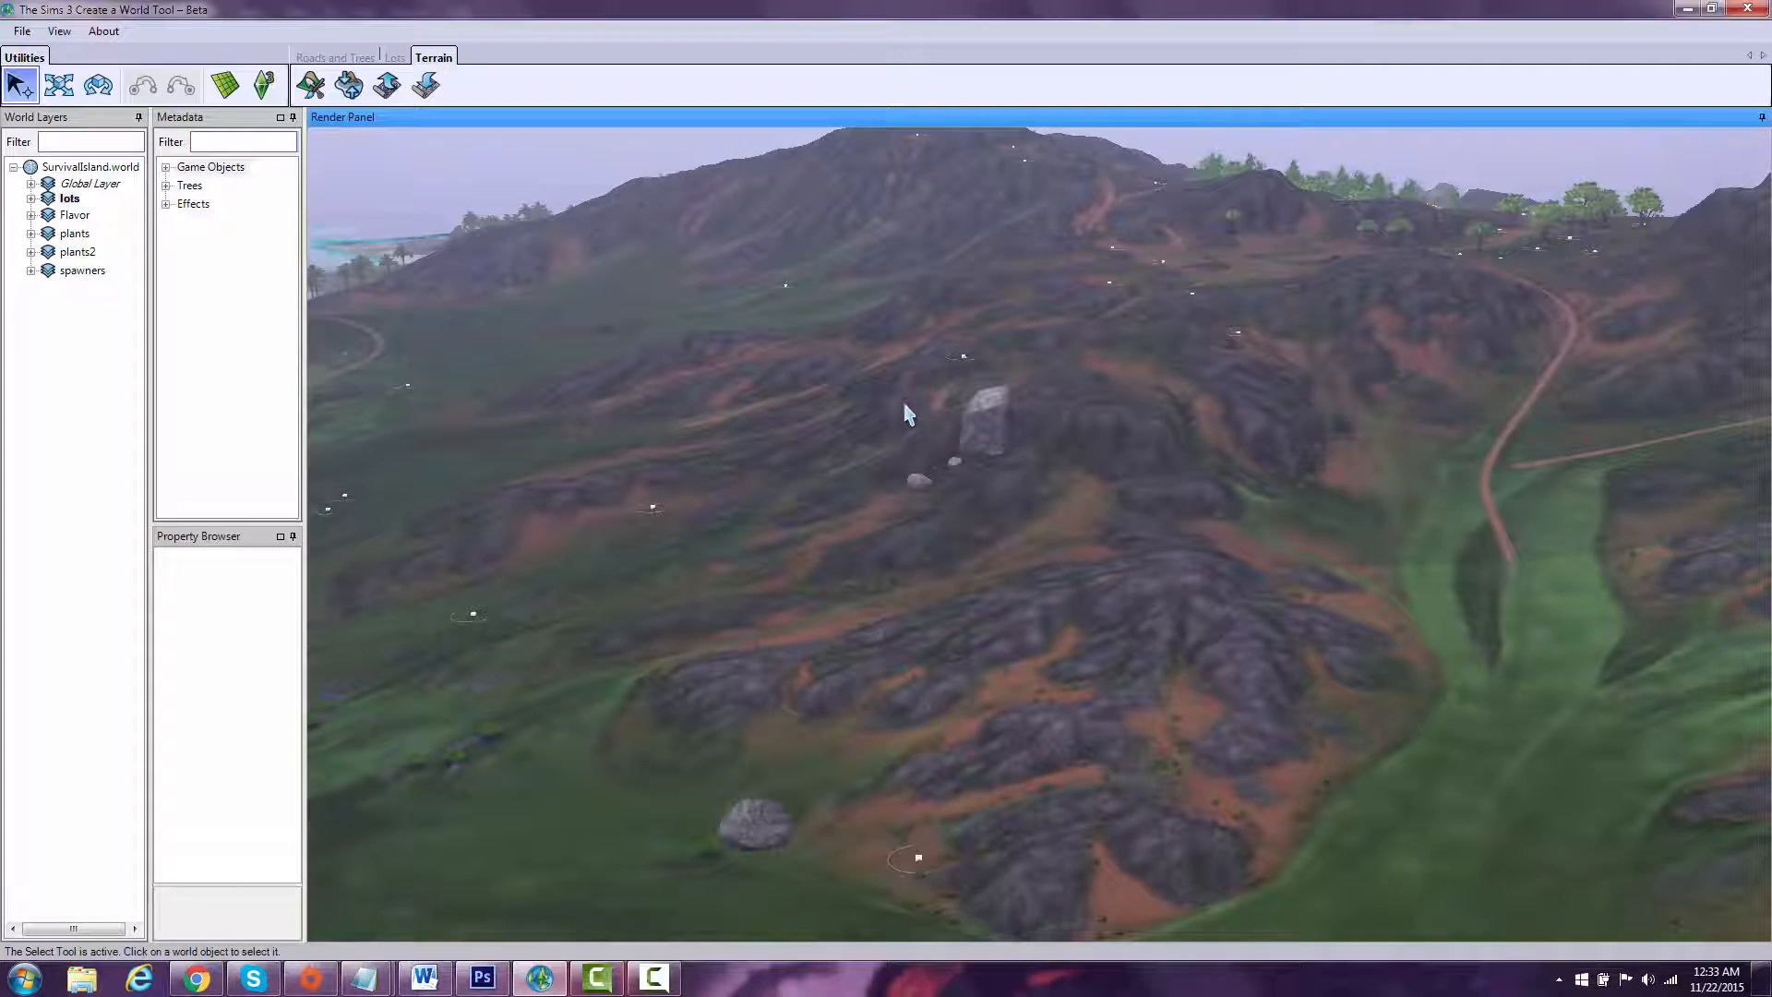
Step: Switch the toolbar from the terrain tools to the Roads and Trees tools
click(334, 58)
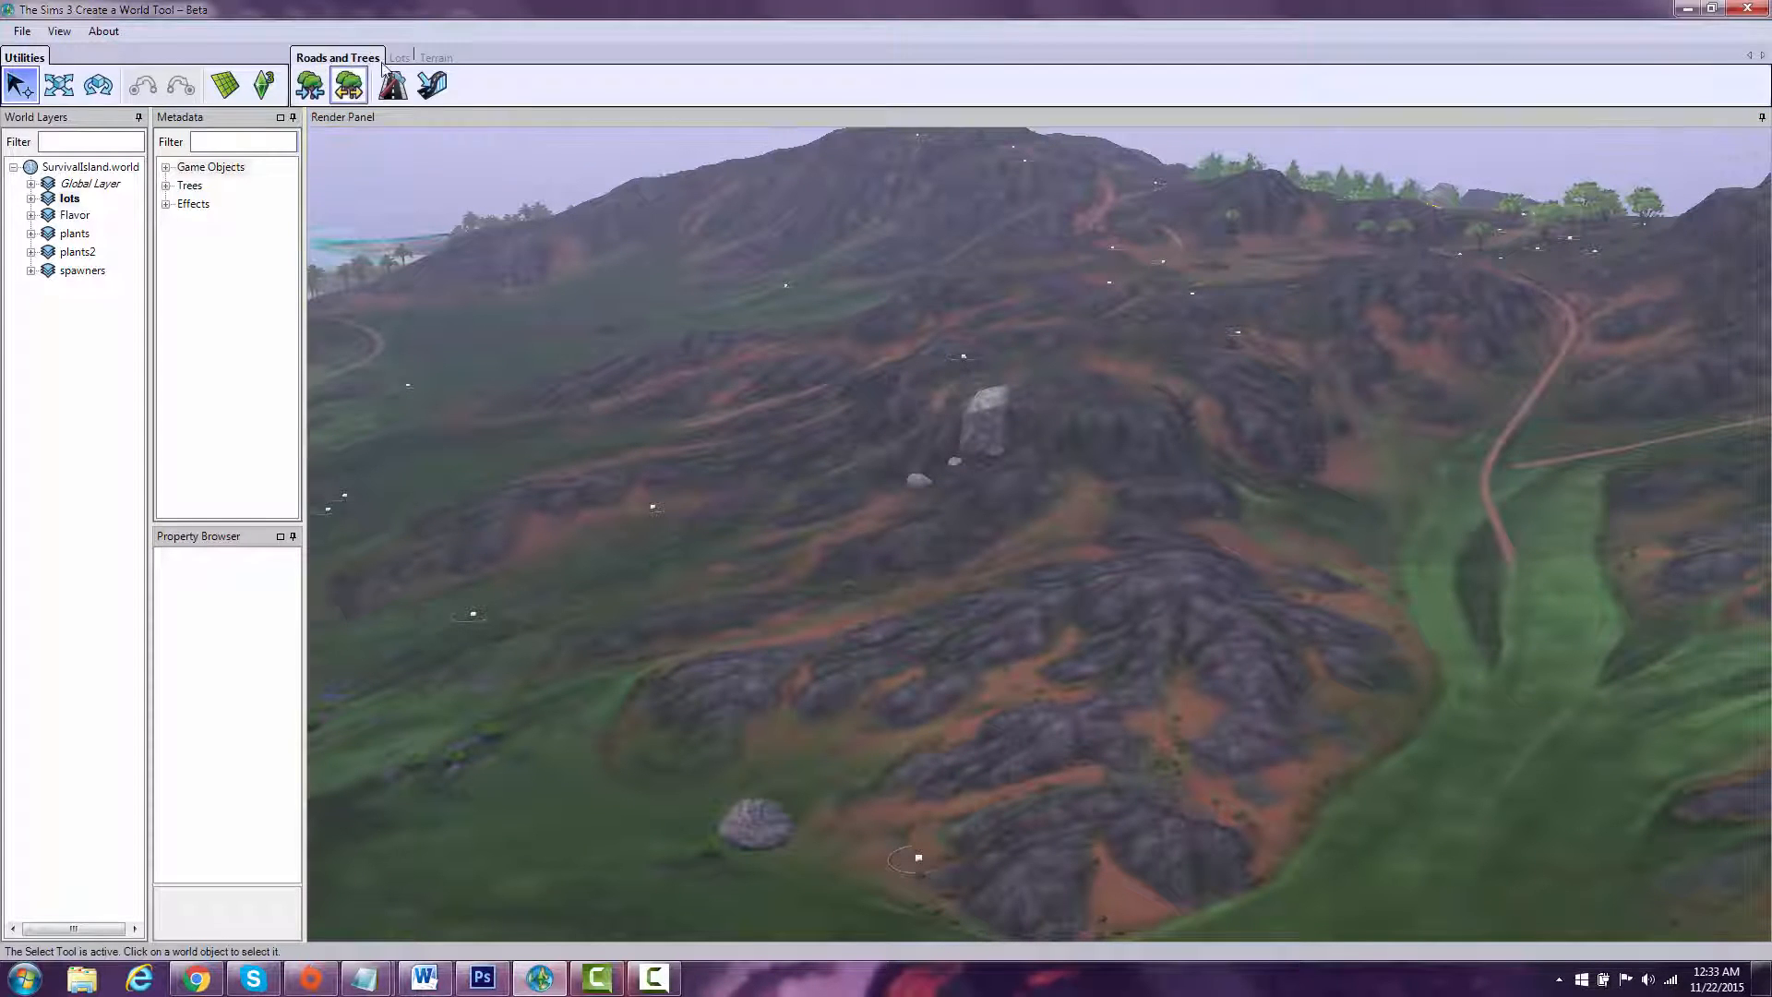
Step: Return to the Terrain tools, start the Terrain Editing Tool and show its Routing surface options
click(432, 57)
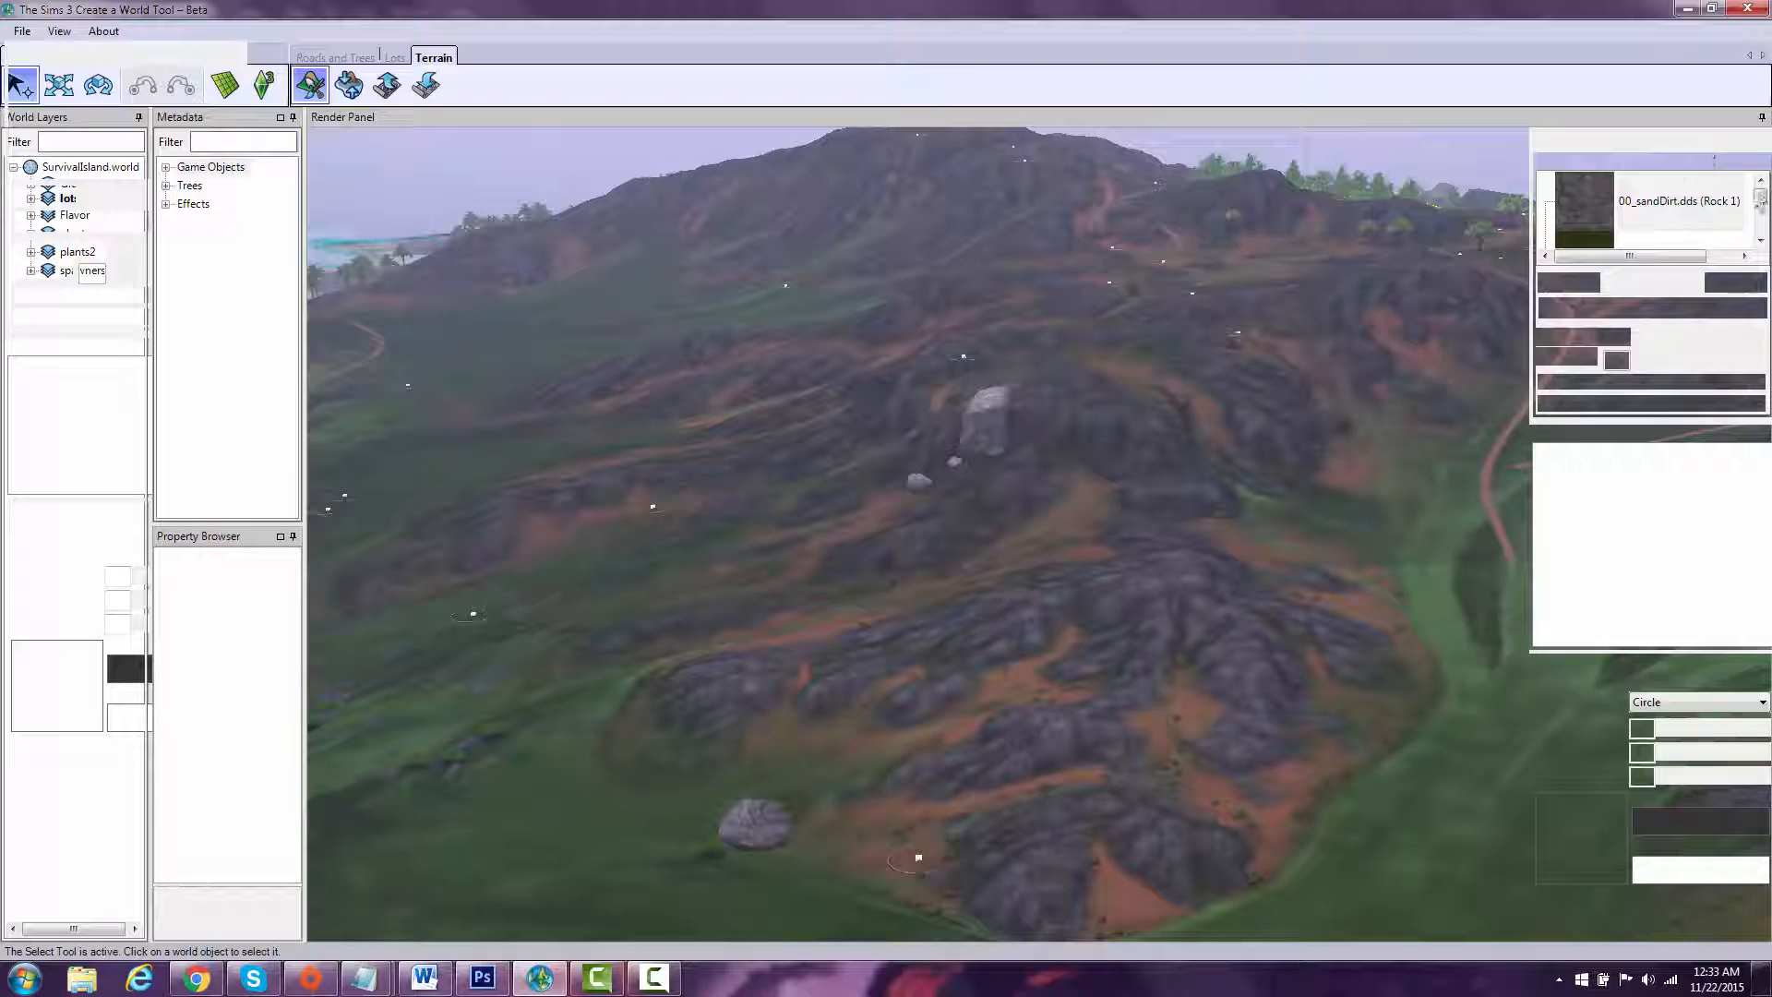
click(308, 85)
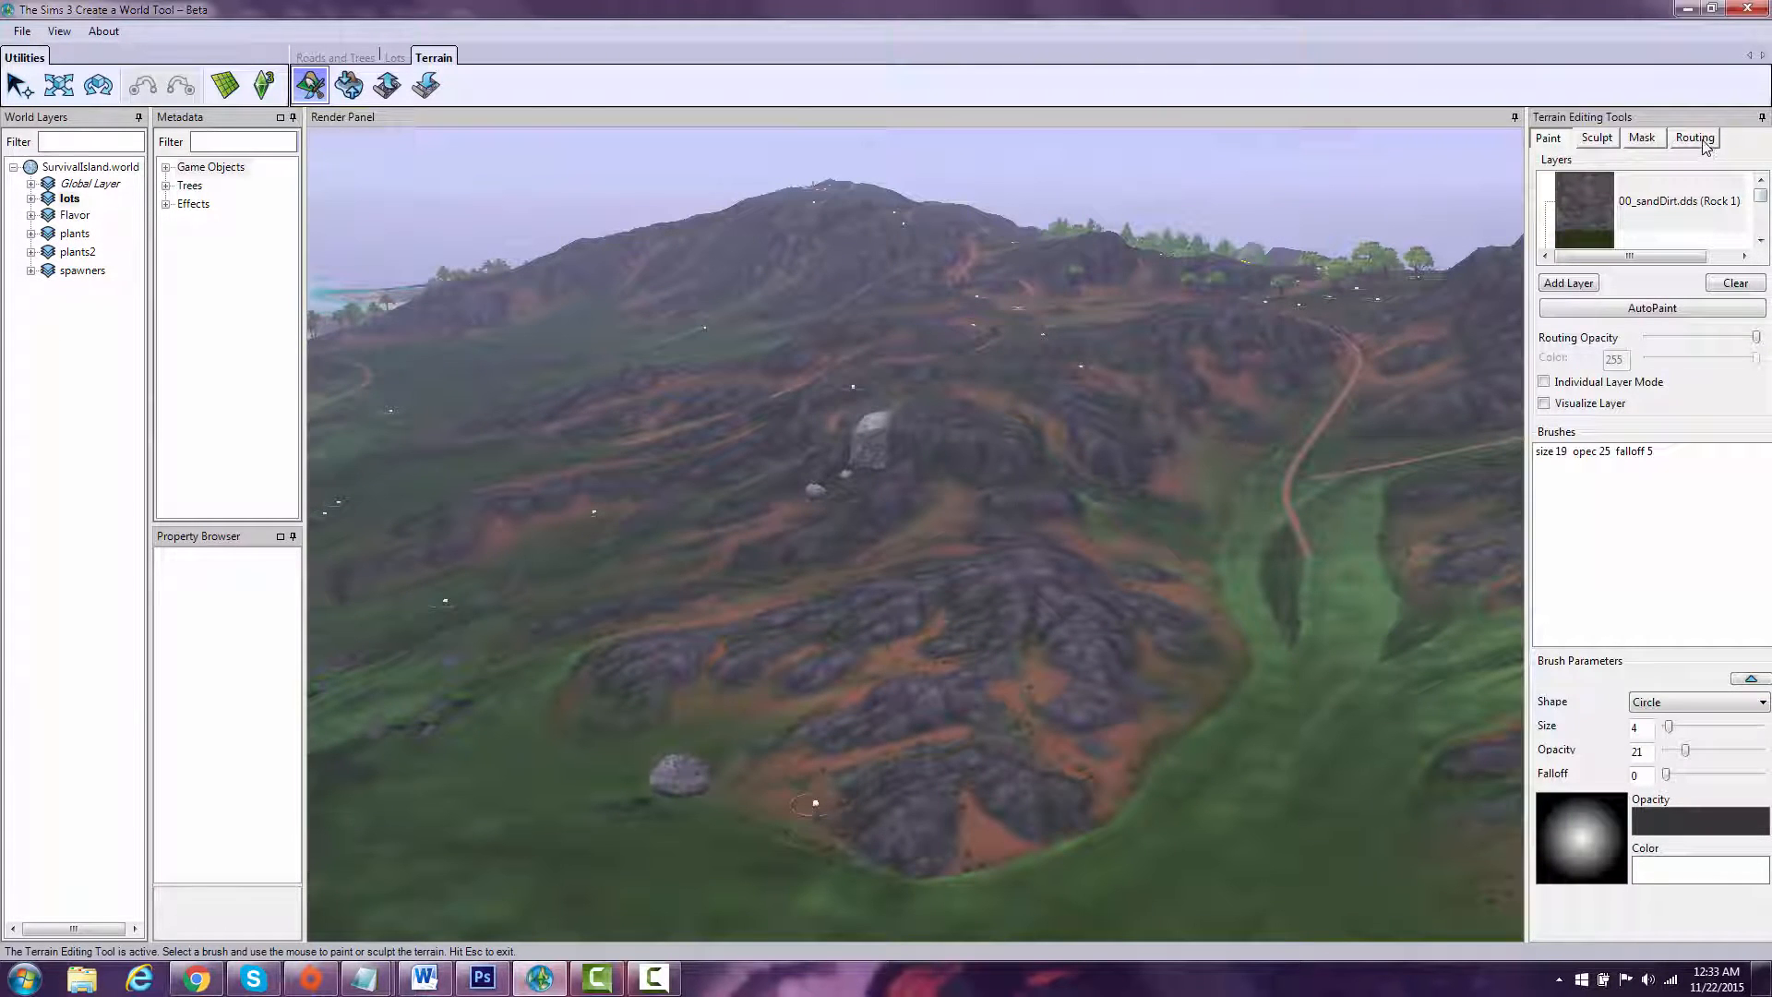
click(1694, 136)
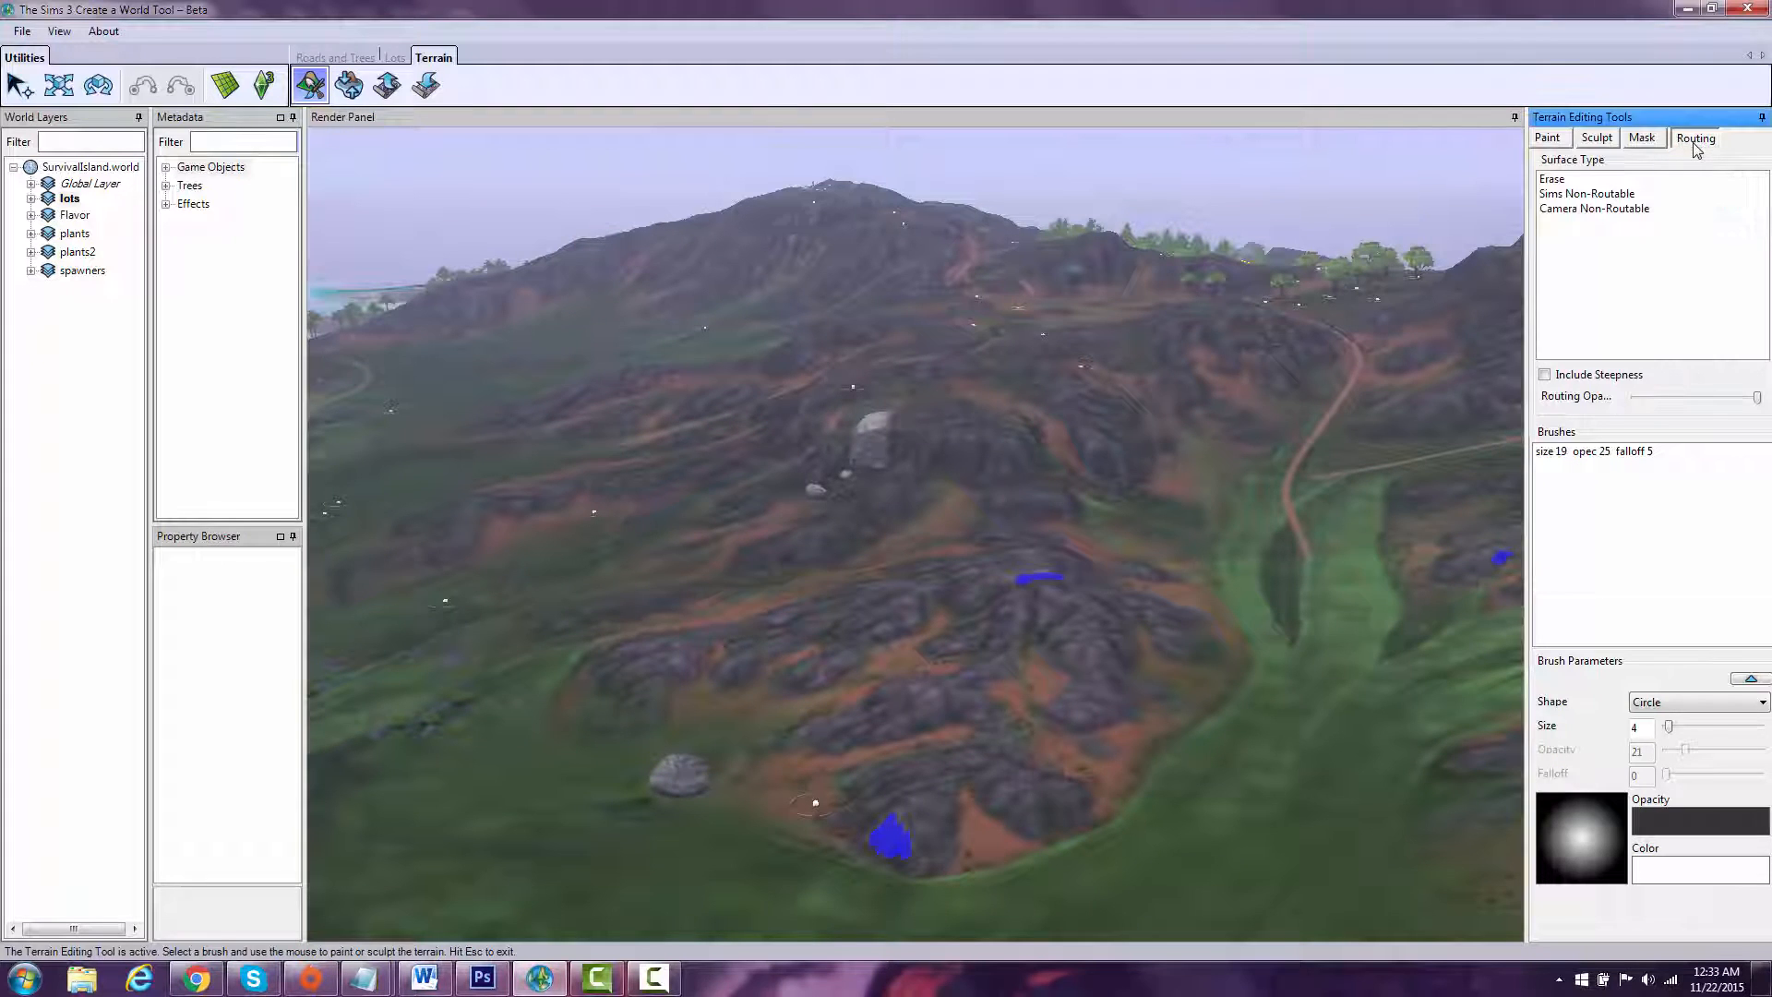
mouse_move(978, 749)
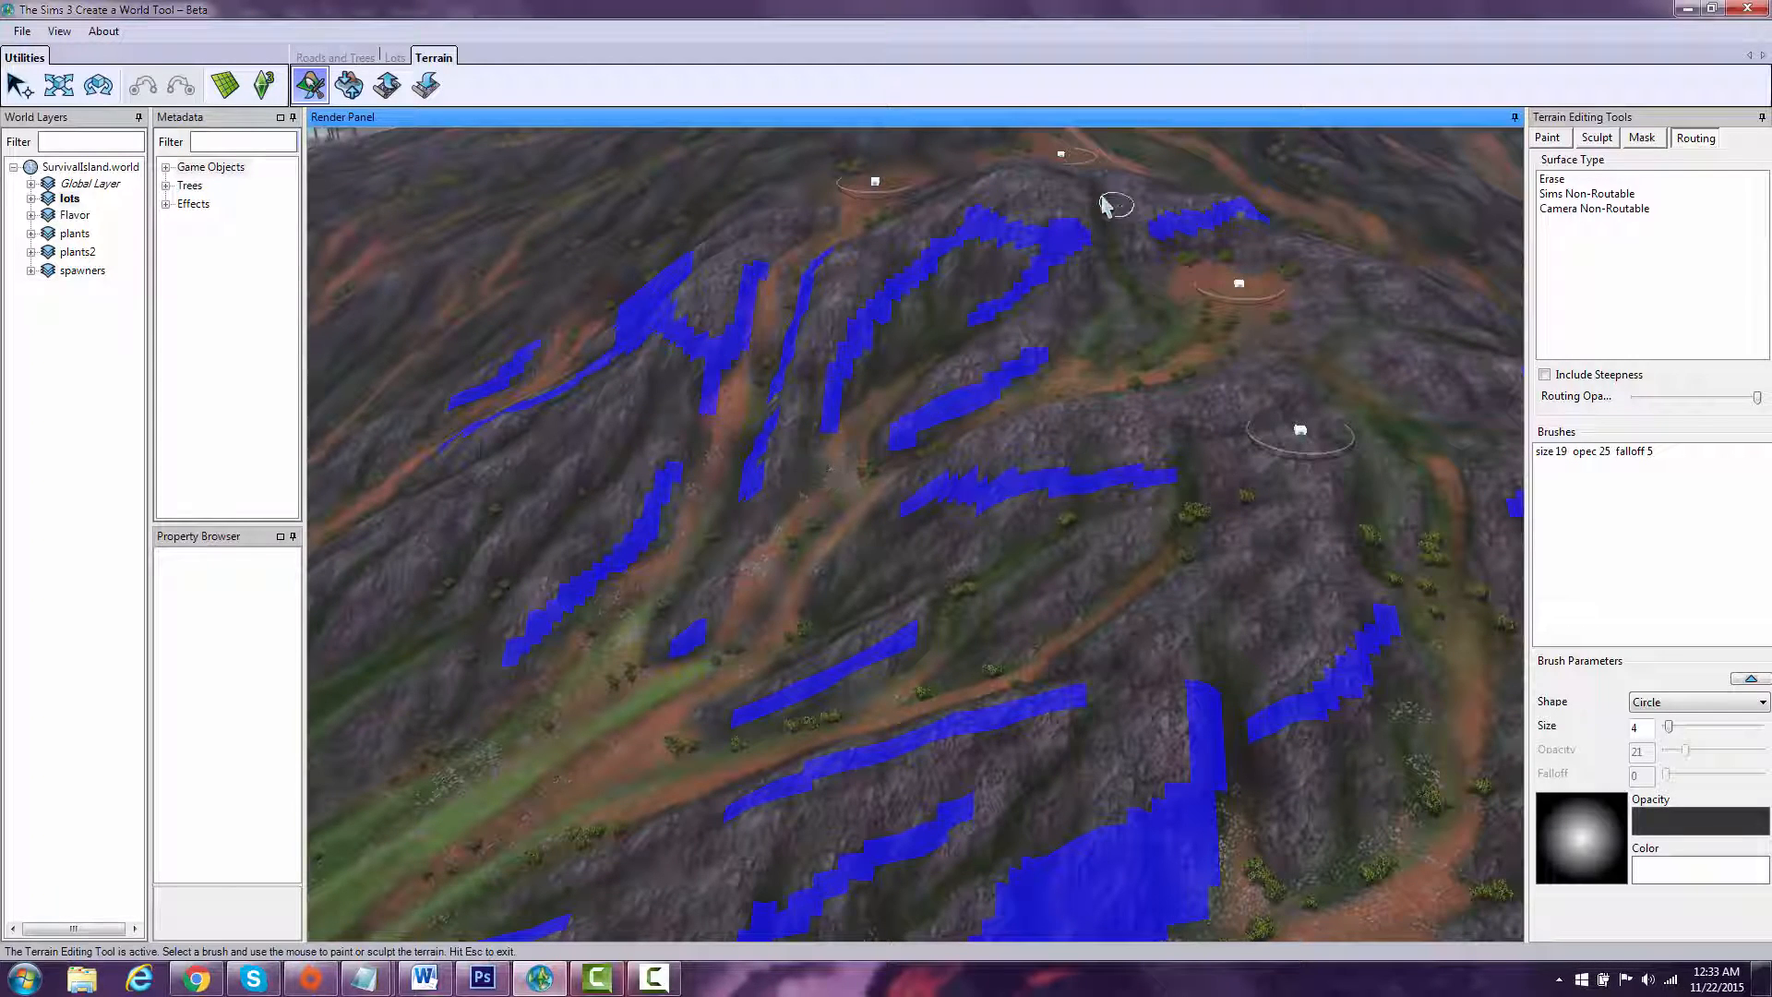
mouse_move(975, 238)
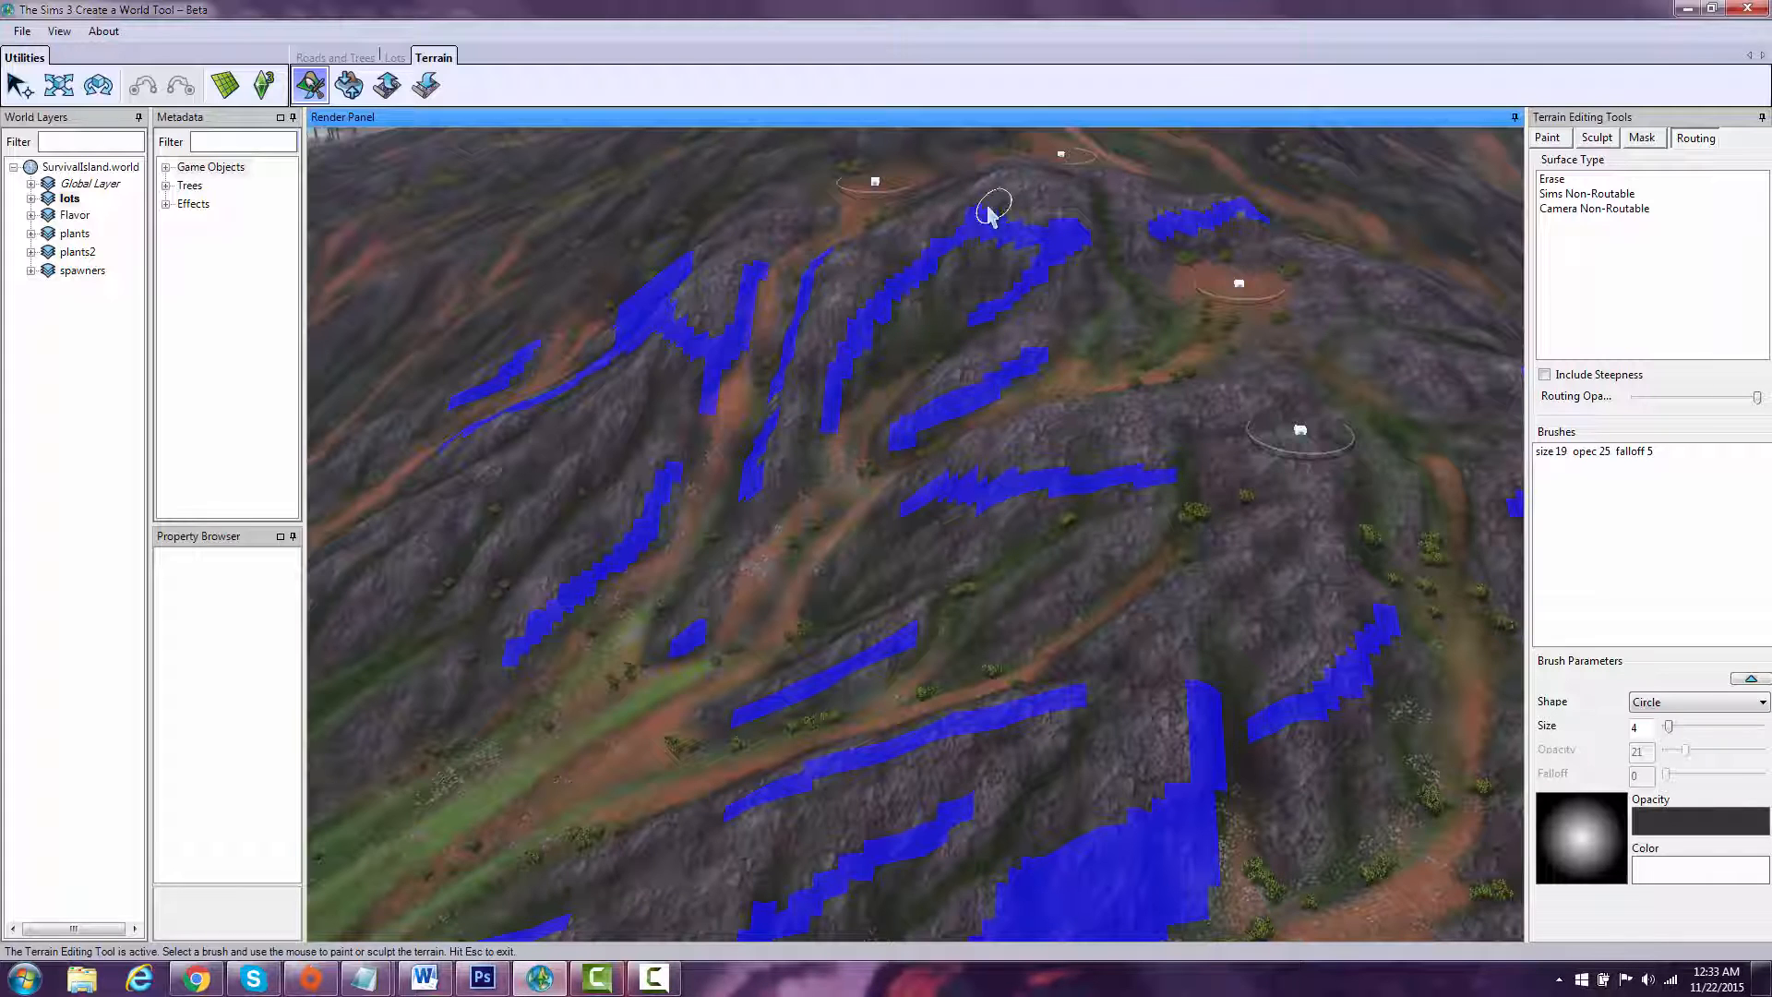
mouse_move(831, 533)
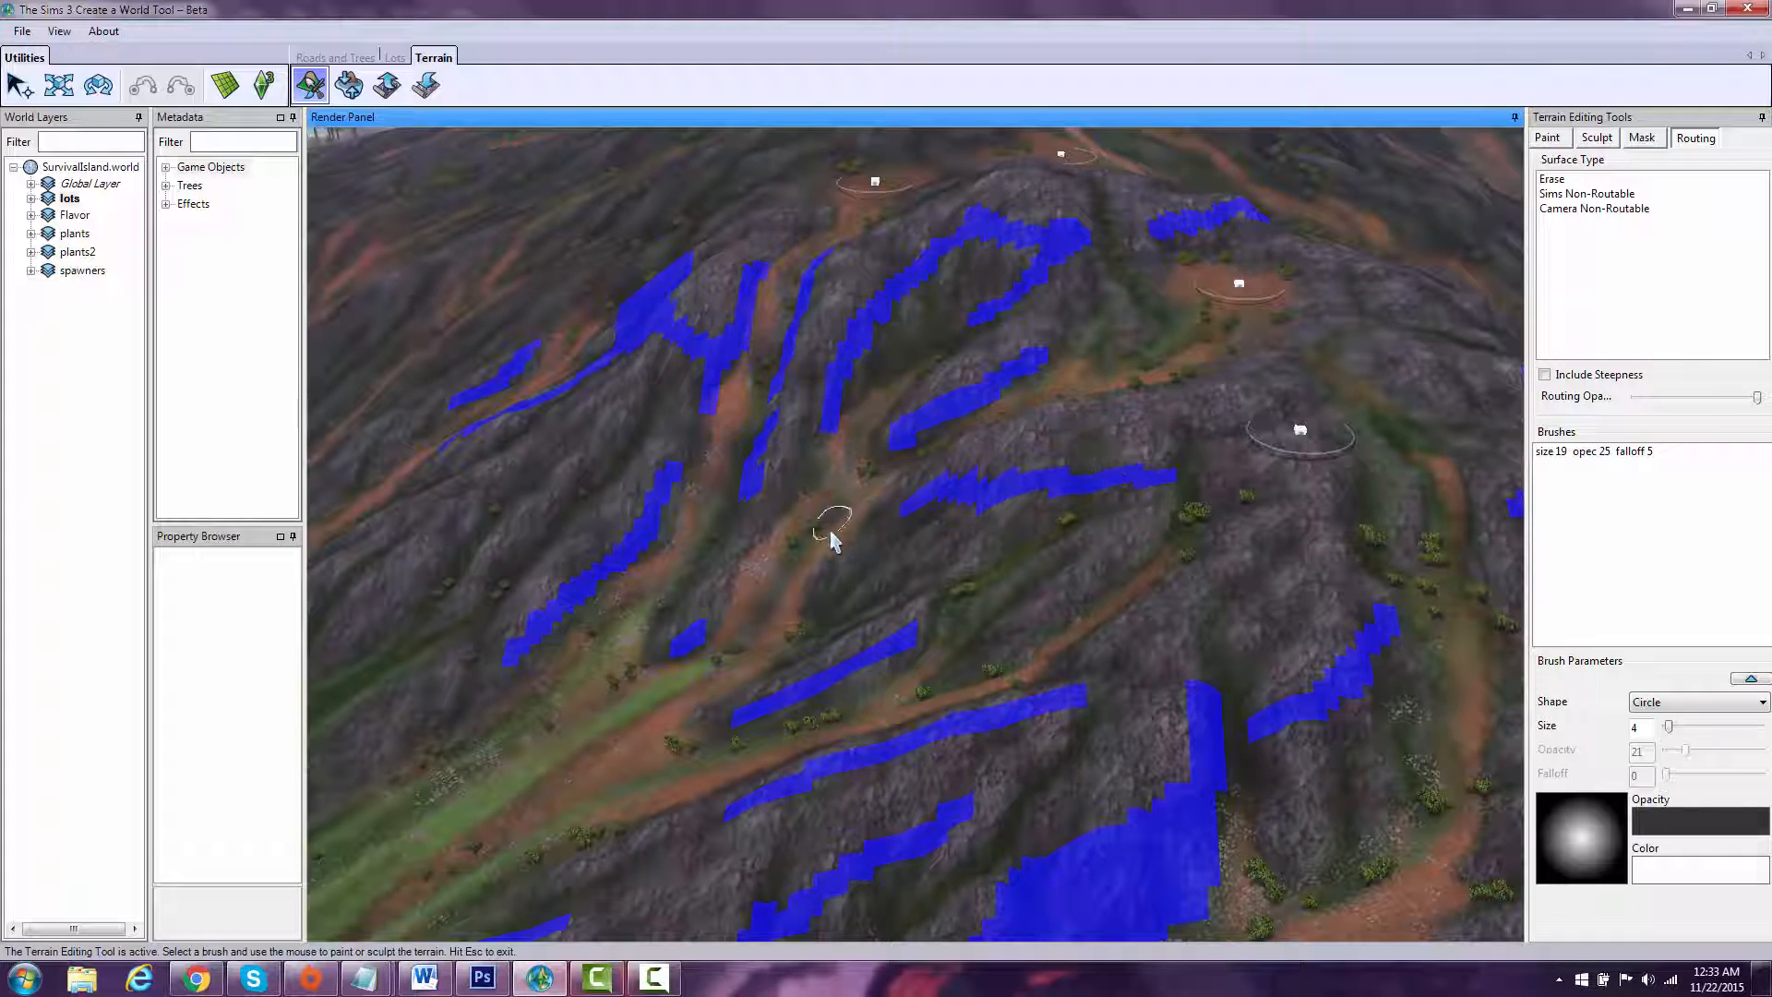
mouse_move(1159, 340)
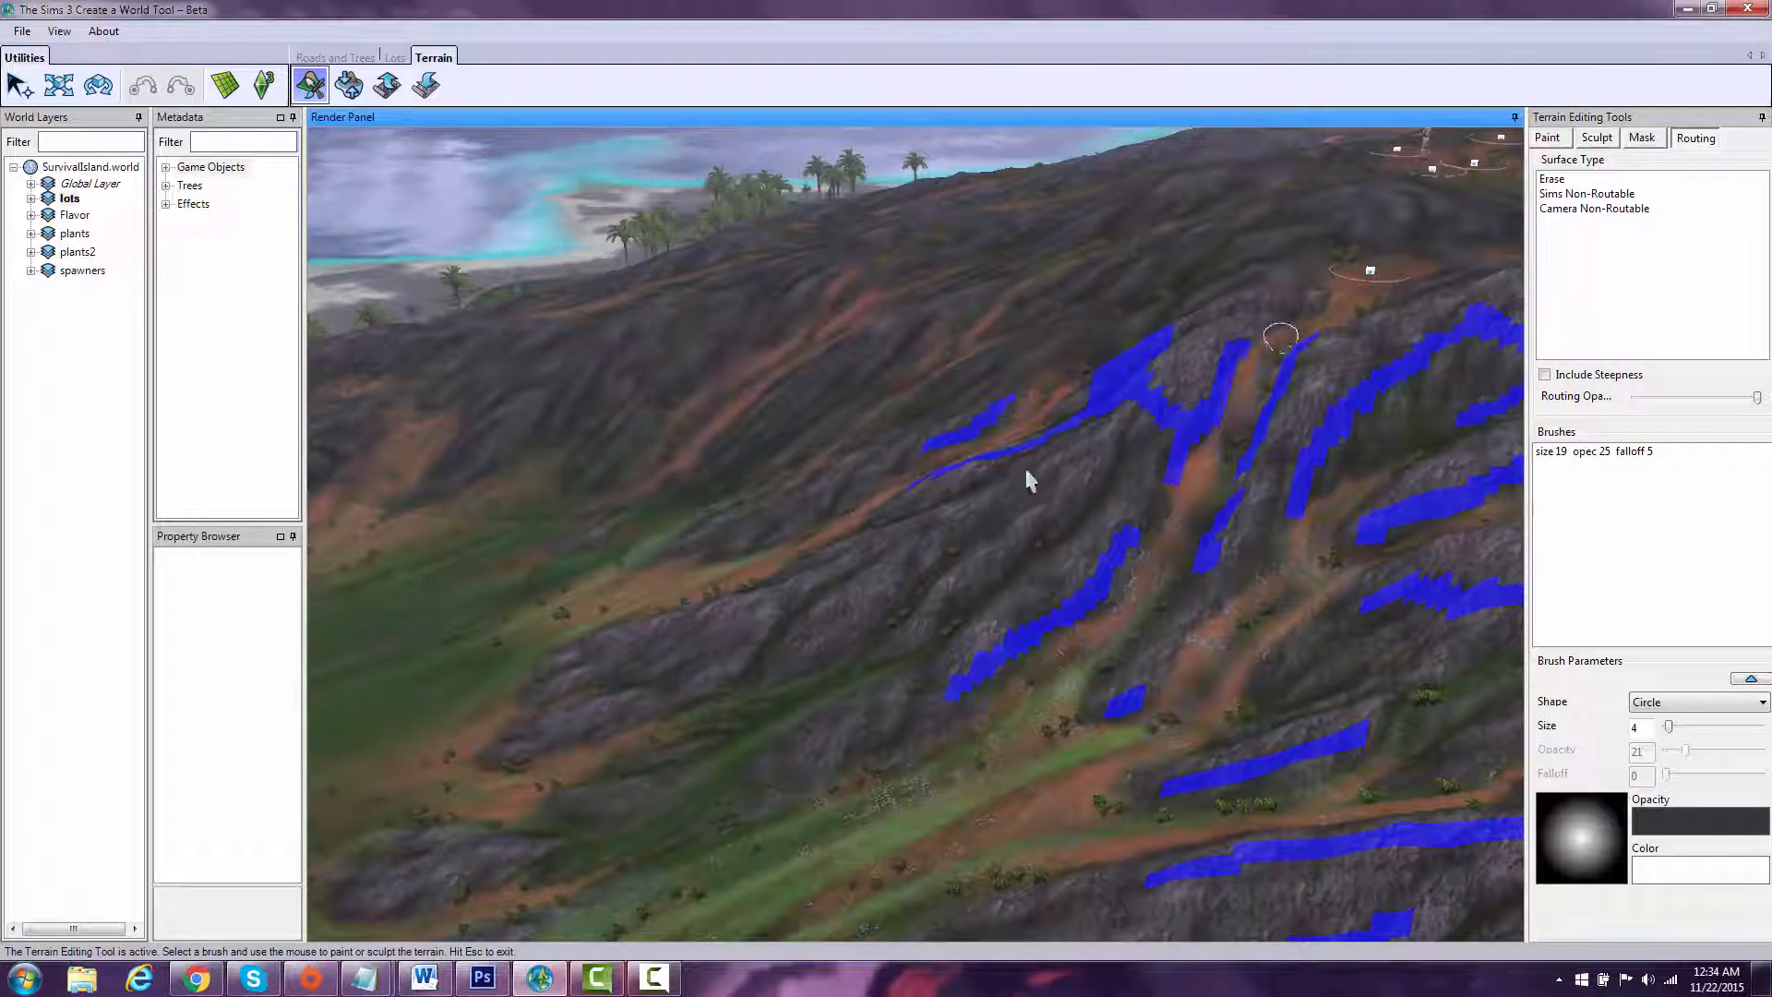
Step: Return to the Paint layers of the Terrain Editing Tools after inspecting the routing overlay
click(1546, 136)
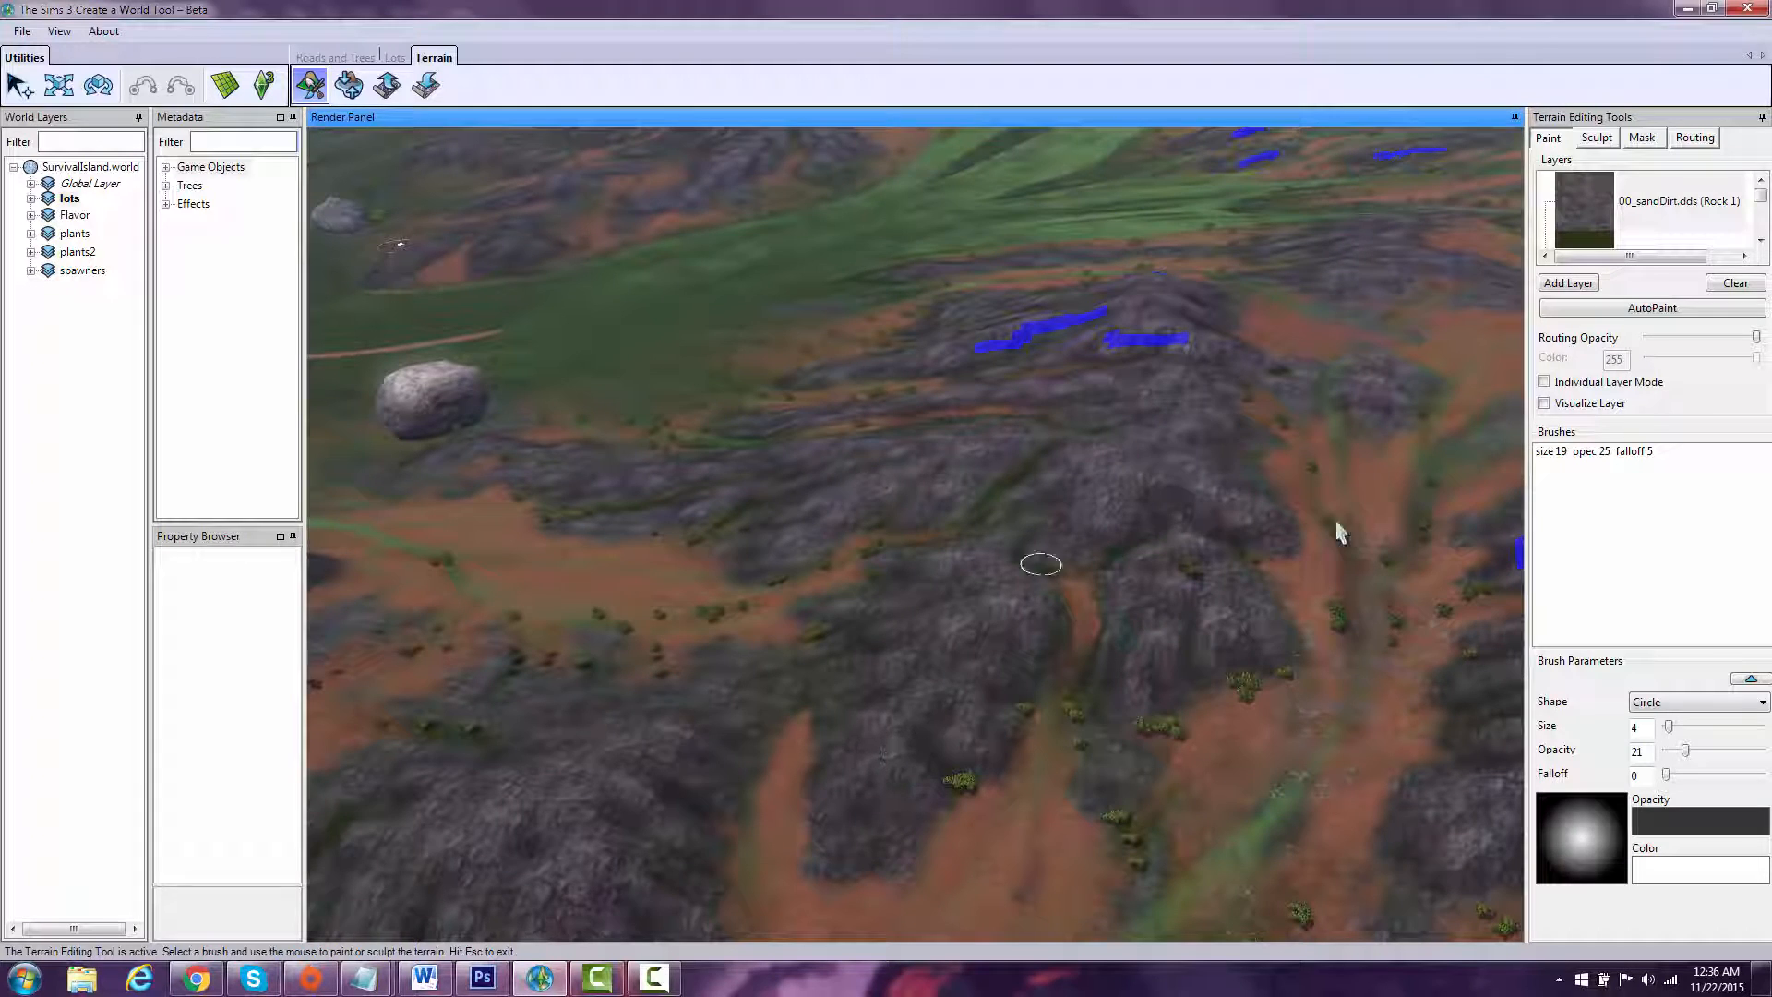
mouse_move(1209, 441)
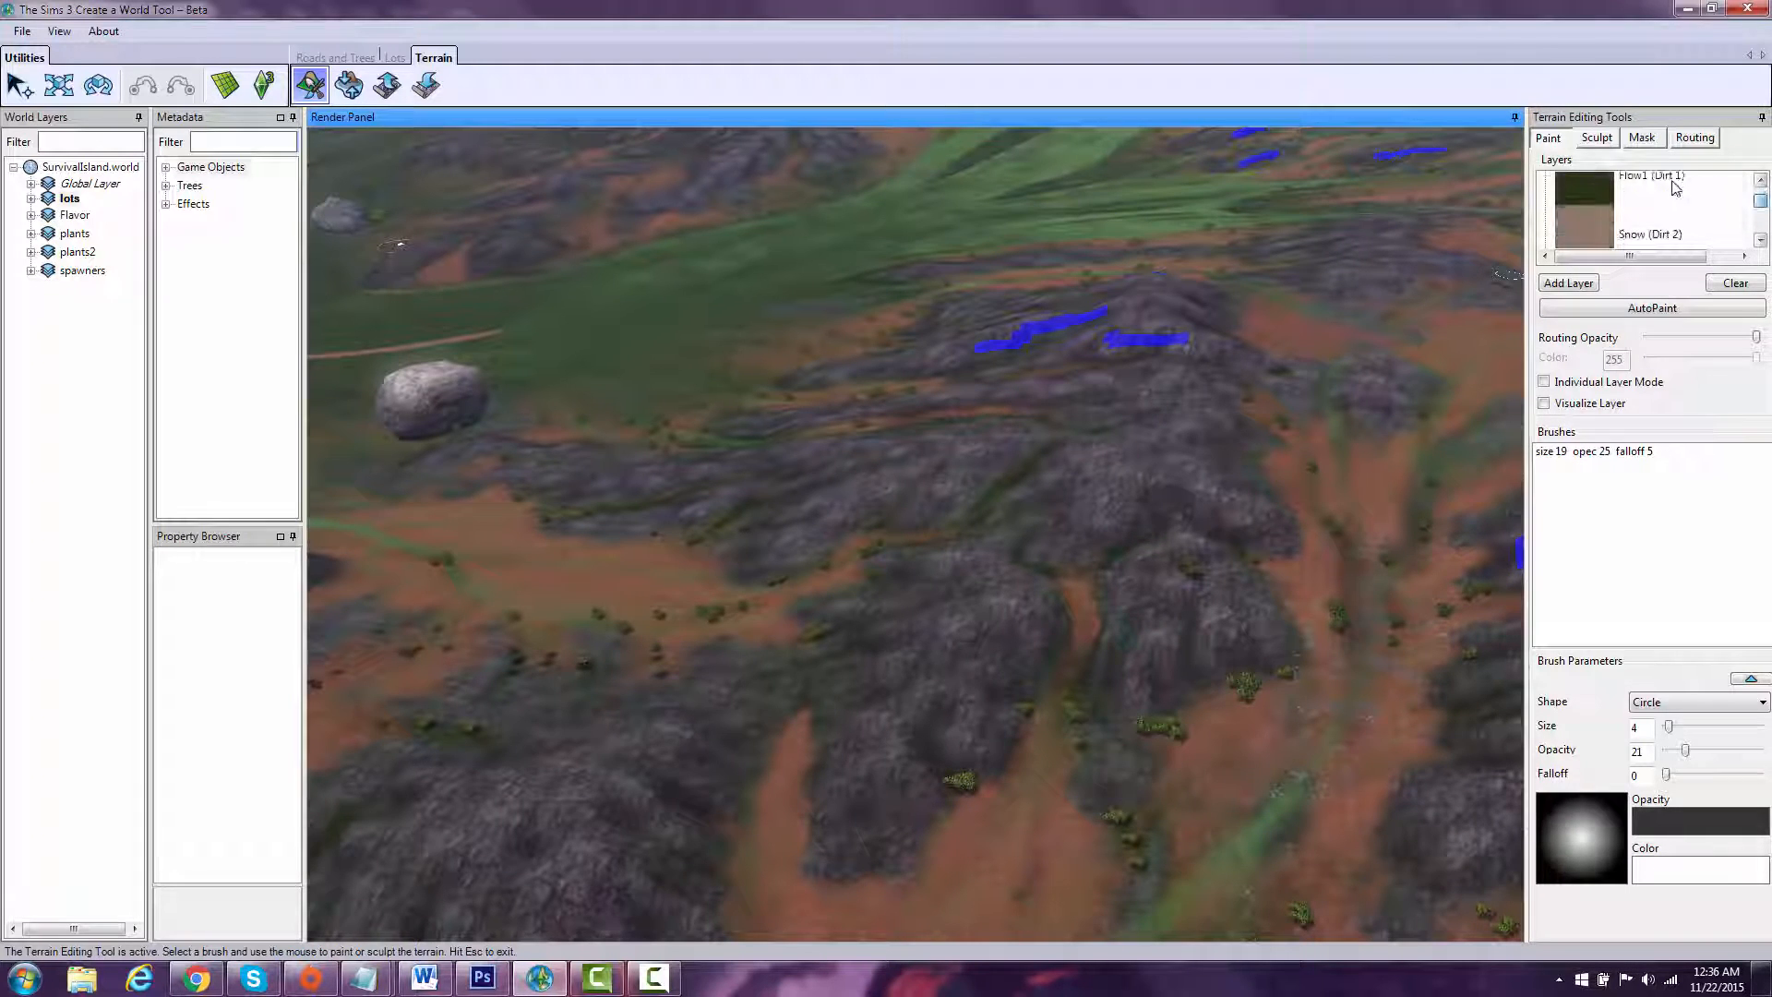
Step: Choose the Flow1 (Dirt 1) paint layer in the Layers list
click(1650, 201)
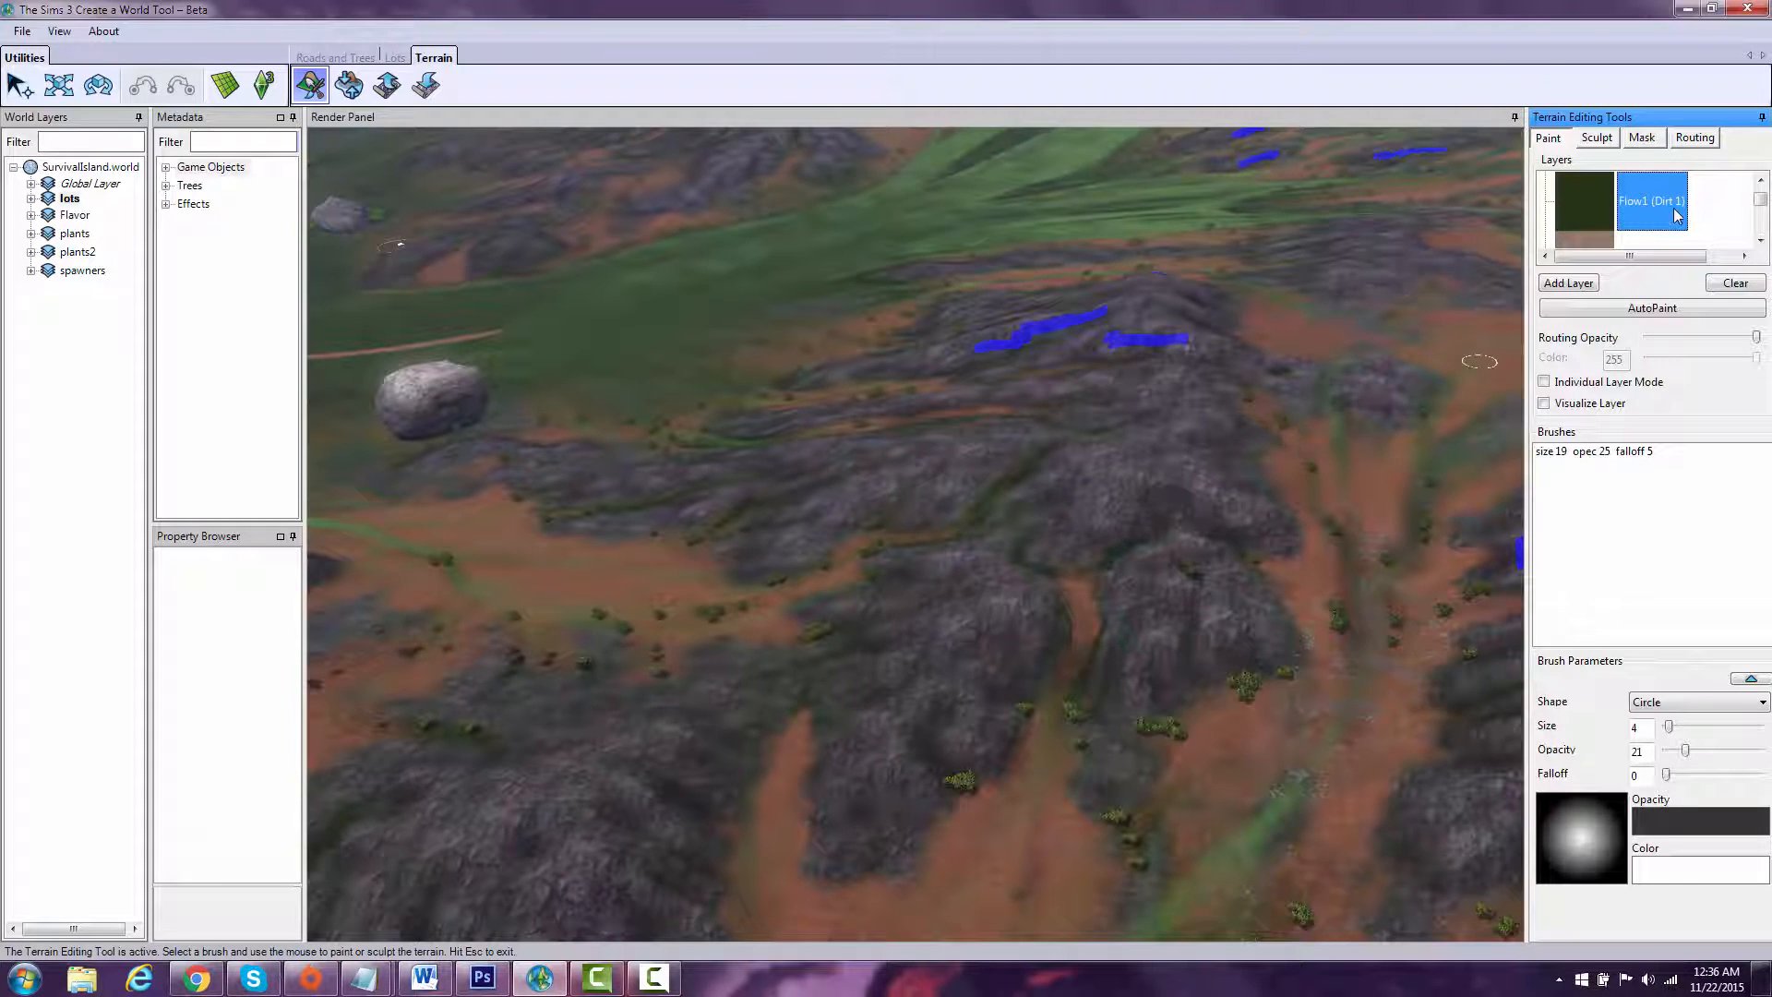
Step: Import Erosion1.png from the SurvivalIsland2 folder as the Flow1 (Dirt 1) layer's paint map
right_click(1650, 208)
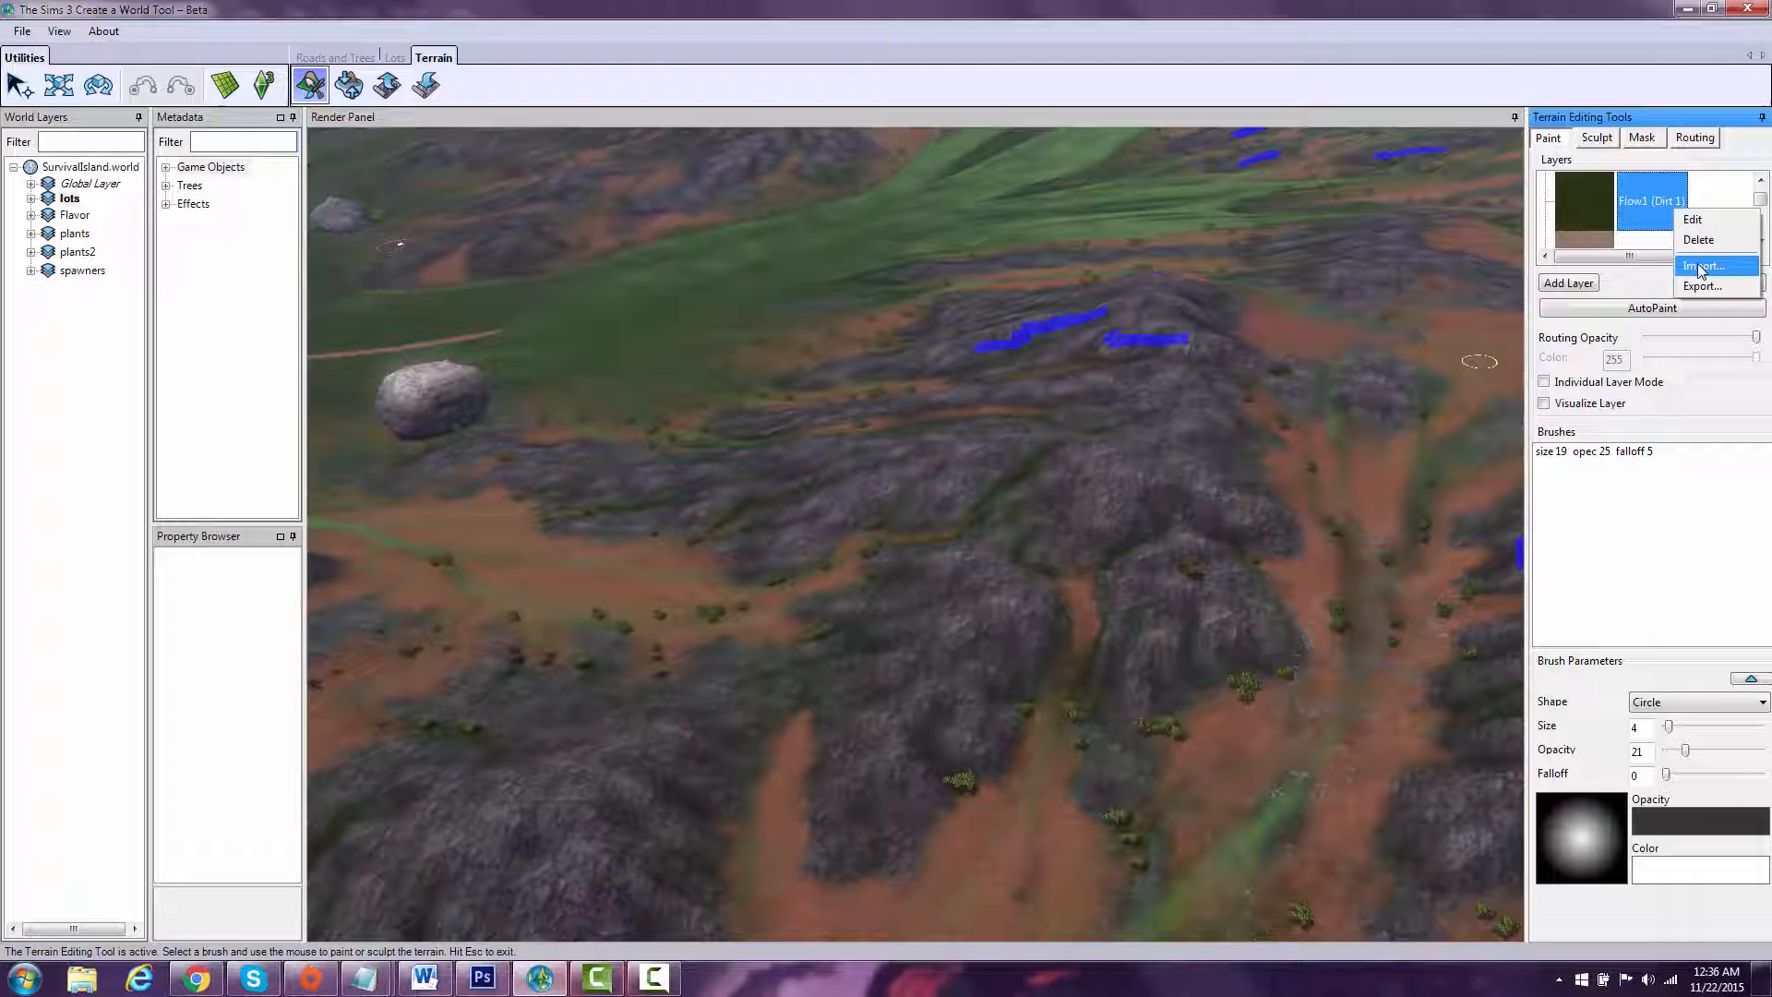
click(1700, 266)
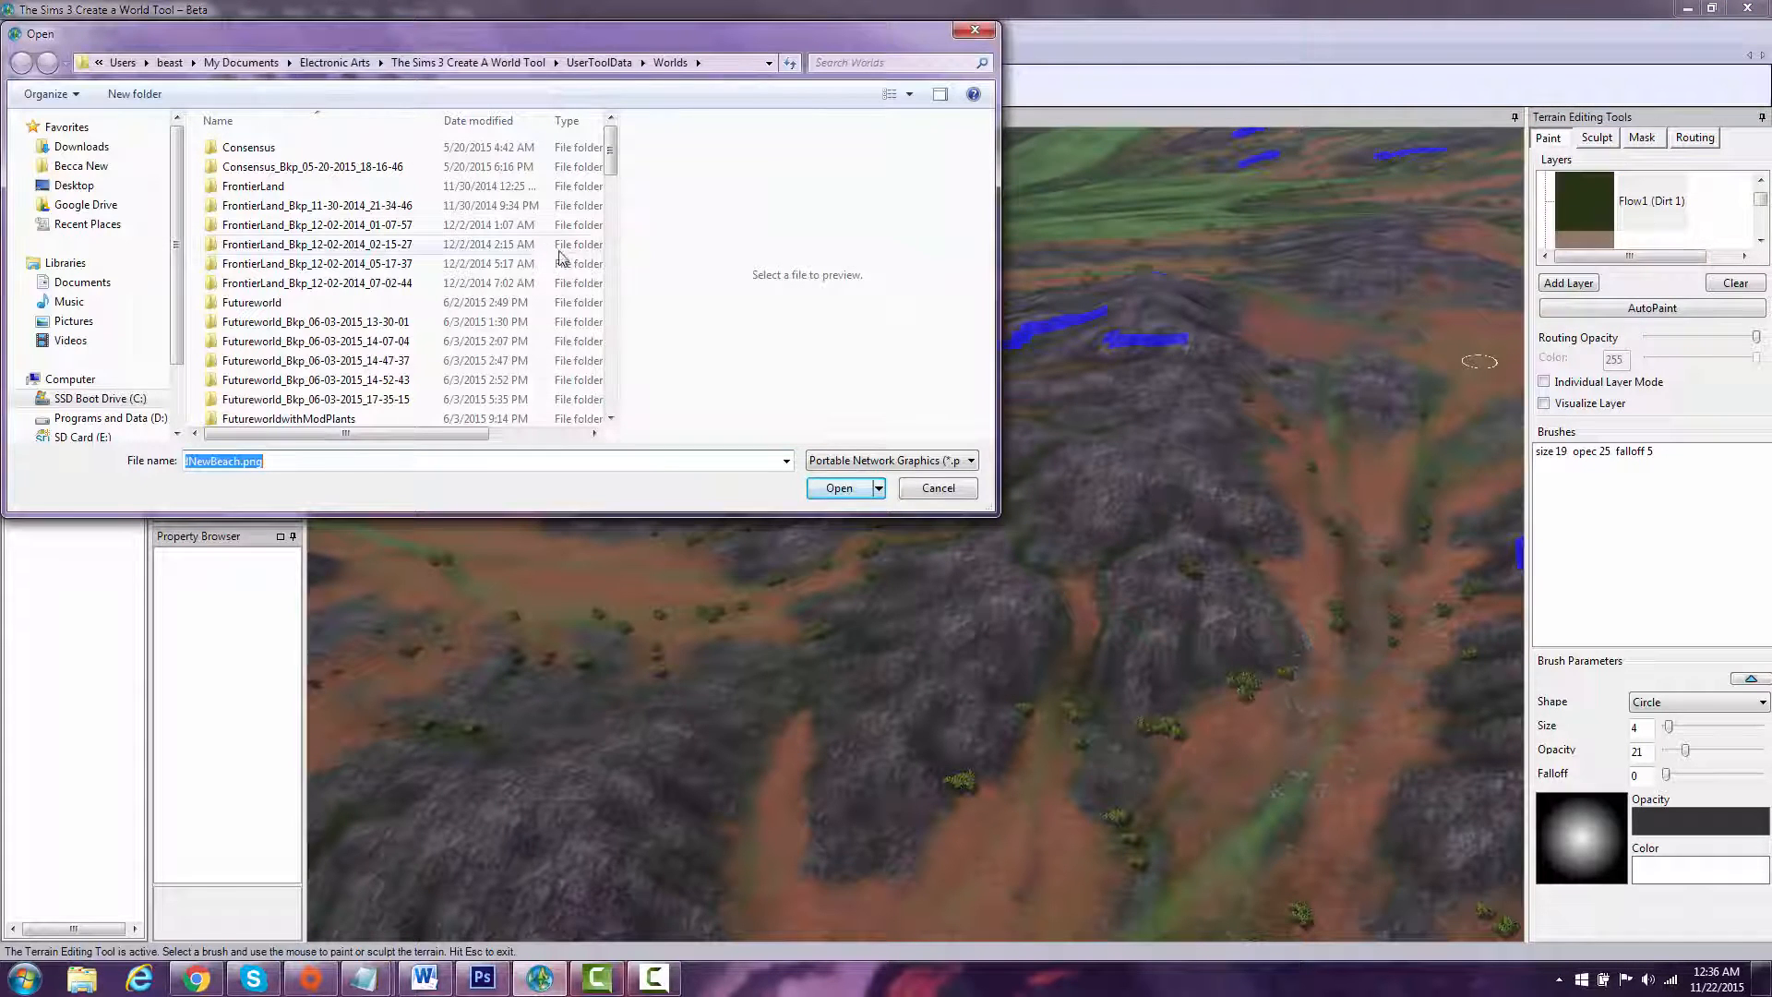
click(87, 224)
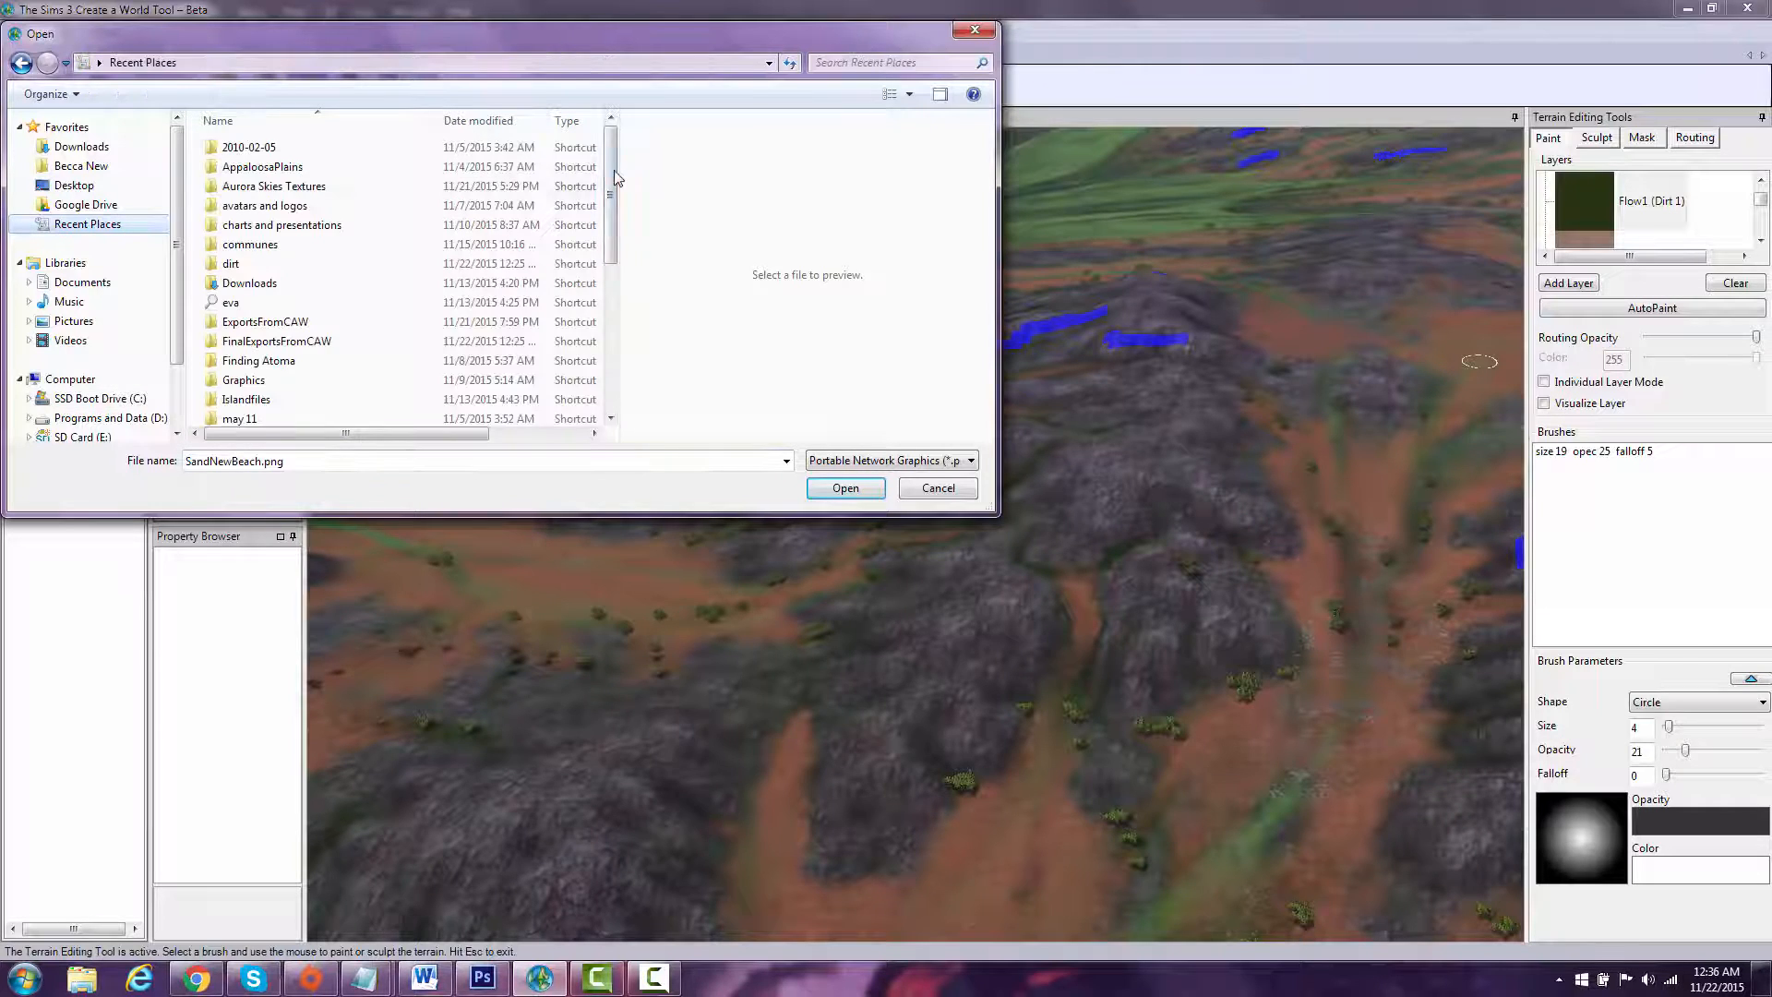
scroll(down, 3)
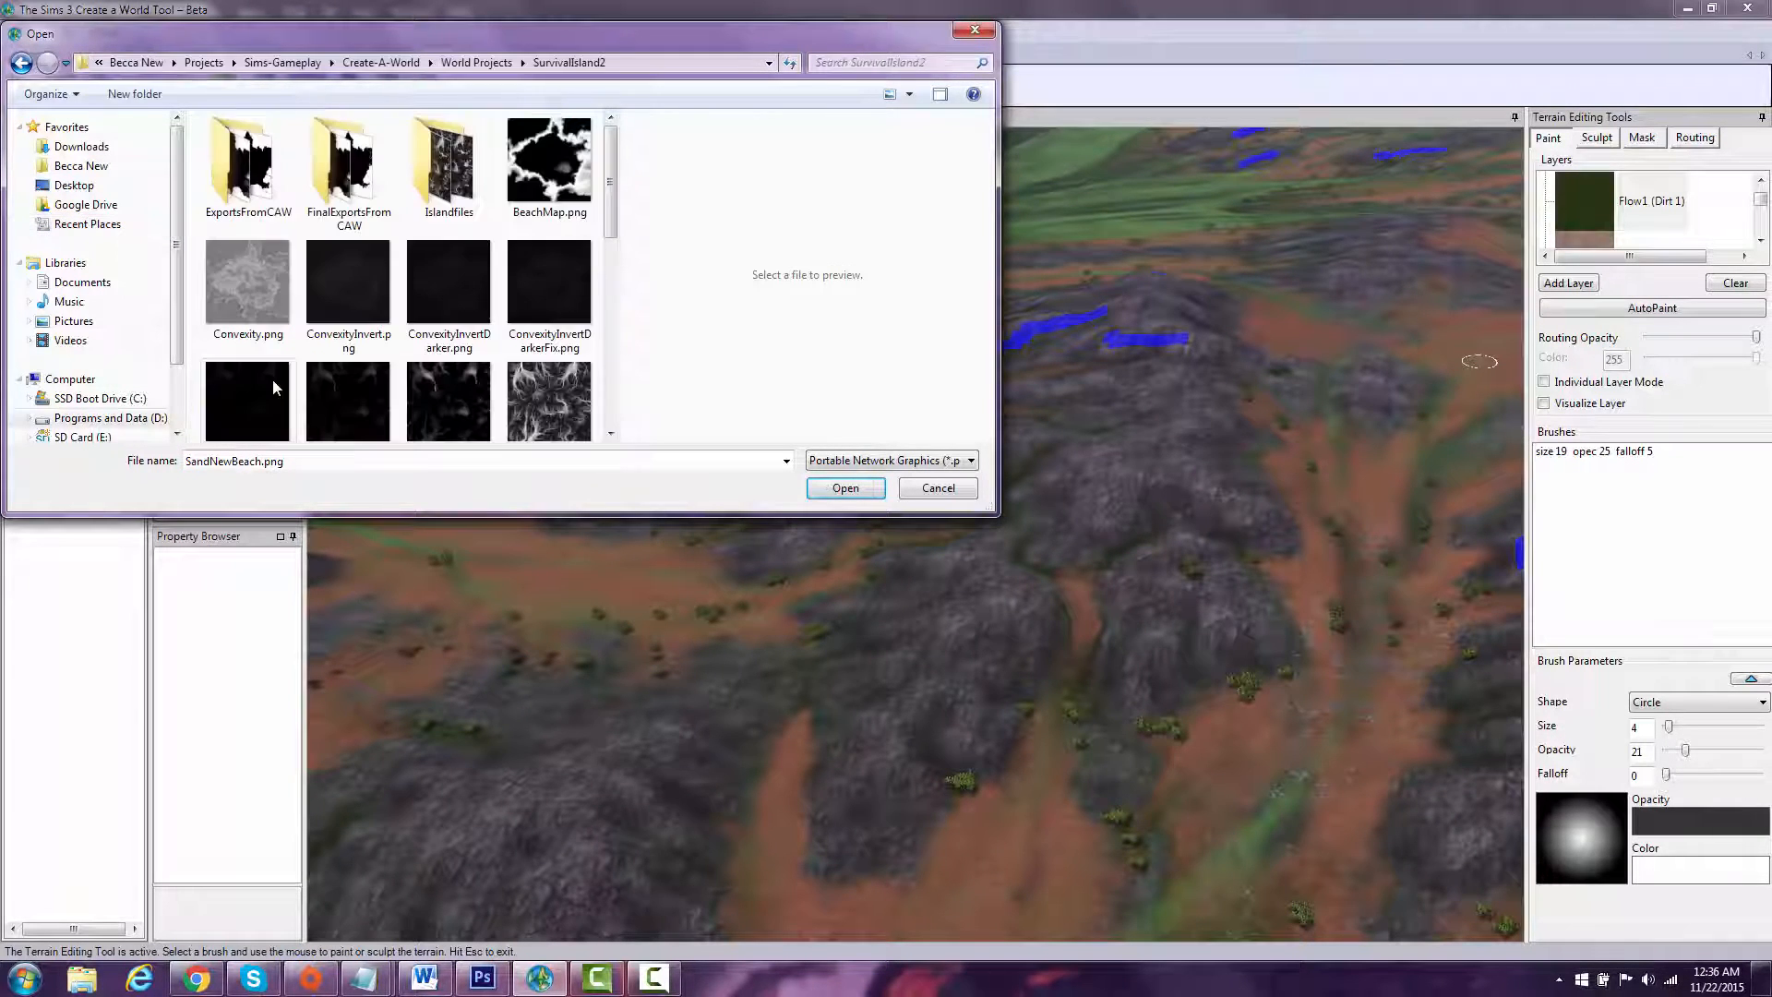
scroll(down, 3)
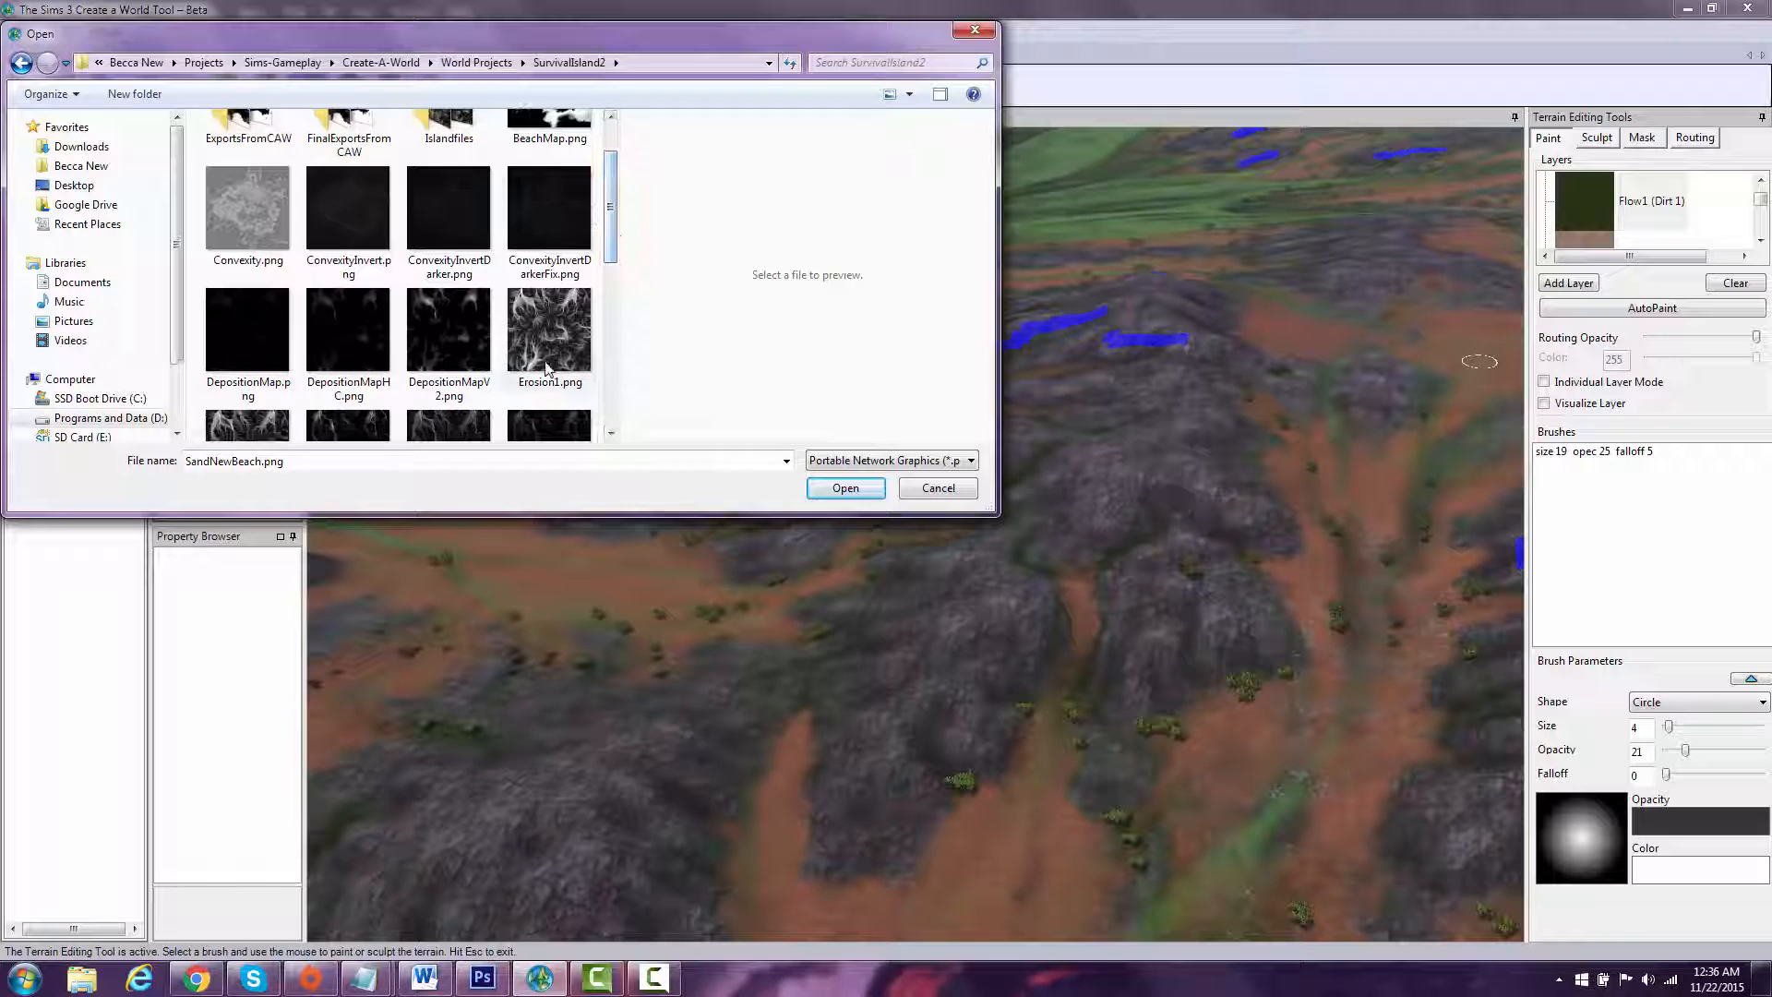
click(550, 330)
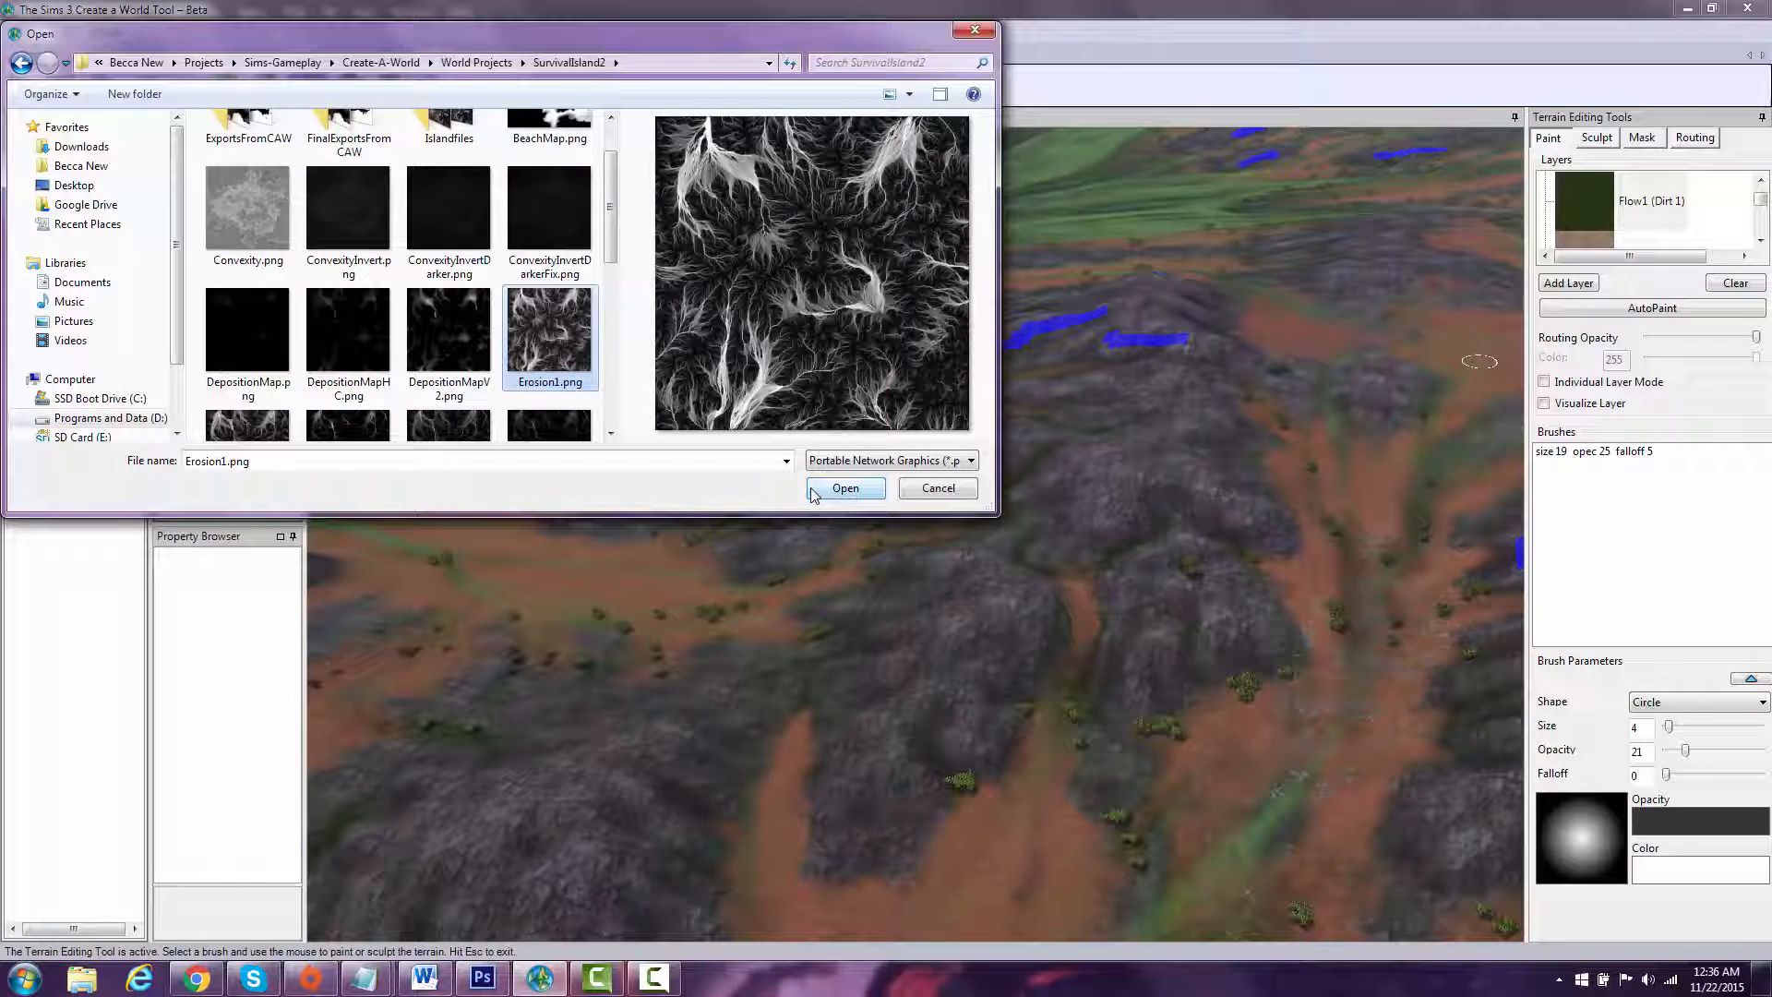
click(843, 487)
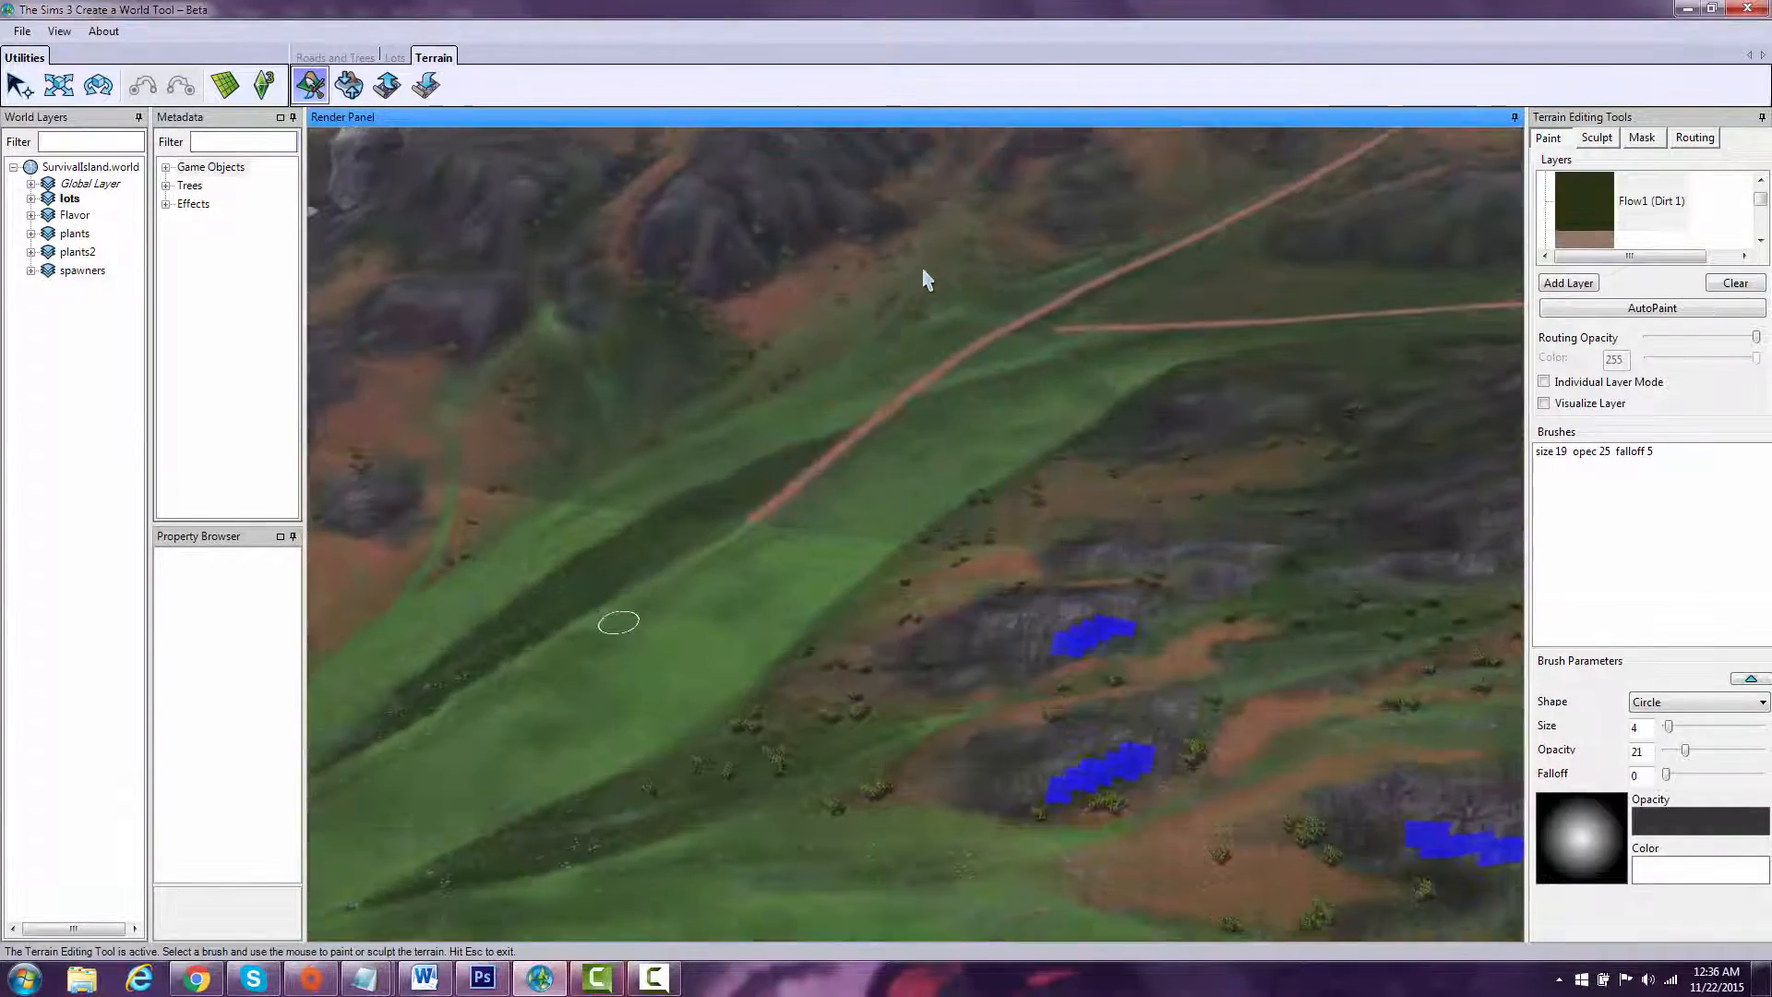
drag(925, 278, 924, 441)
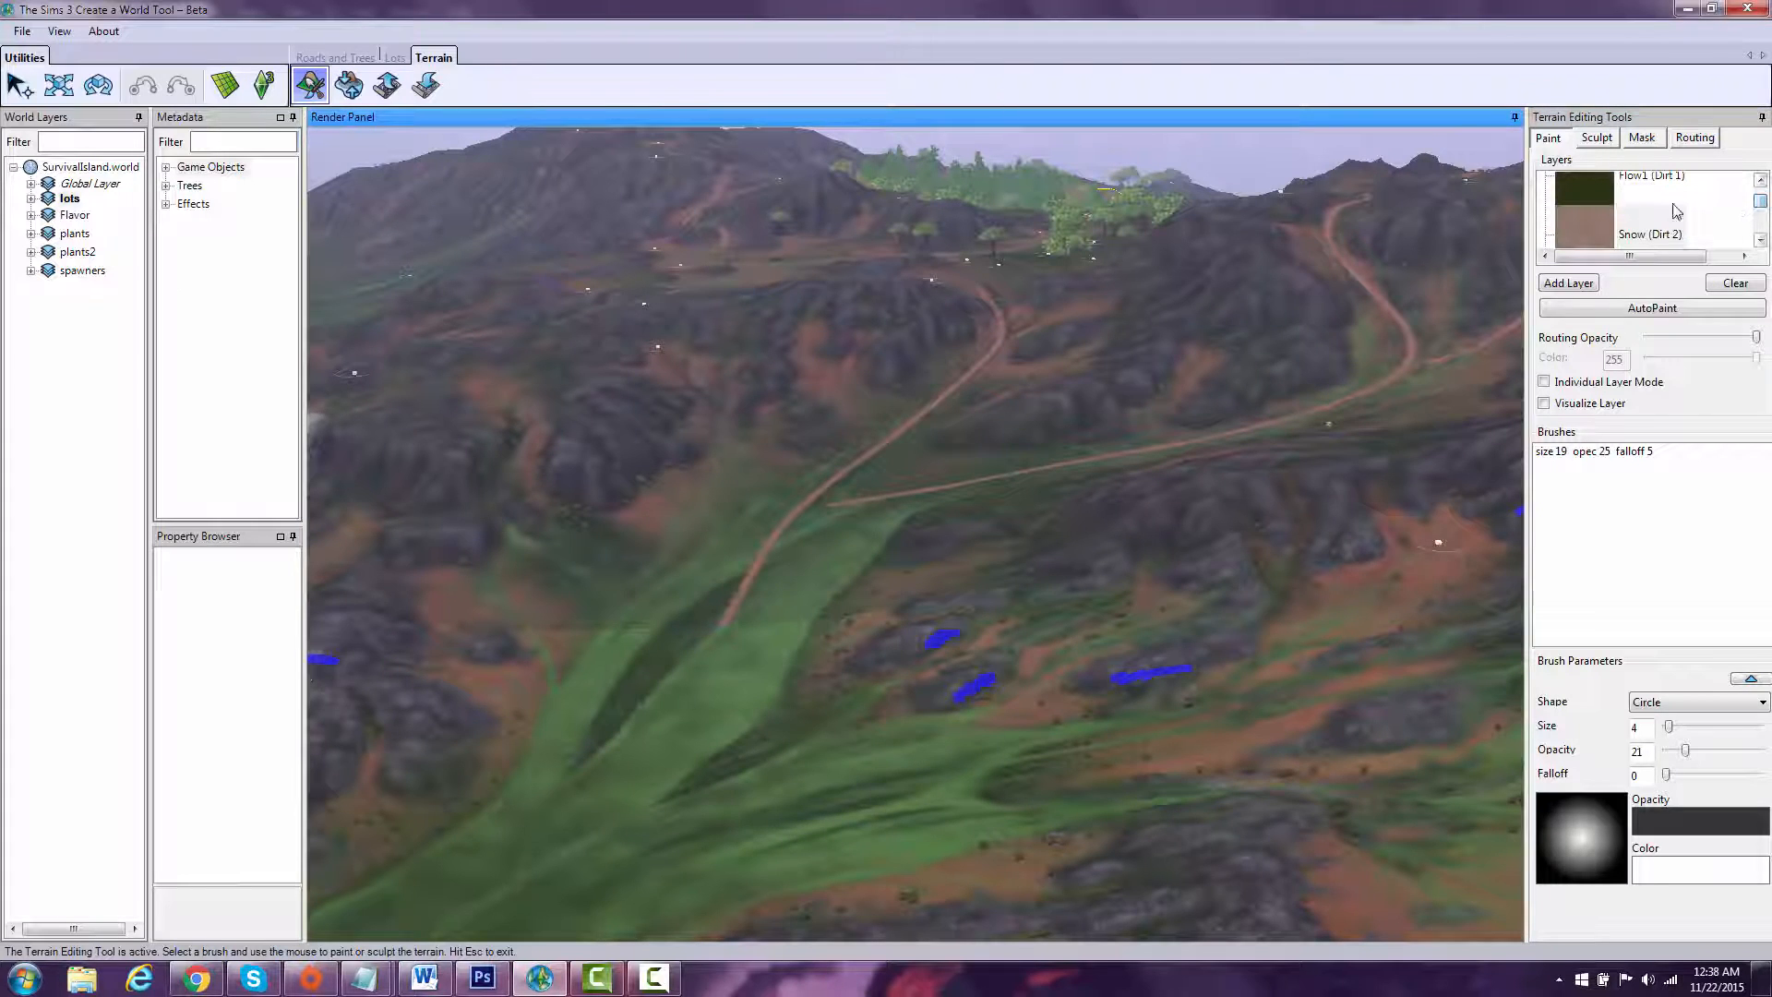
right_click(1650, 209)
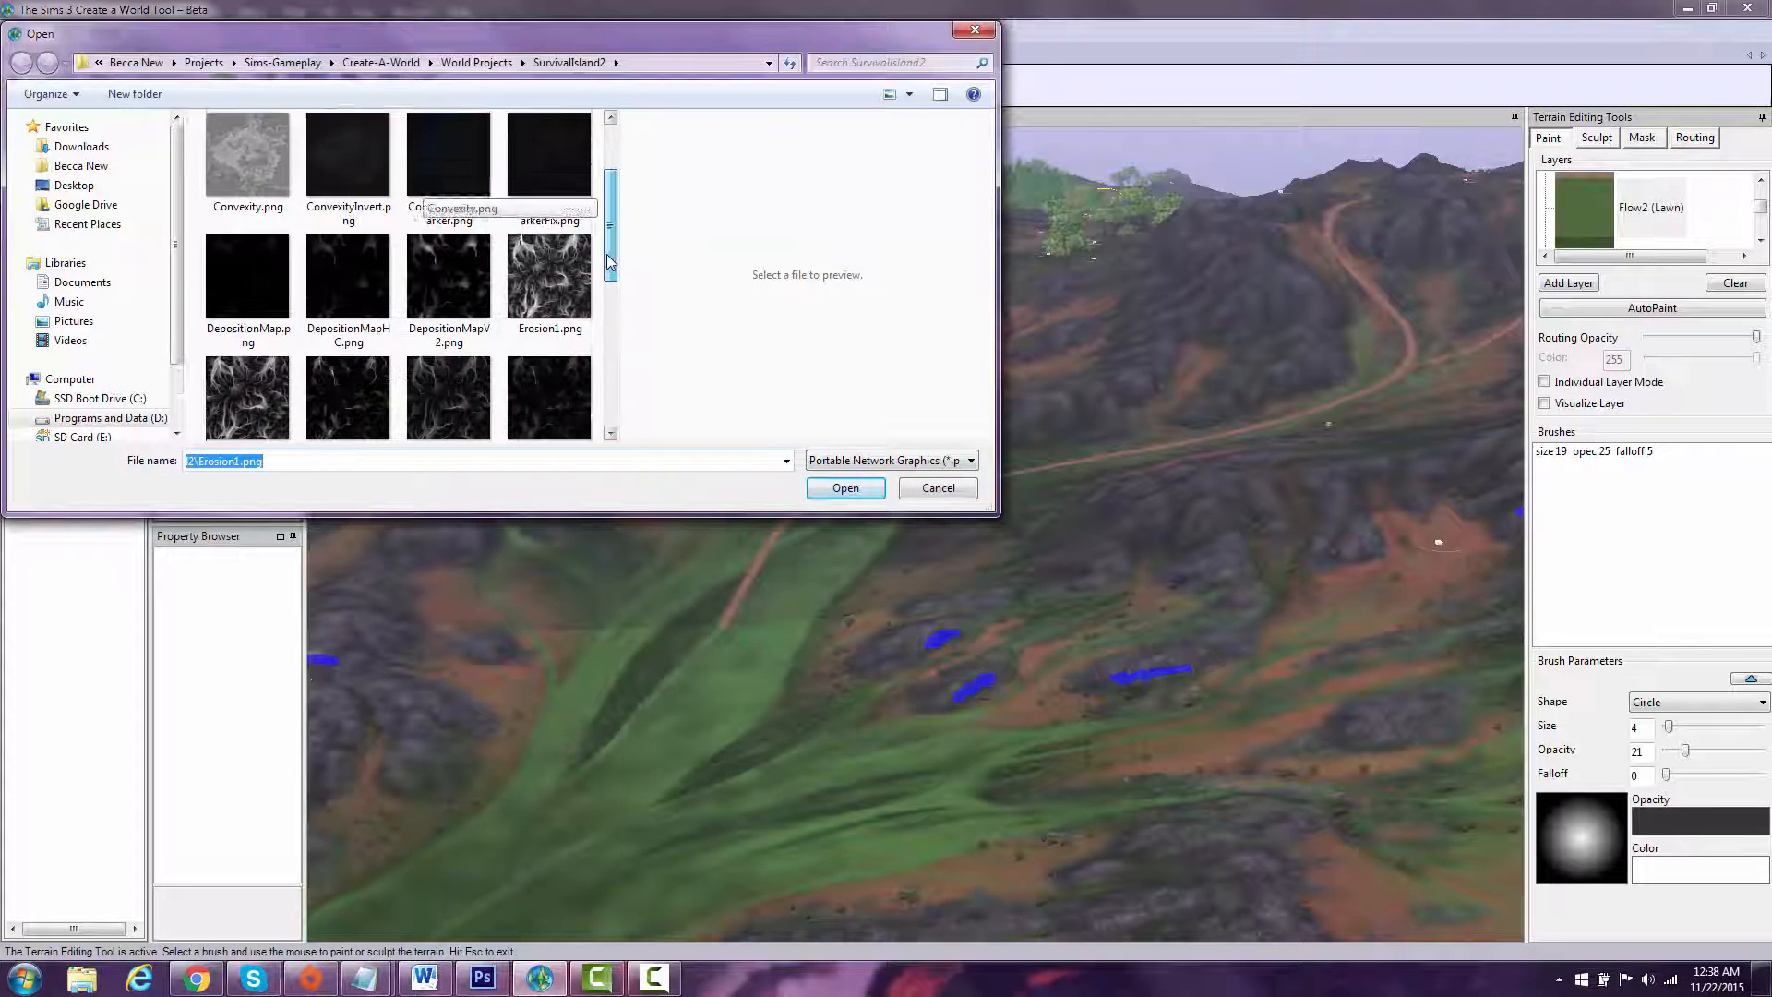
Step: Browse the SurvivalIsland2 images to pick another erosion map for the Flow2 (Lawn) layer
scroll(down, 3)
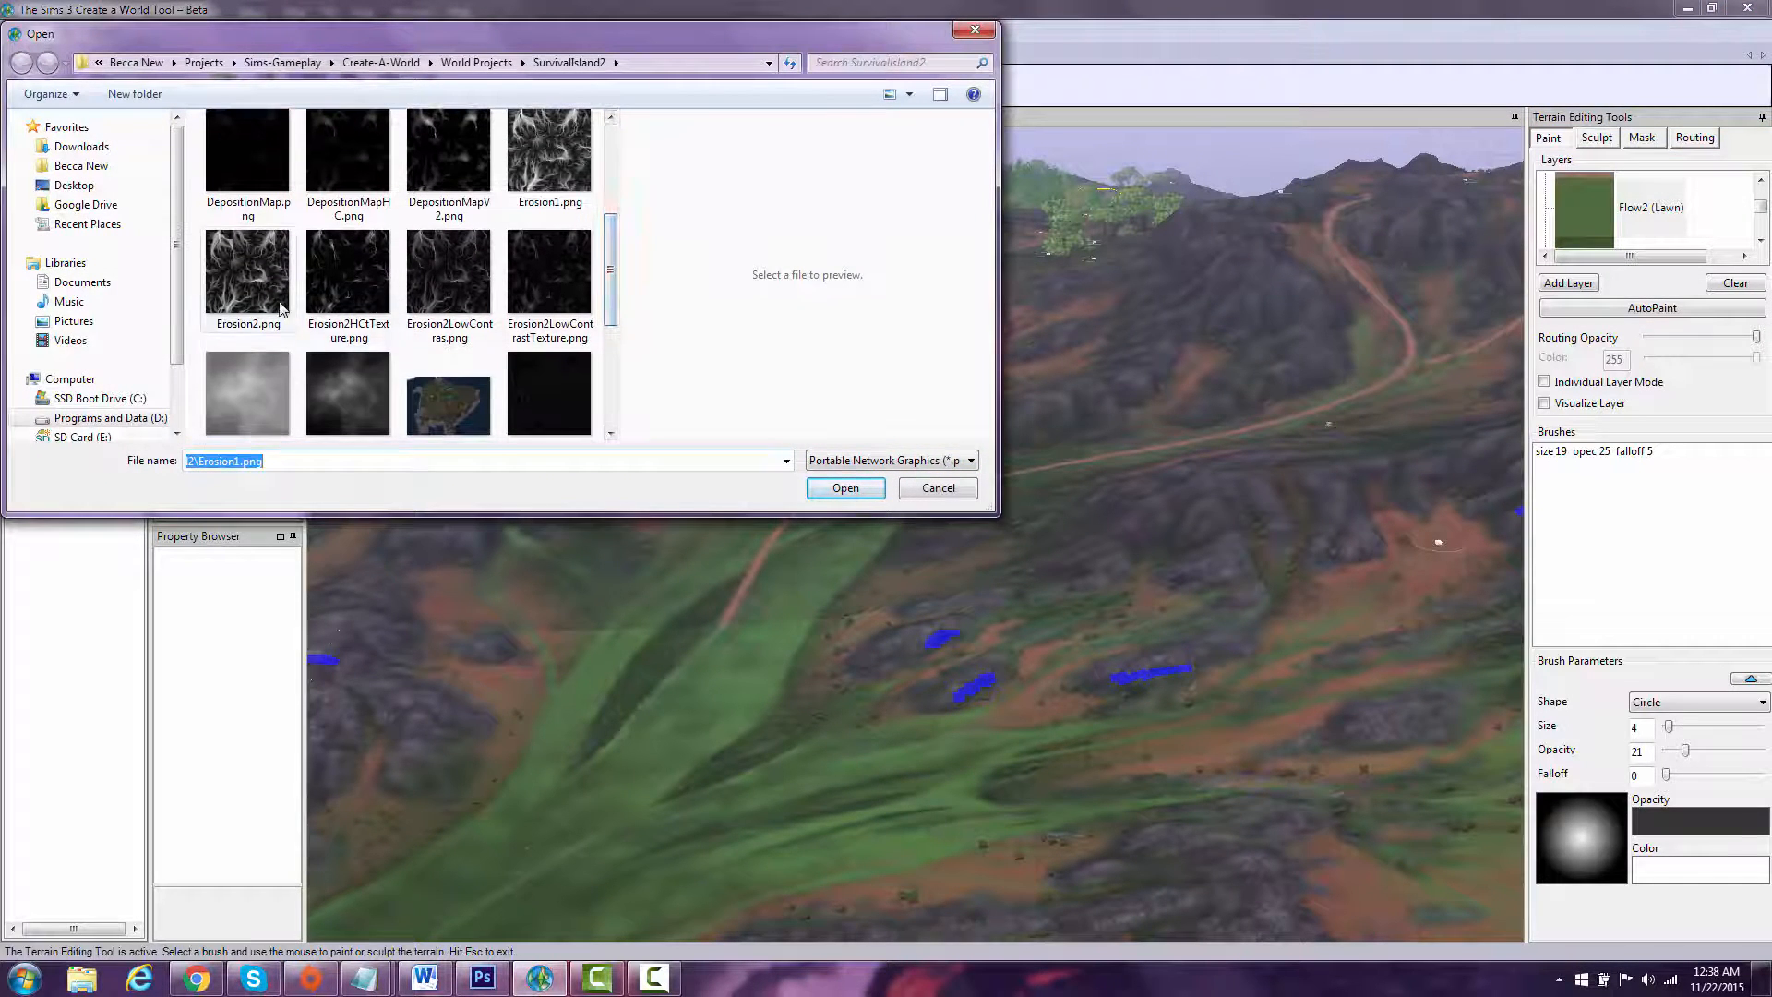
mouse_move(475, 288)
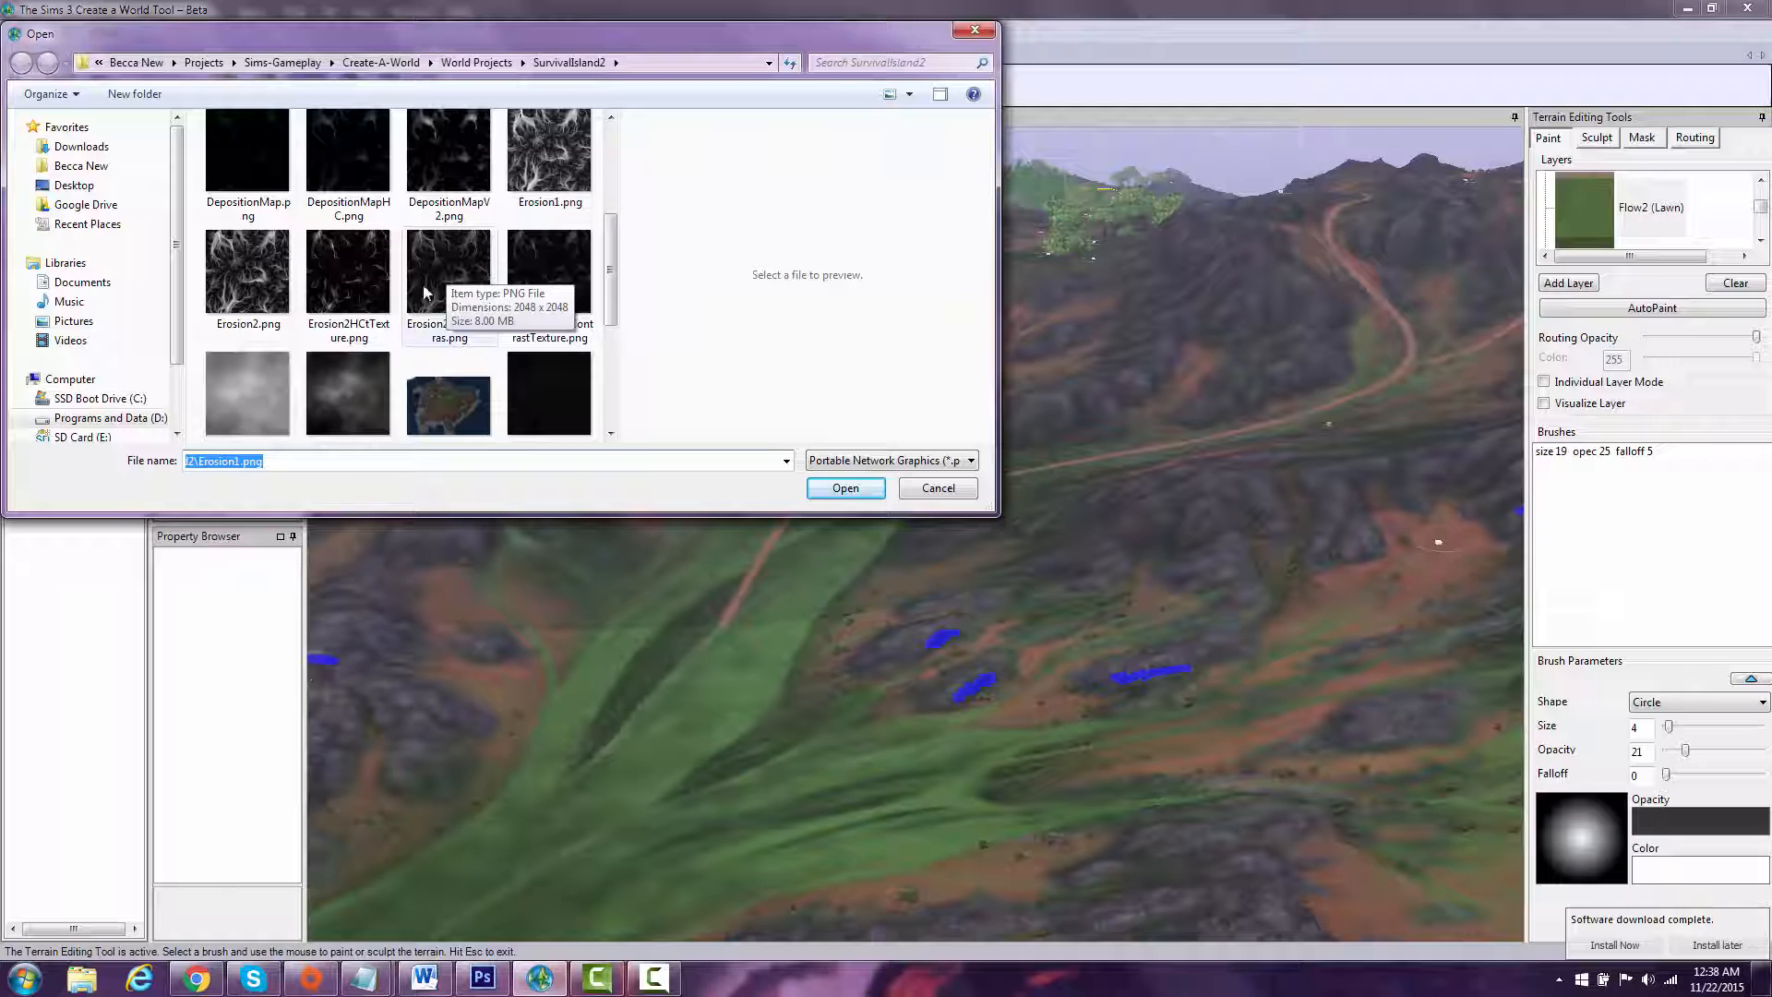
click(448, 272)
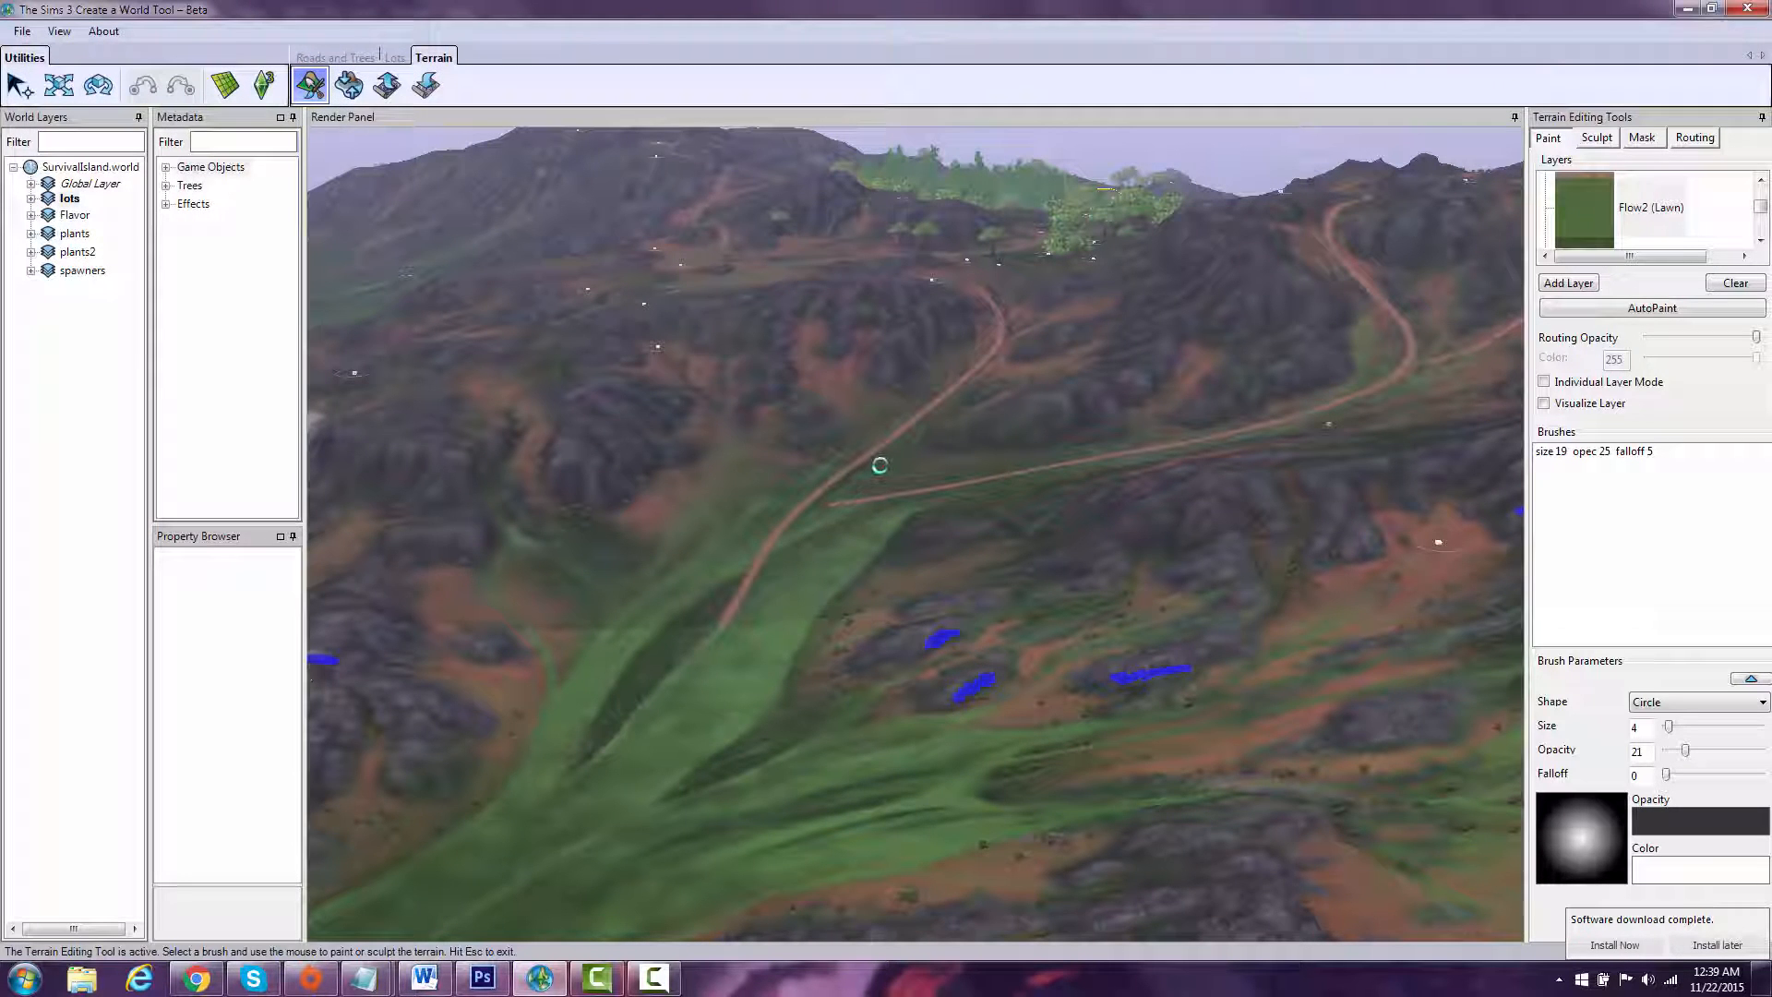
click(1650, 214)
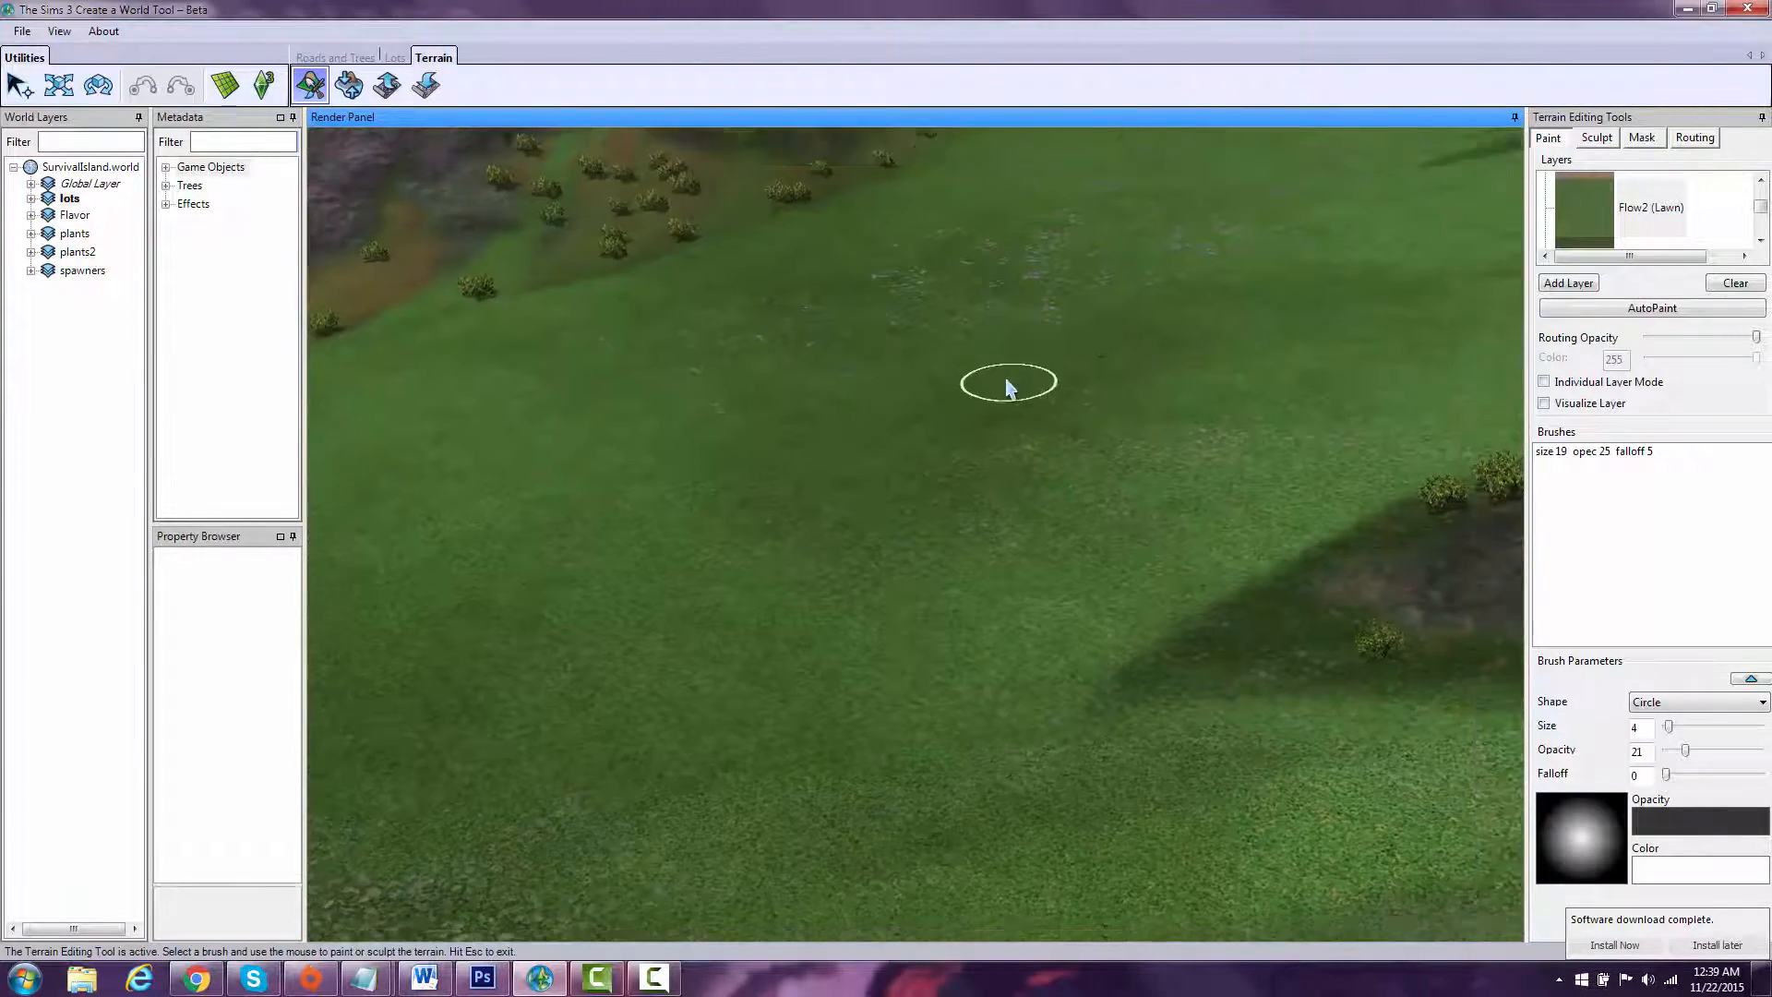
drag(1006, 387, 760, 548)
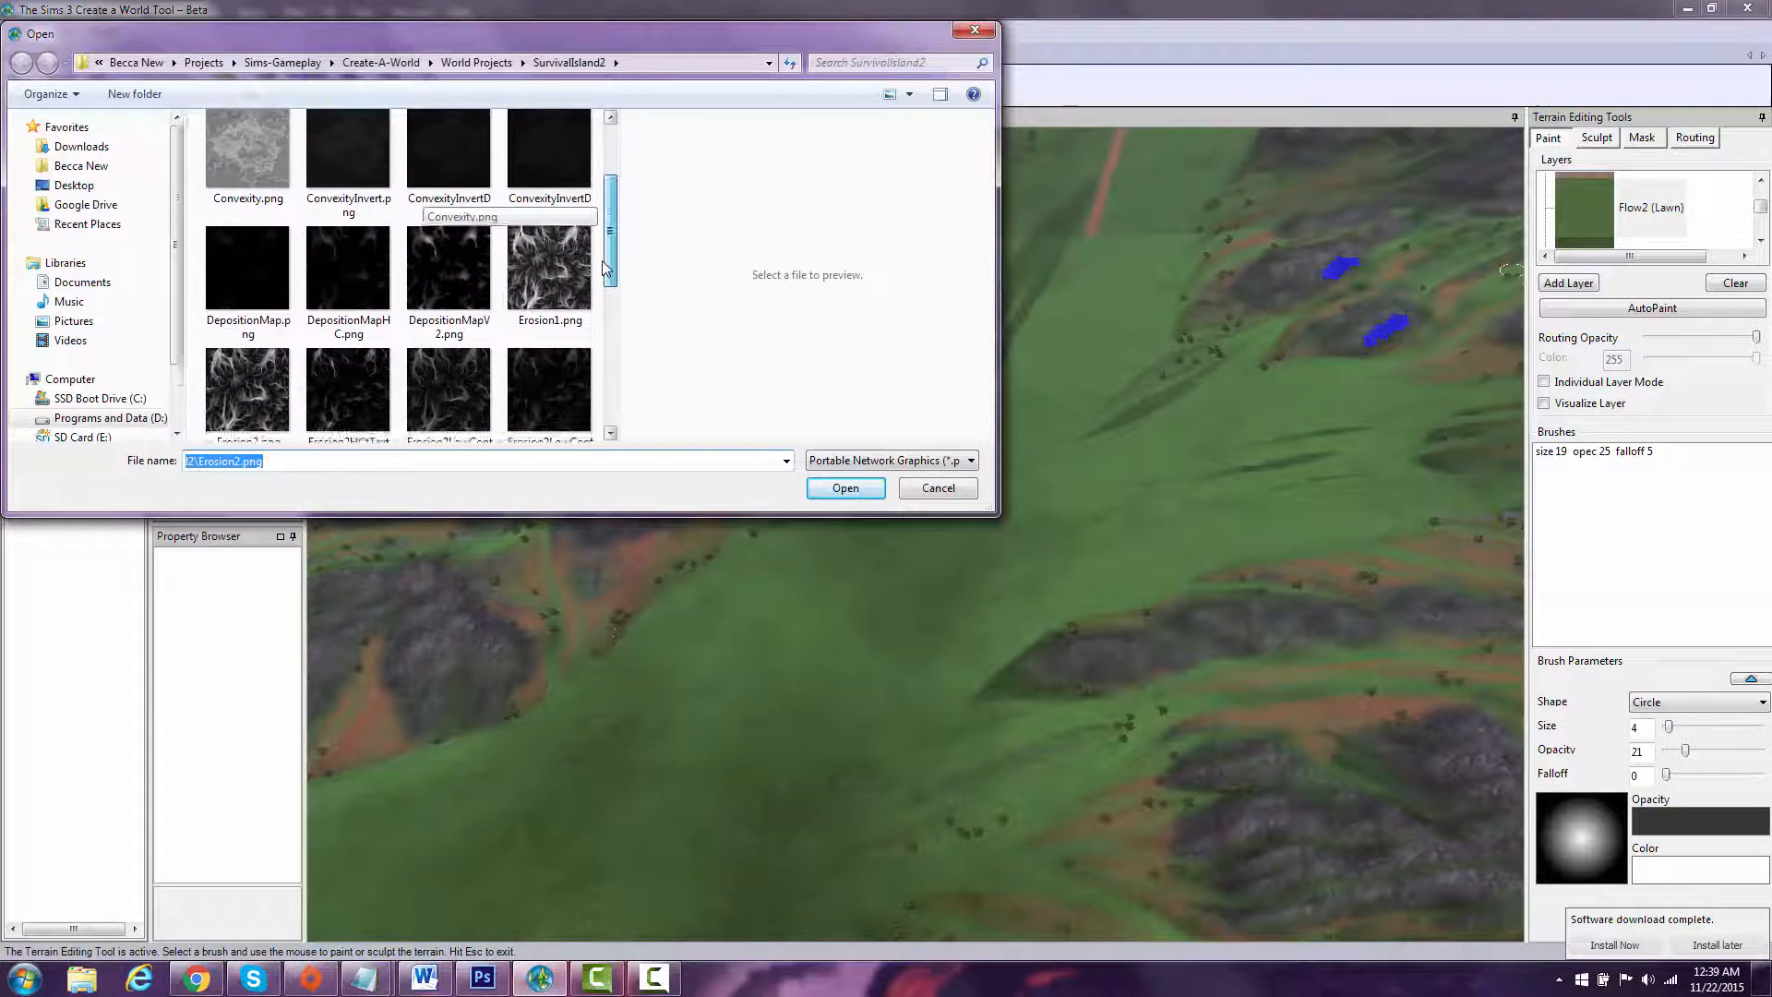
Step: Import Erosion2LowContrastTexture.png as the terrain layer's paint map after previewing it
scroll(down, 3)
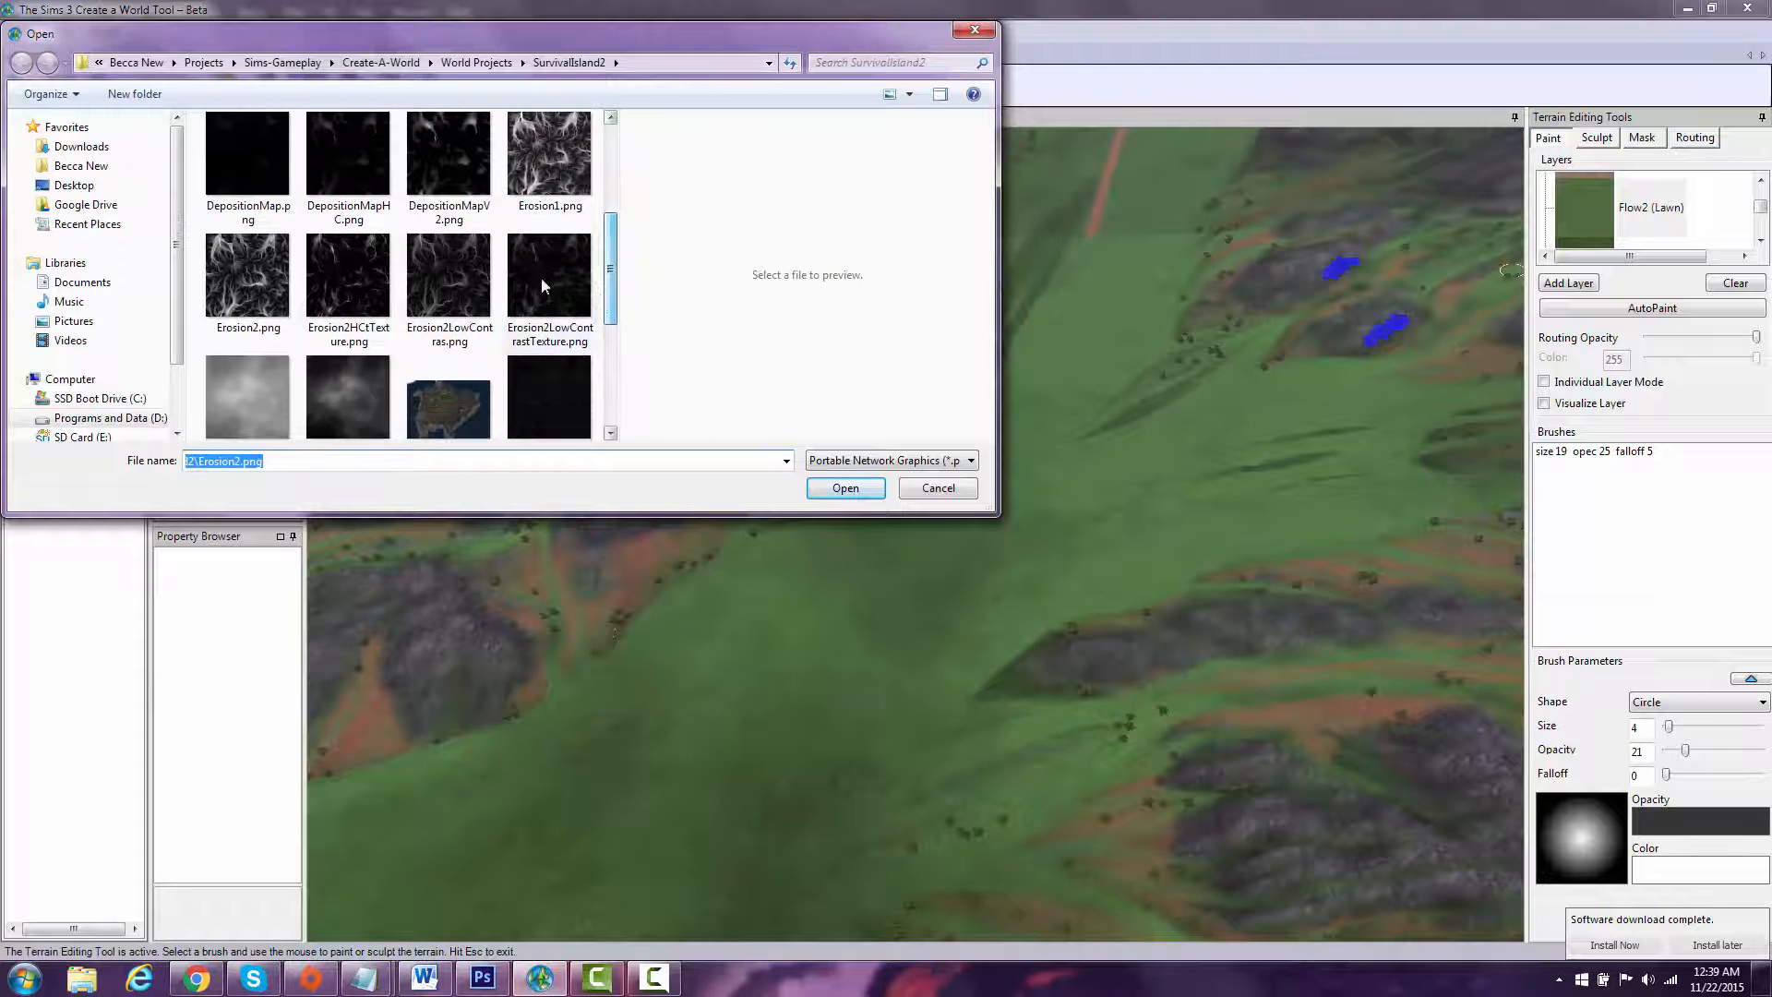
mouse_move(393, 279)
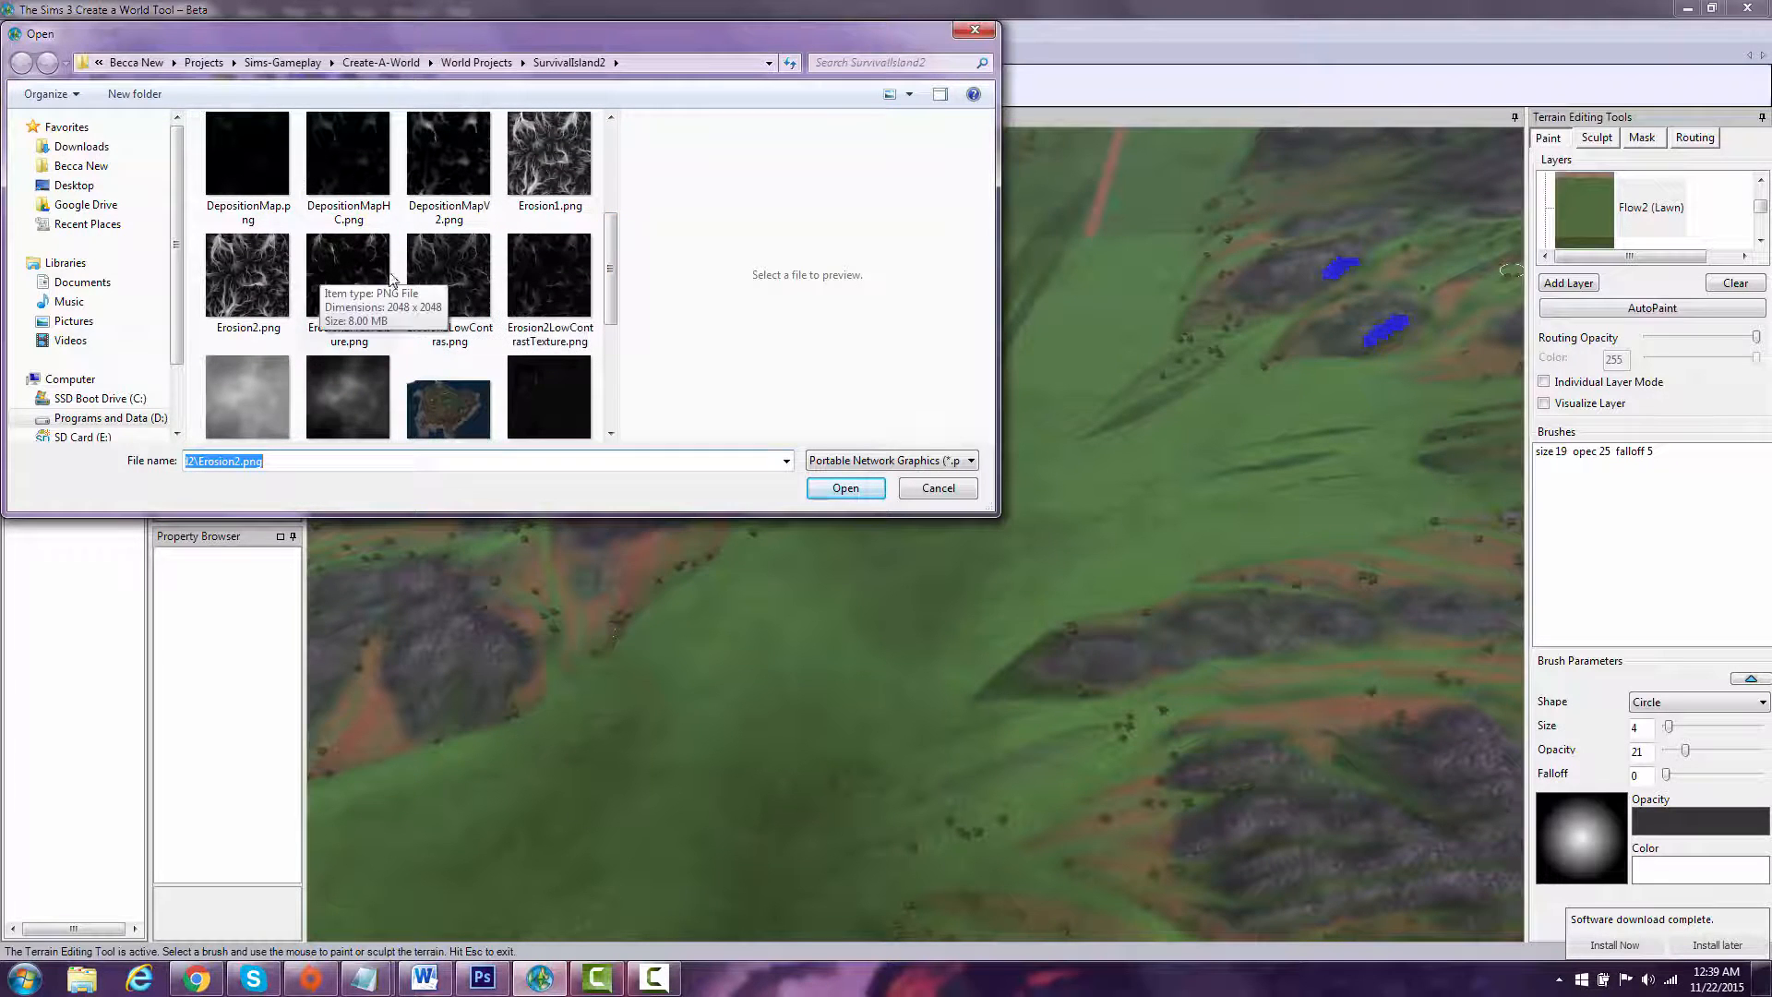
click(550, 275)
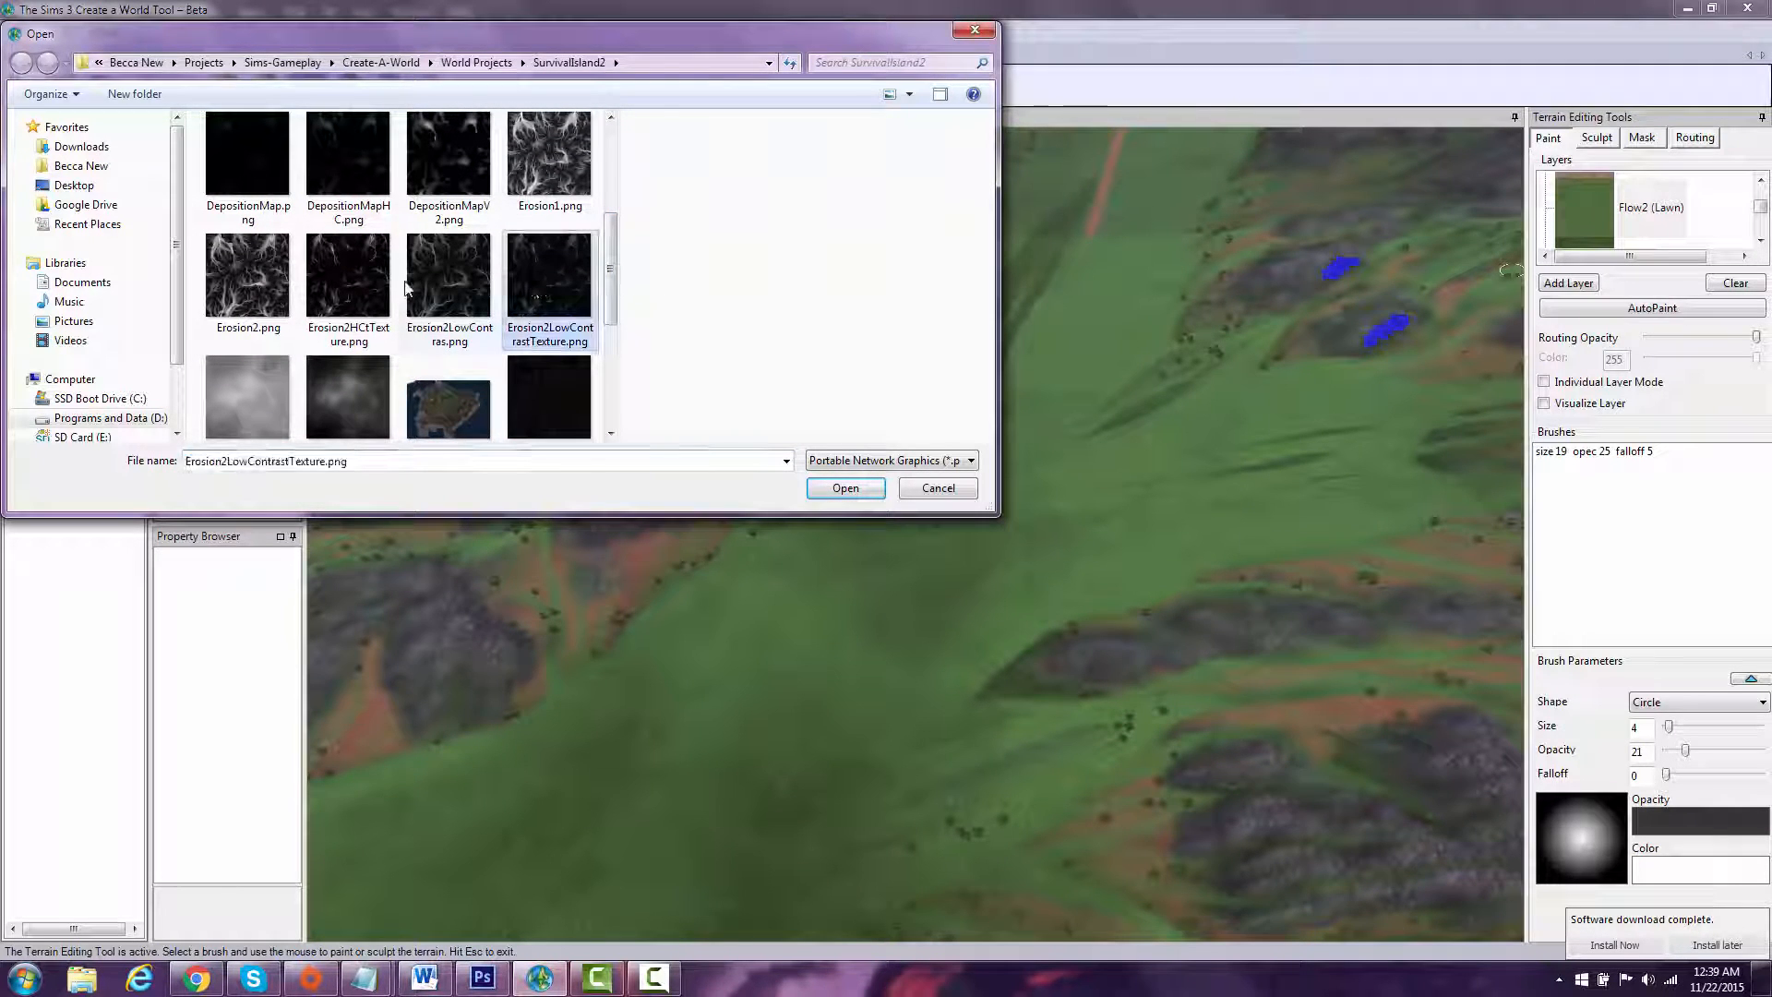
click(550, 274)
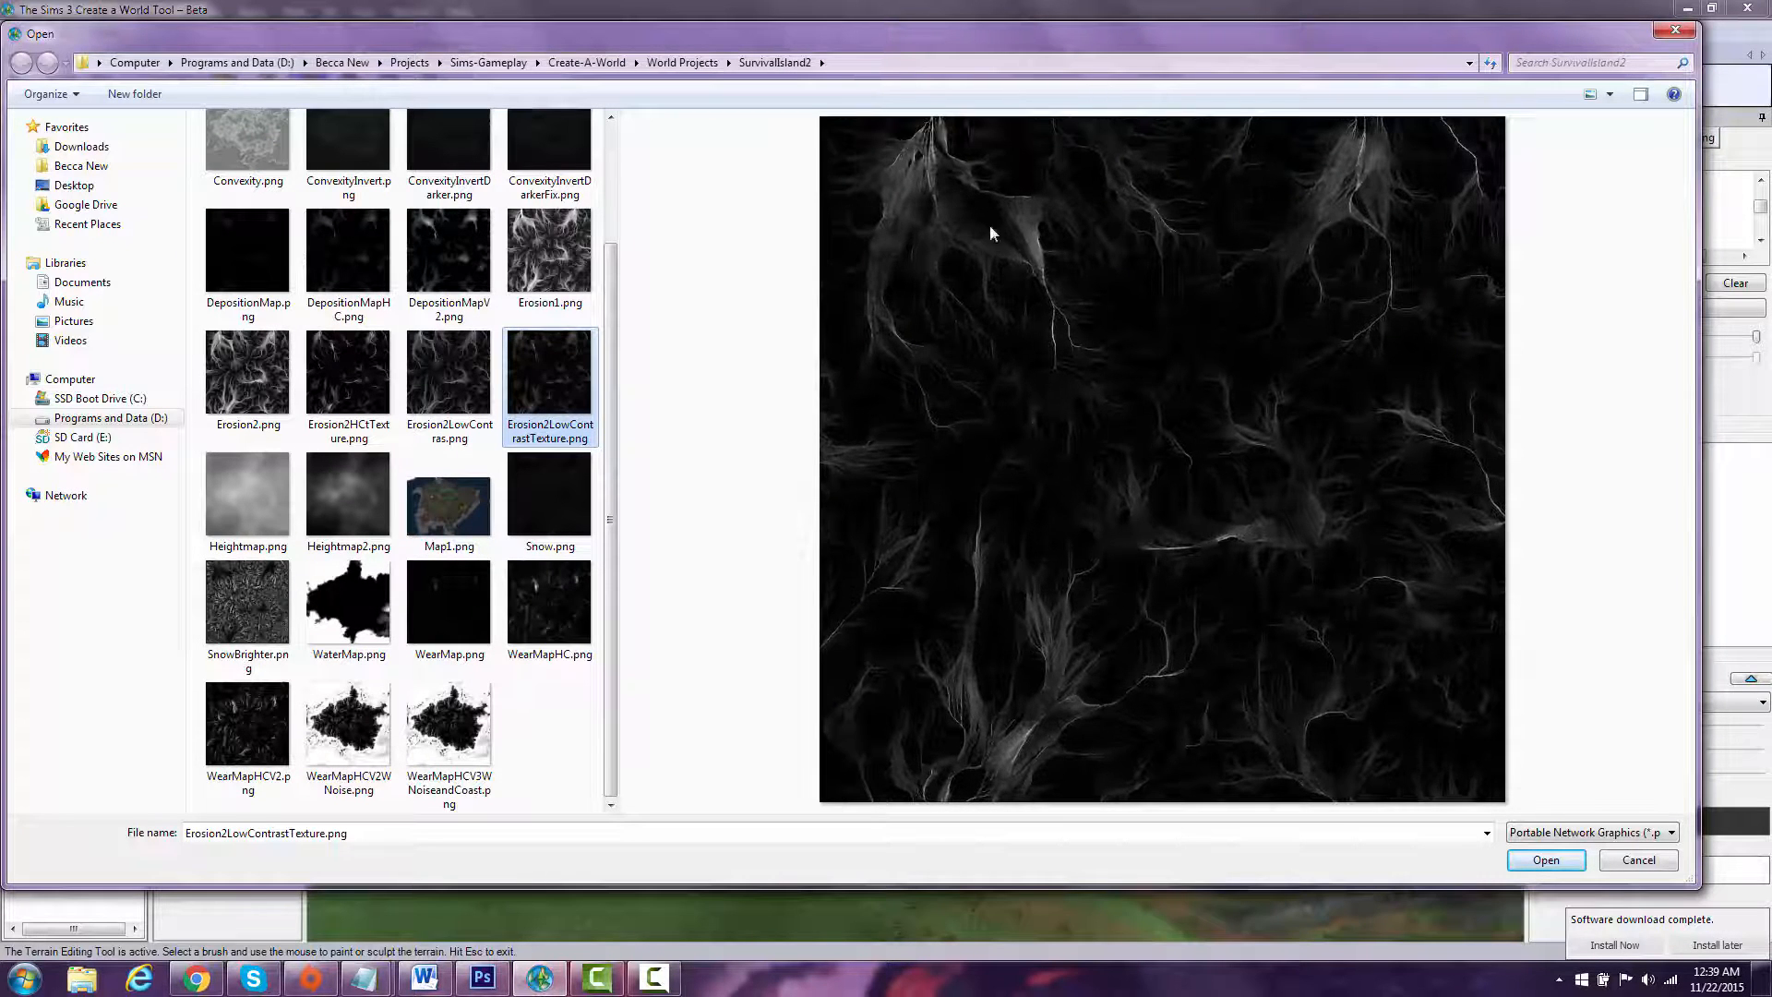
mouse_move(1284, 661)
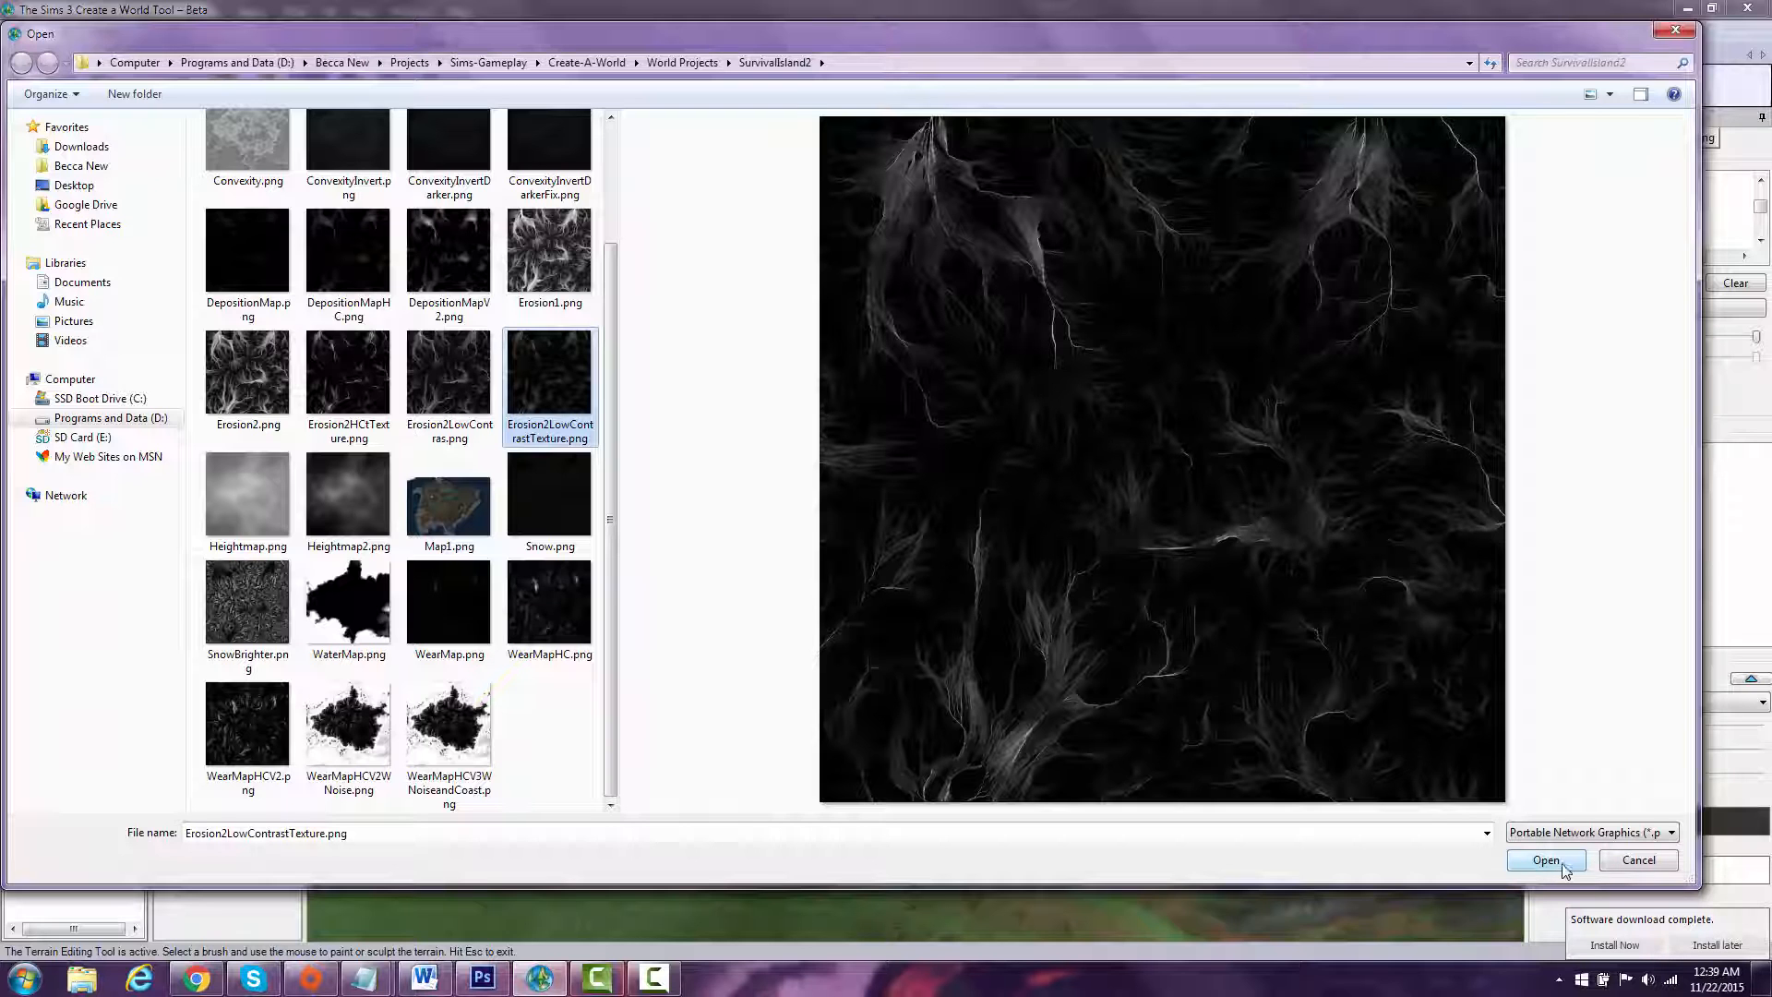
click(1544, 860)
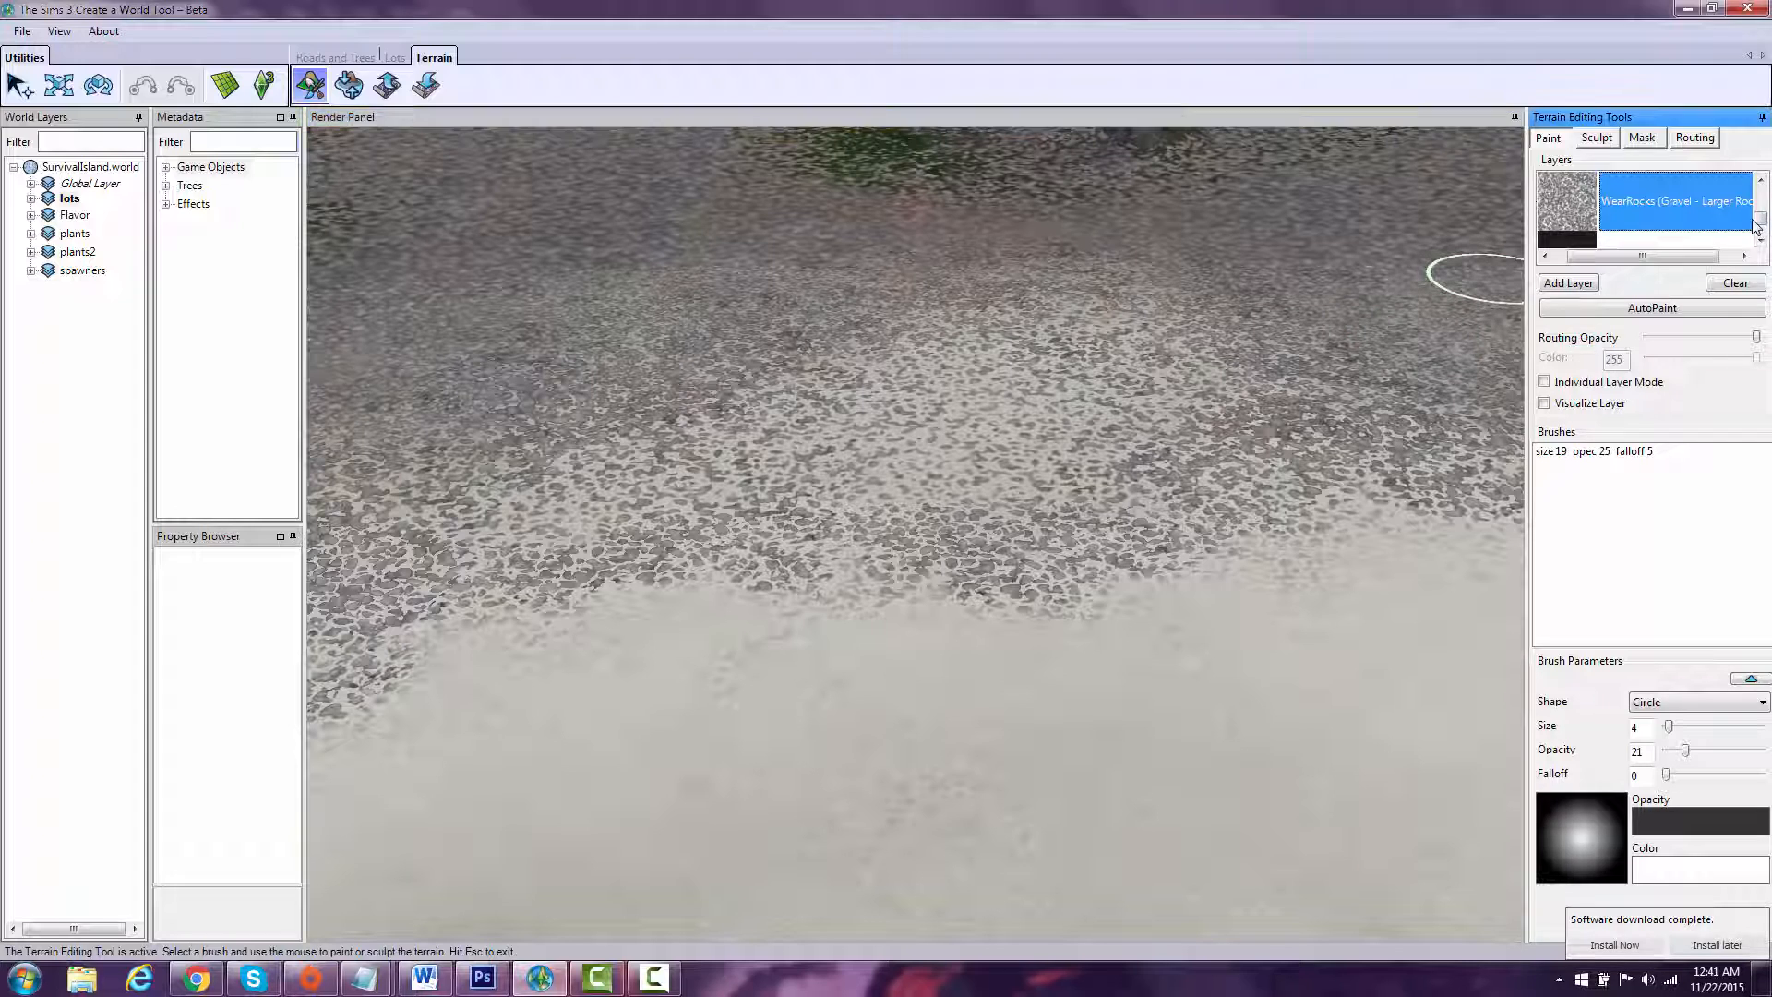
Step: Add a new paint layer textured with DOT06_Sand_Wet.dds from Terrain Textures > Sunlit Tides_Textures
right_click(1677, 201)
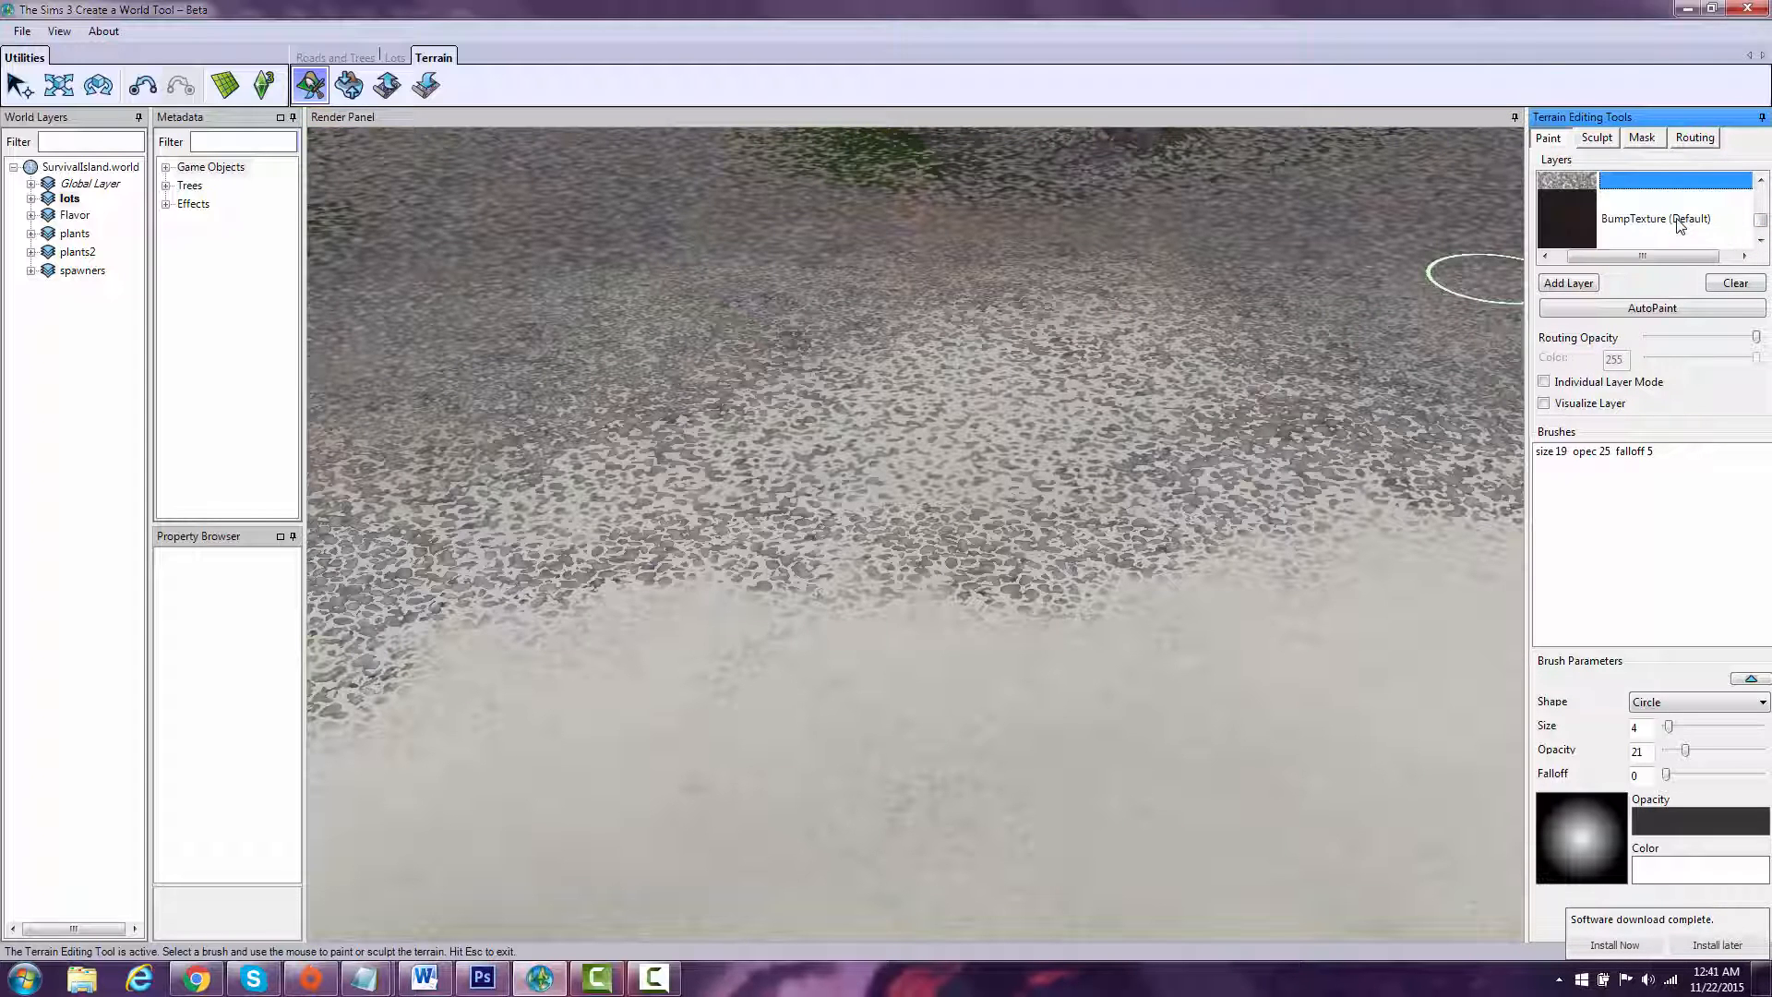
click(1566, 282)
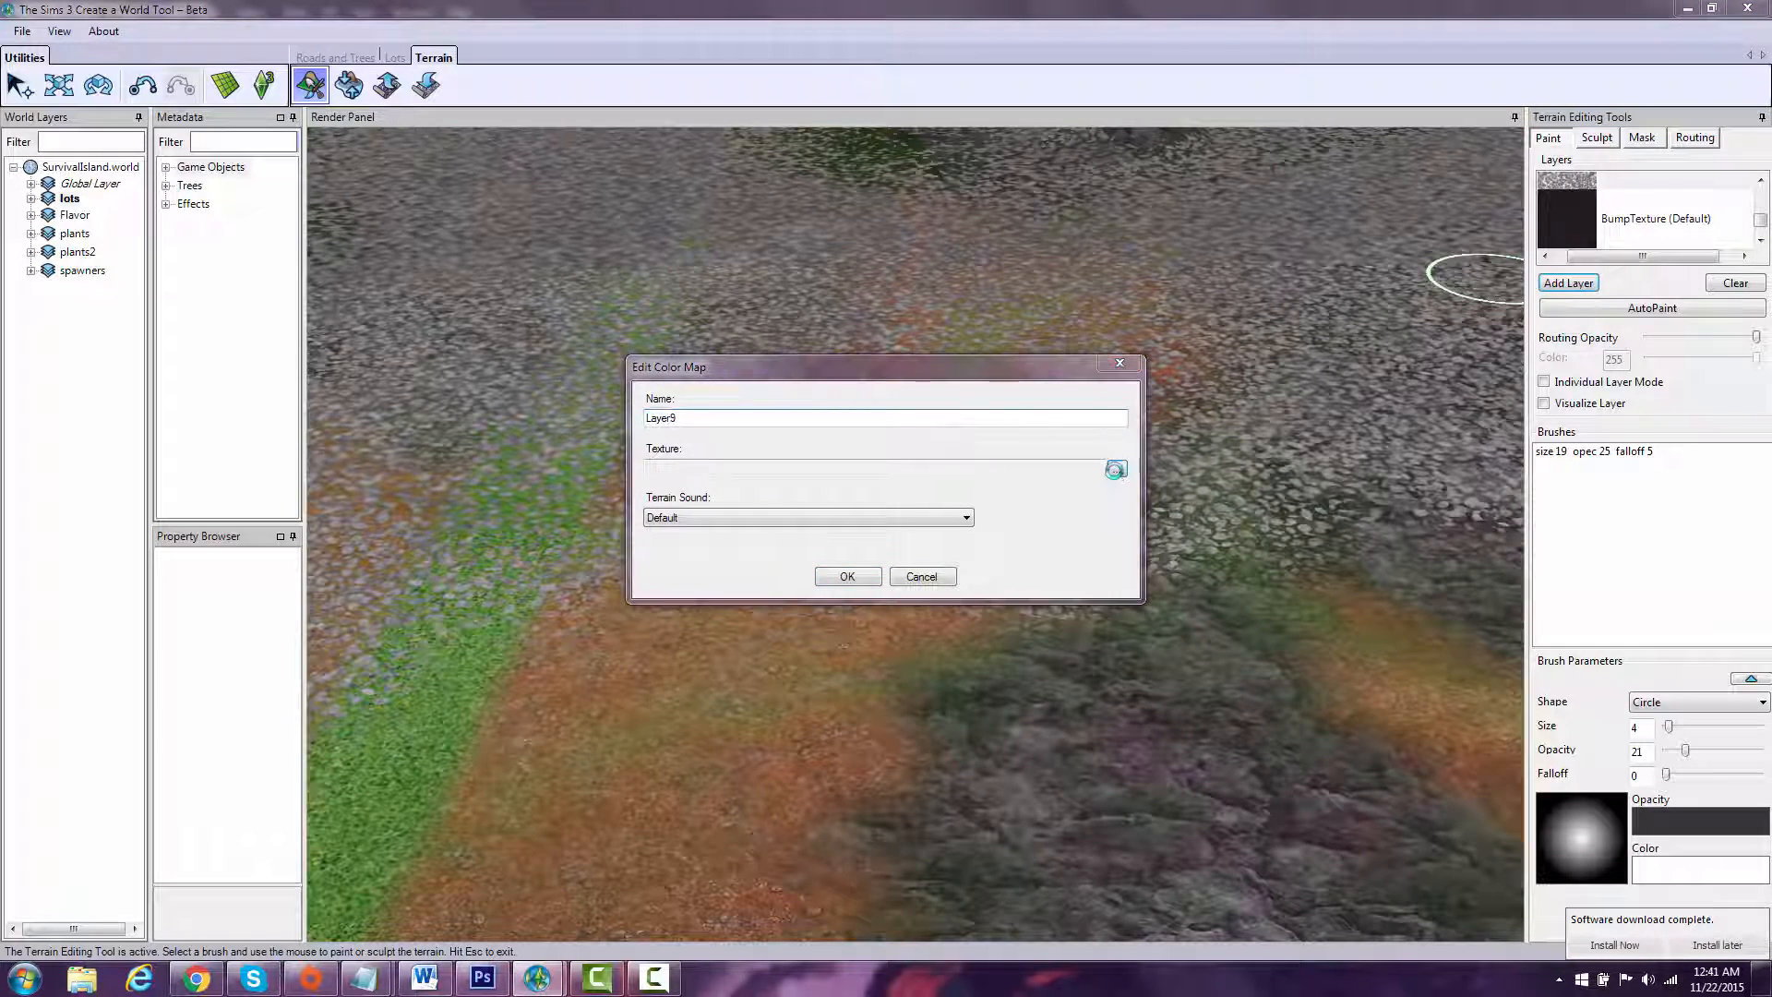
click(1114, 469)
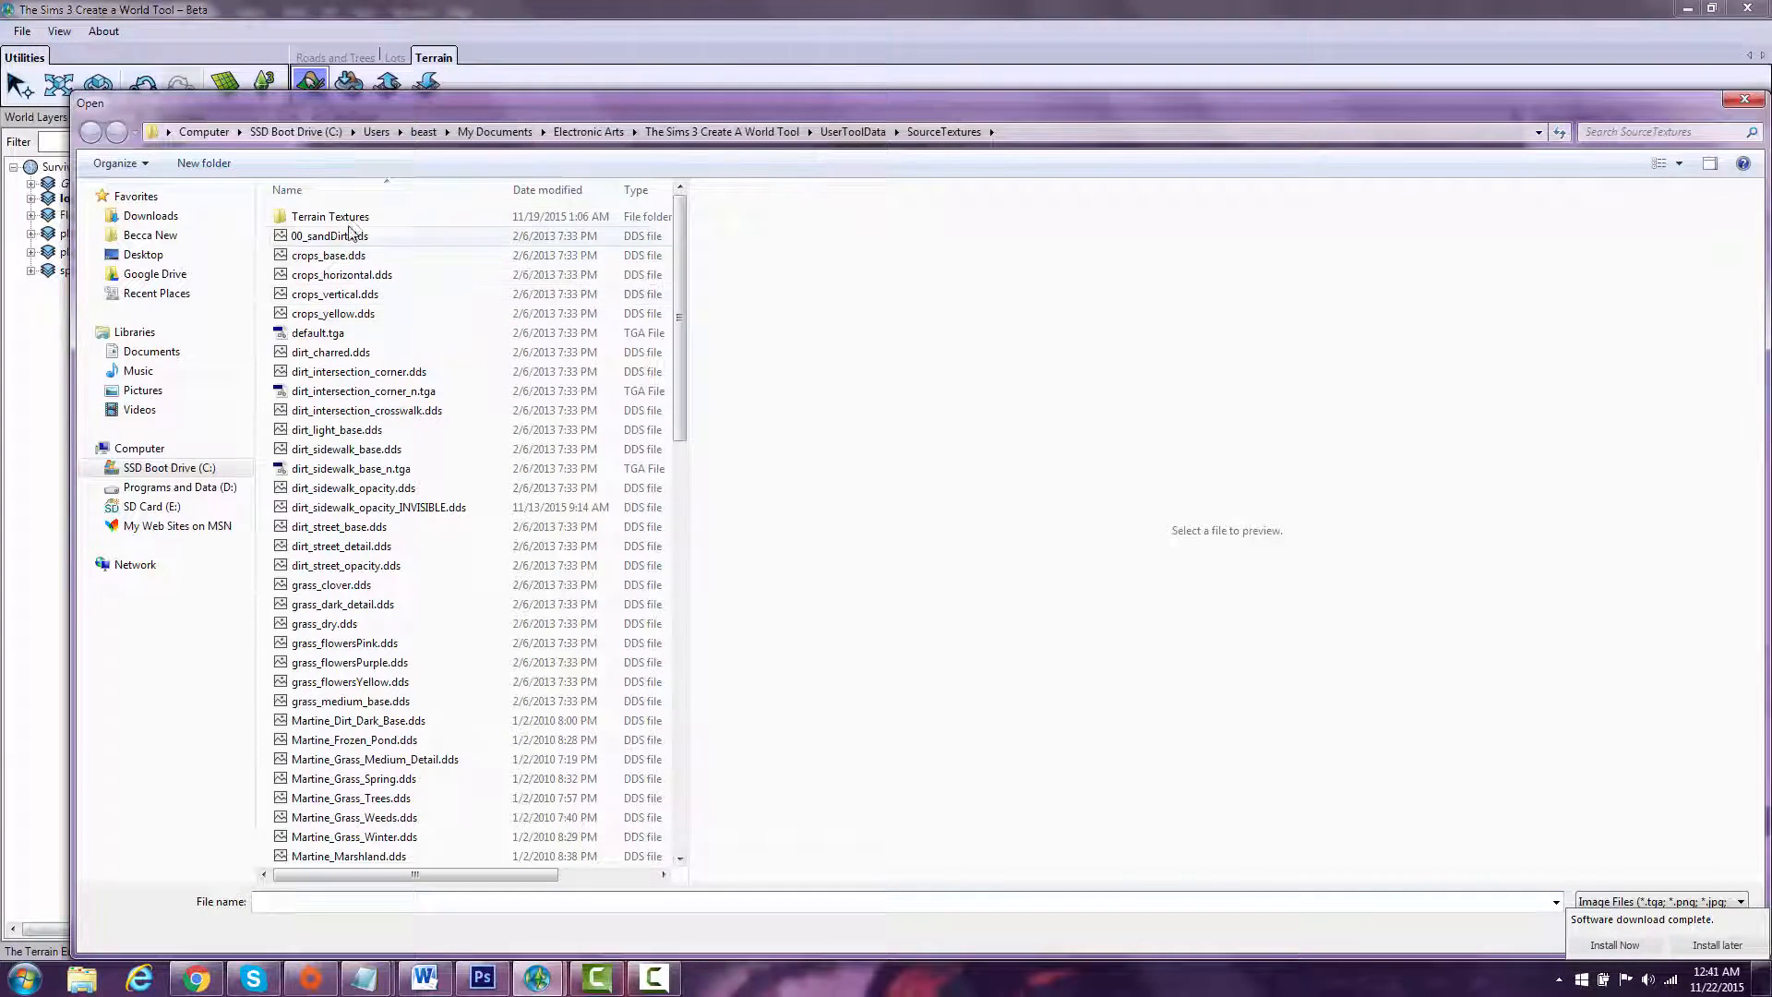
double_click(330, 216)
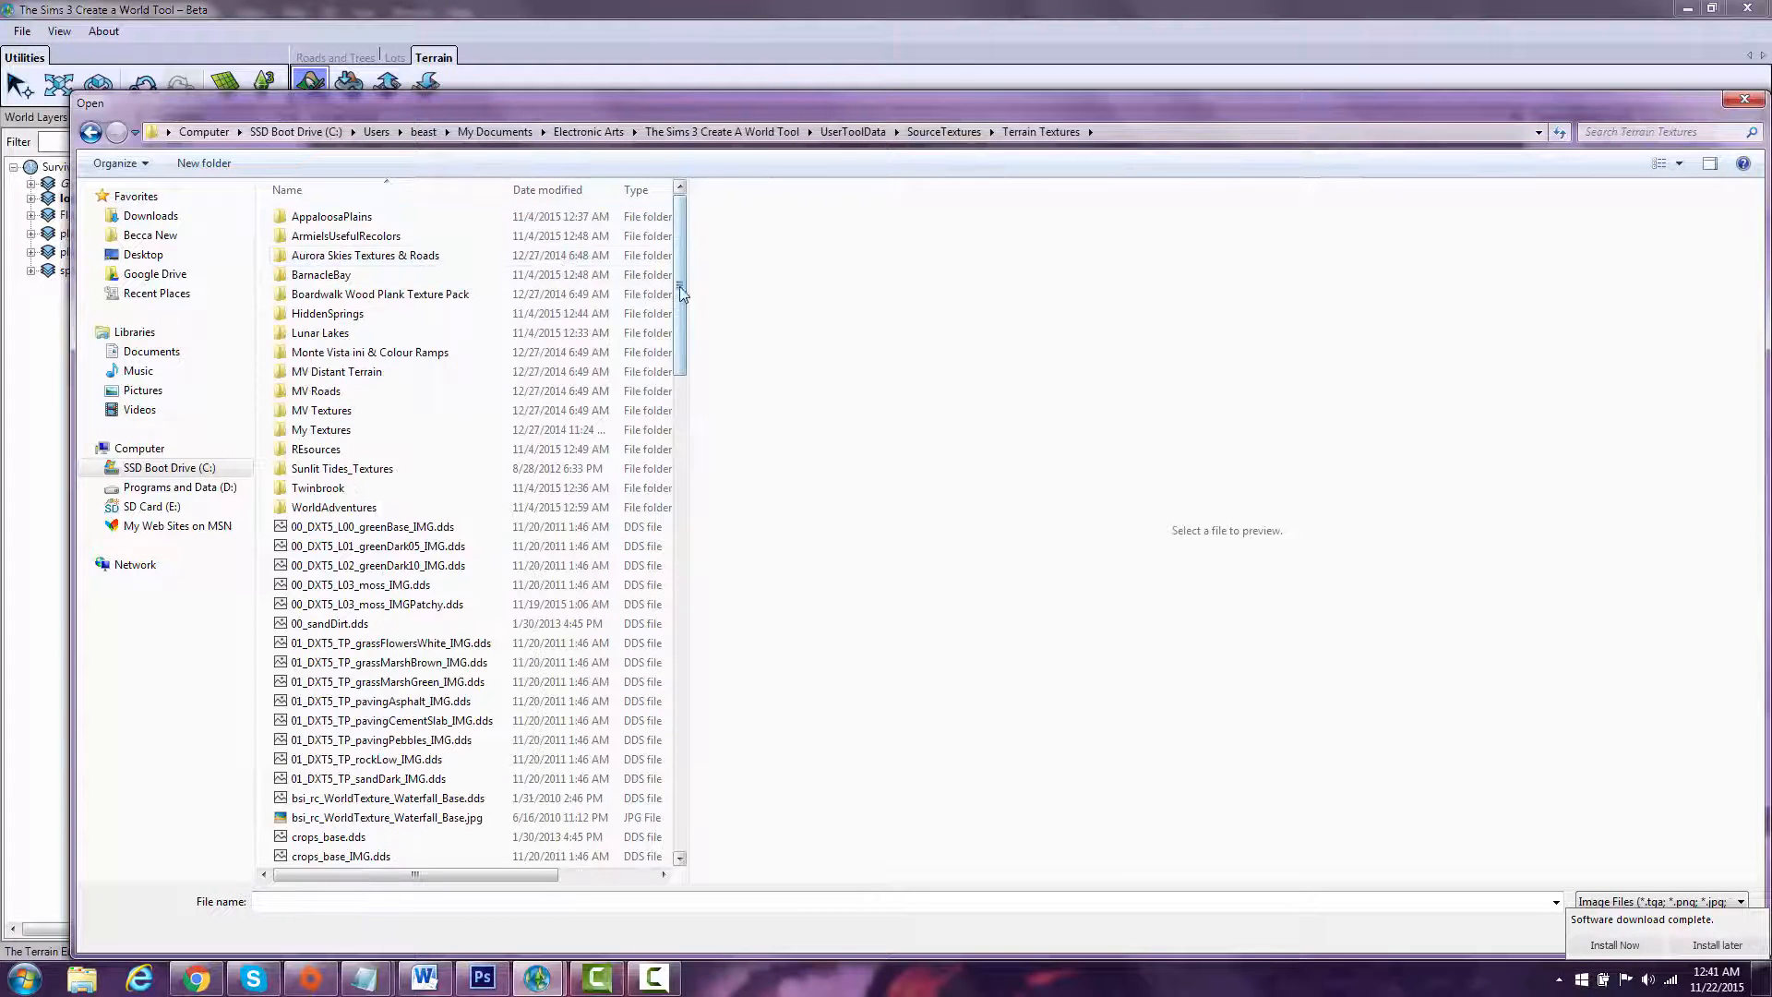
scroll(down, 3)
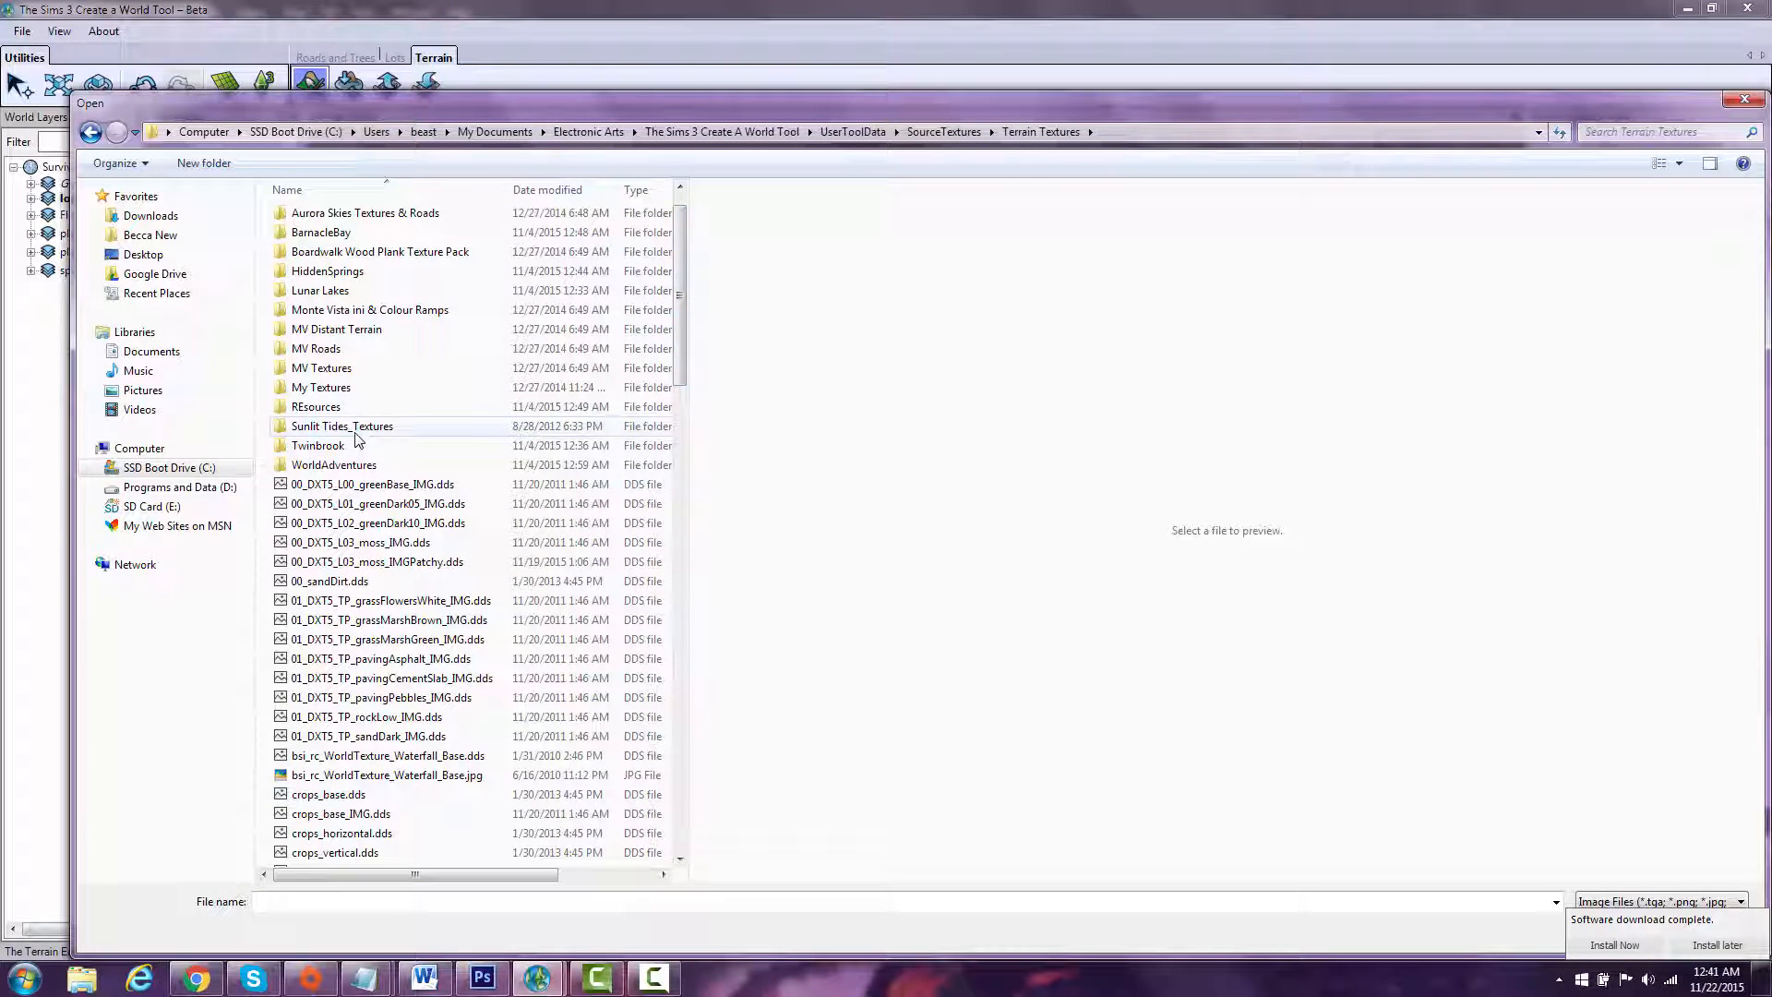
double_click(341, 426)
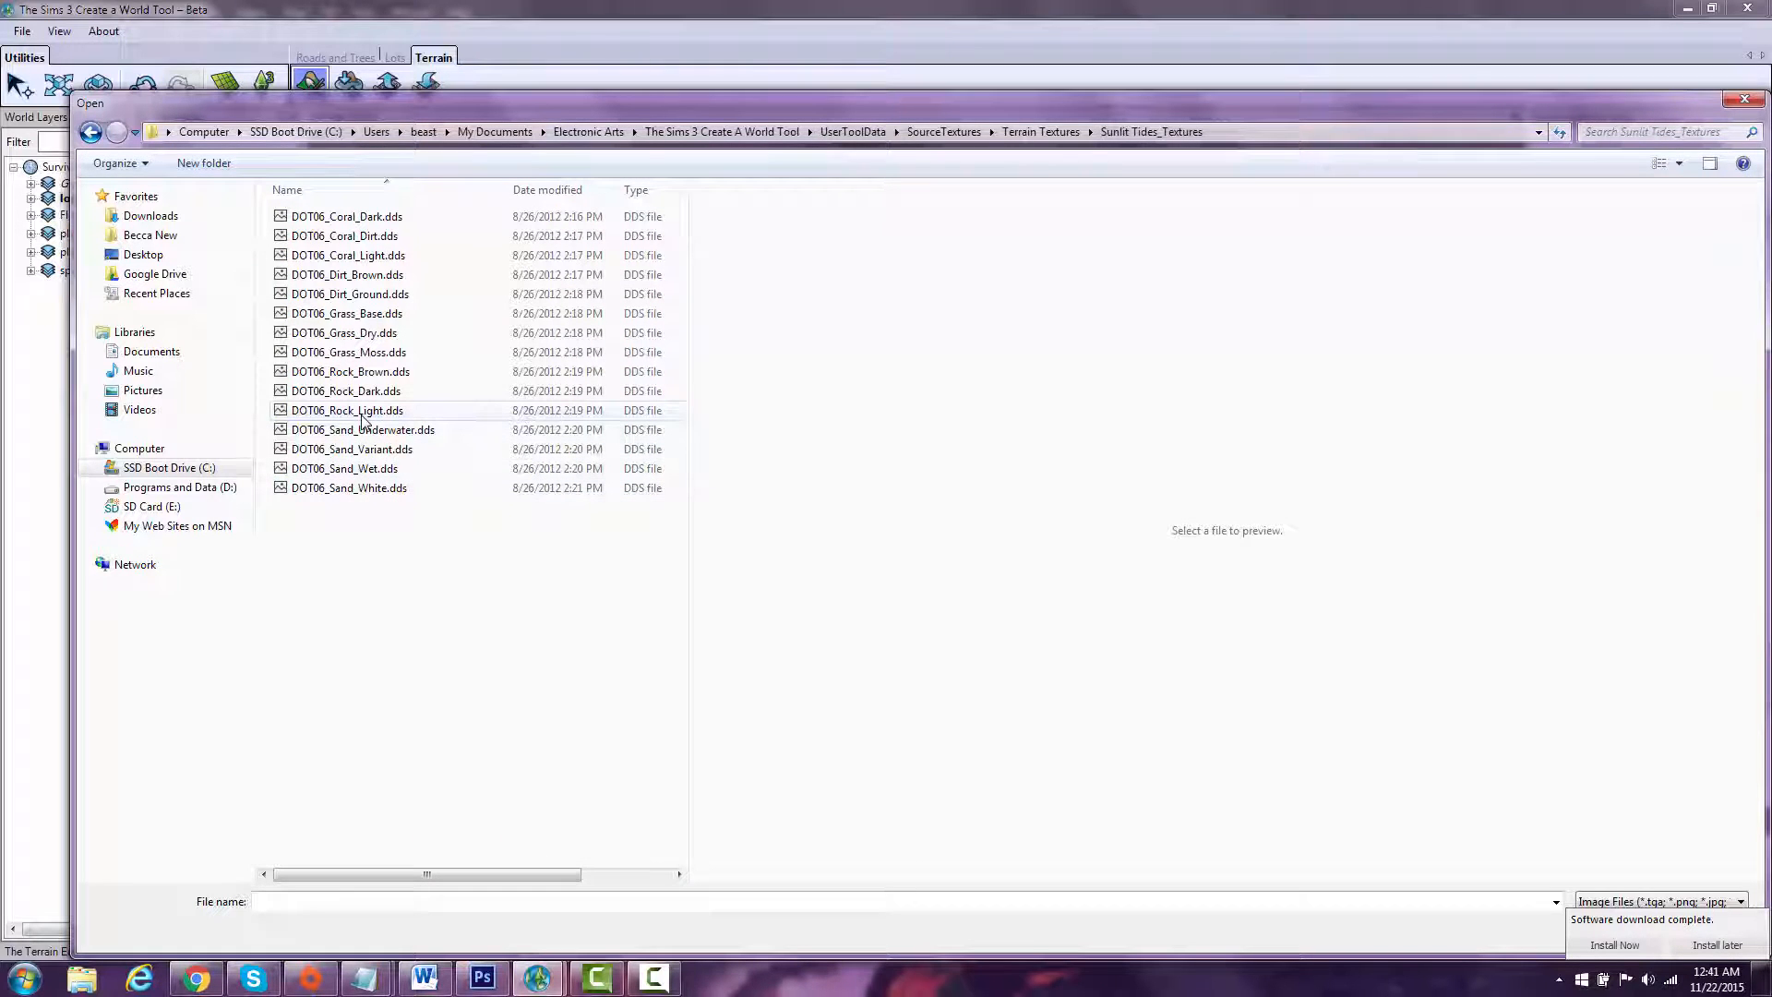
click(345, 466)
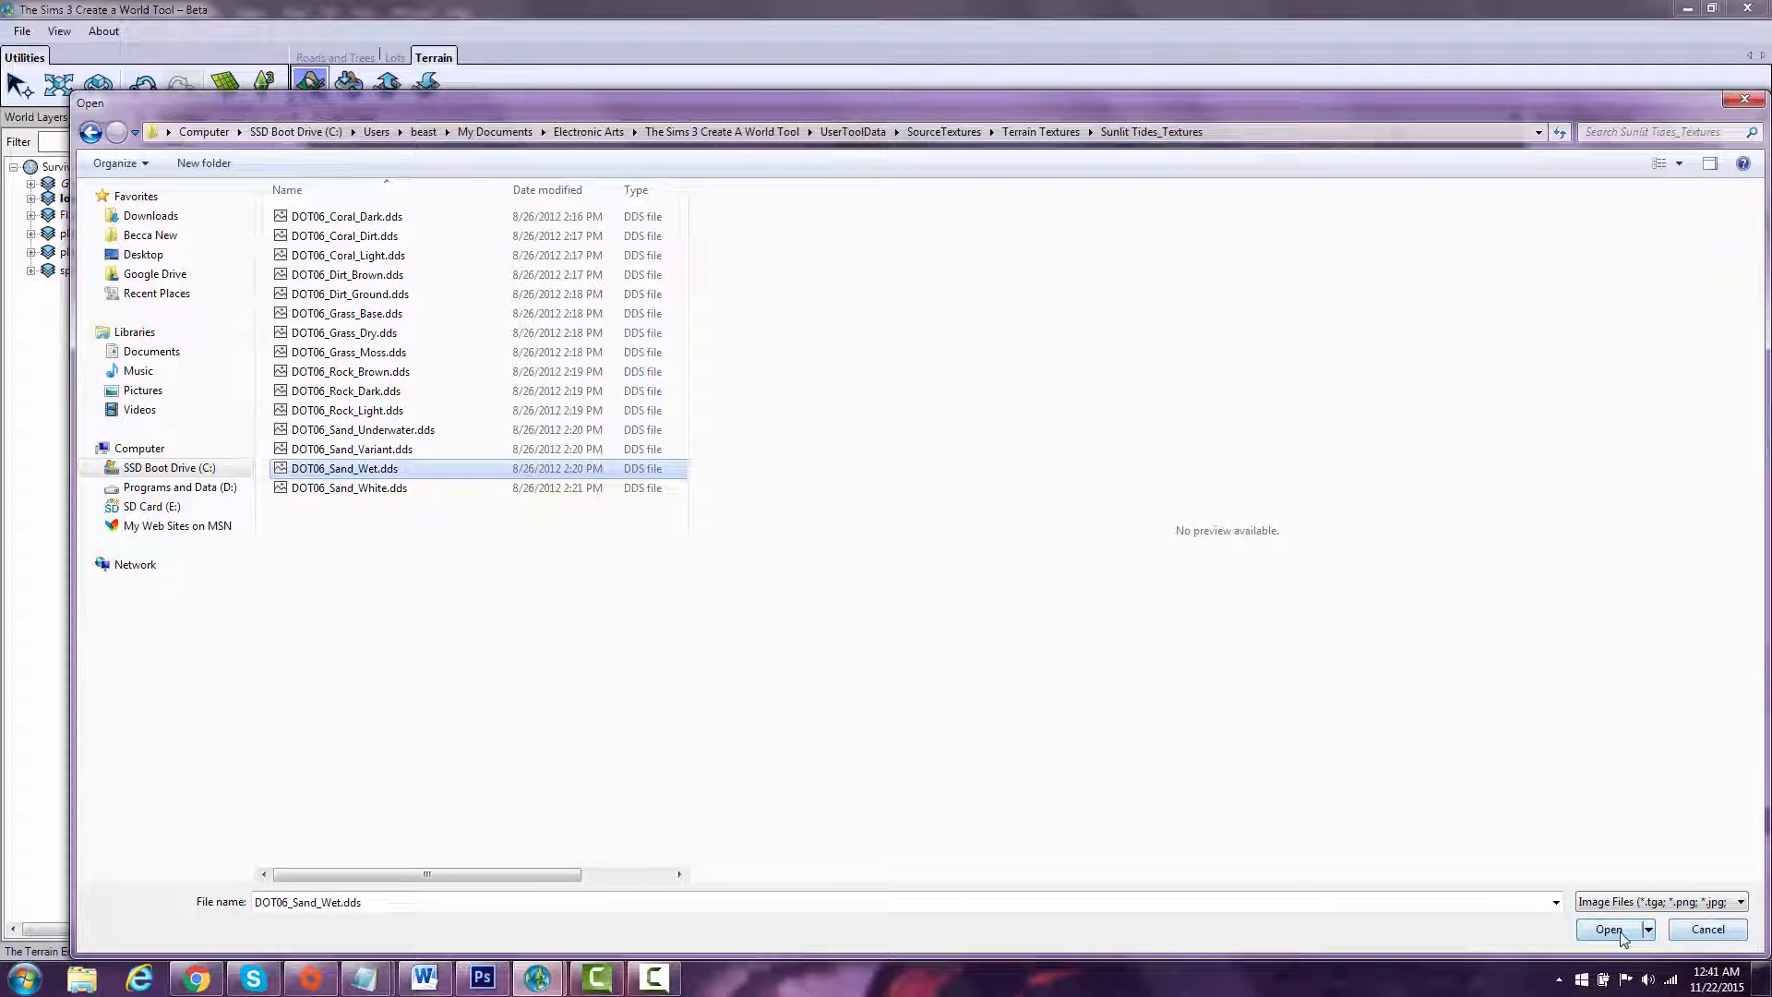
click(1607, 928)
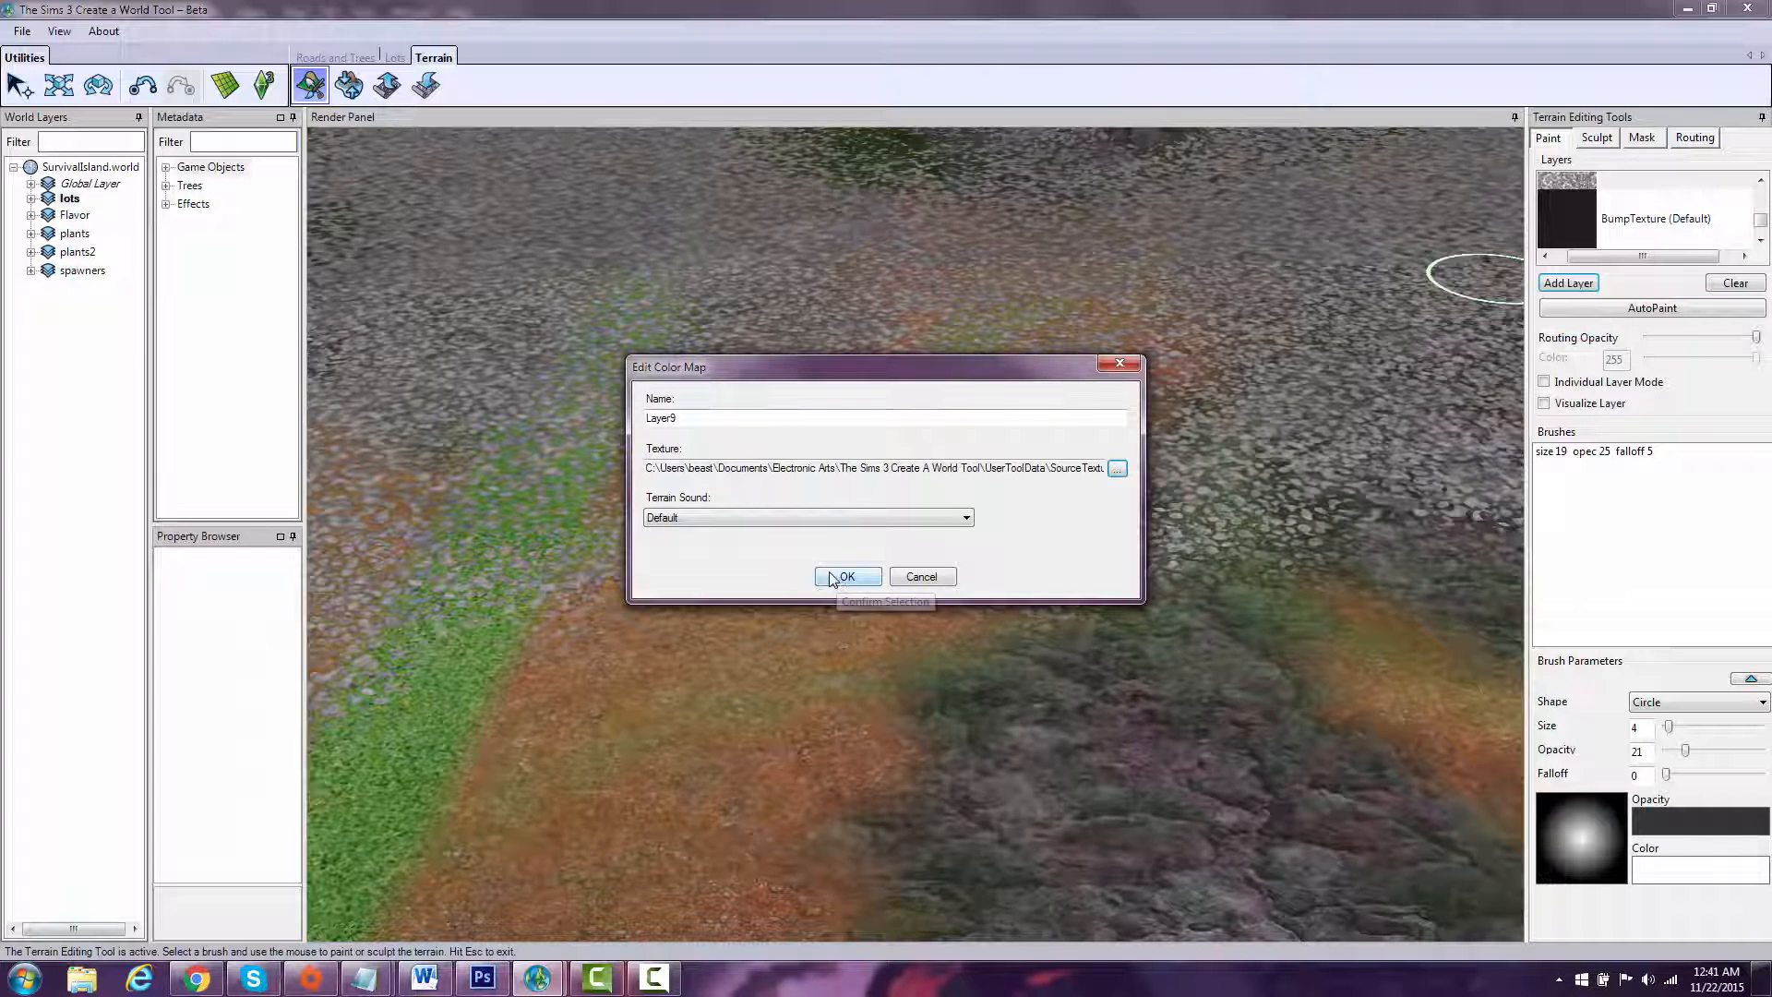
click(847, 576)
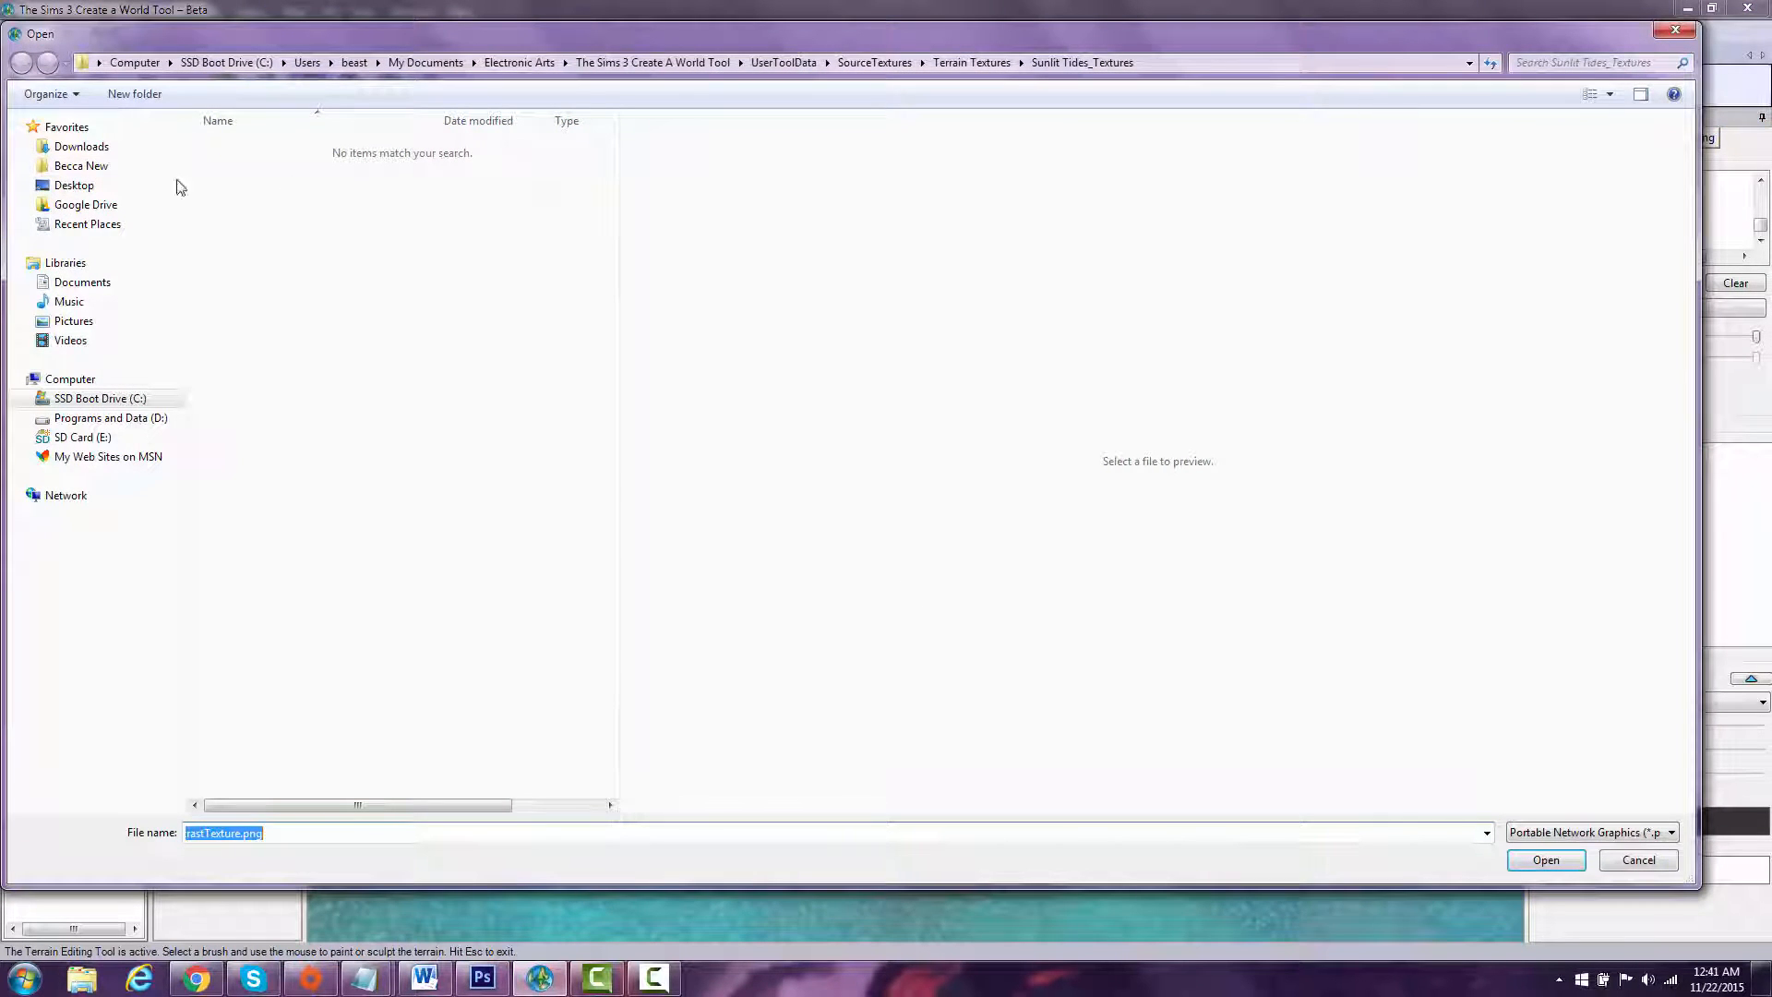
Step: Import SandNewBeach.png from the FinalExportsFromCAW folder as the layer's paint map
click(87, 223)
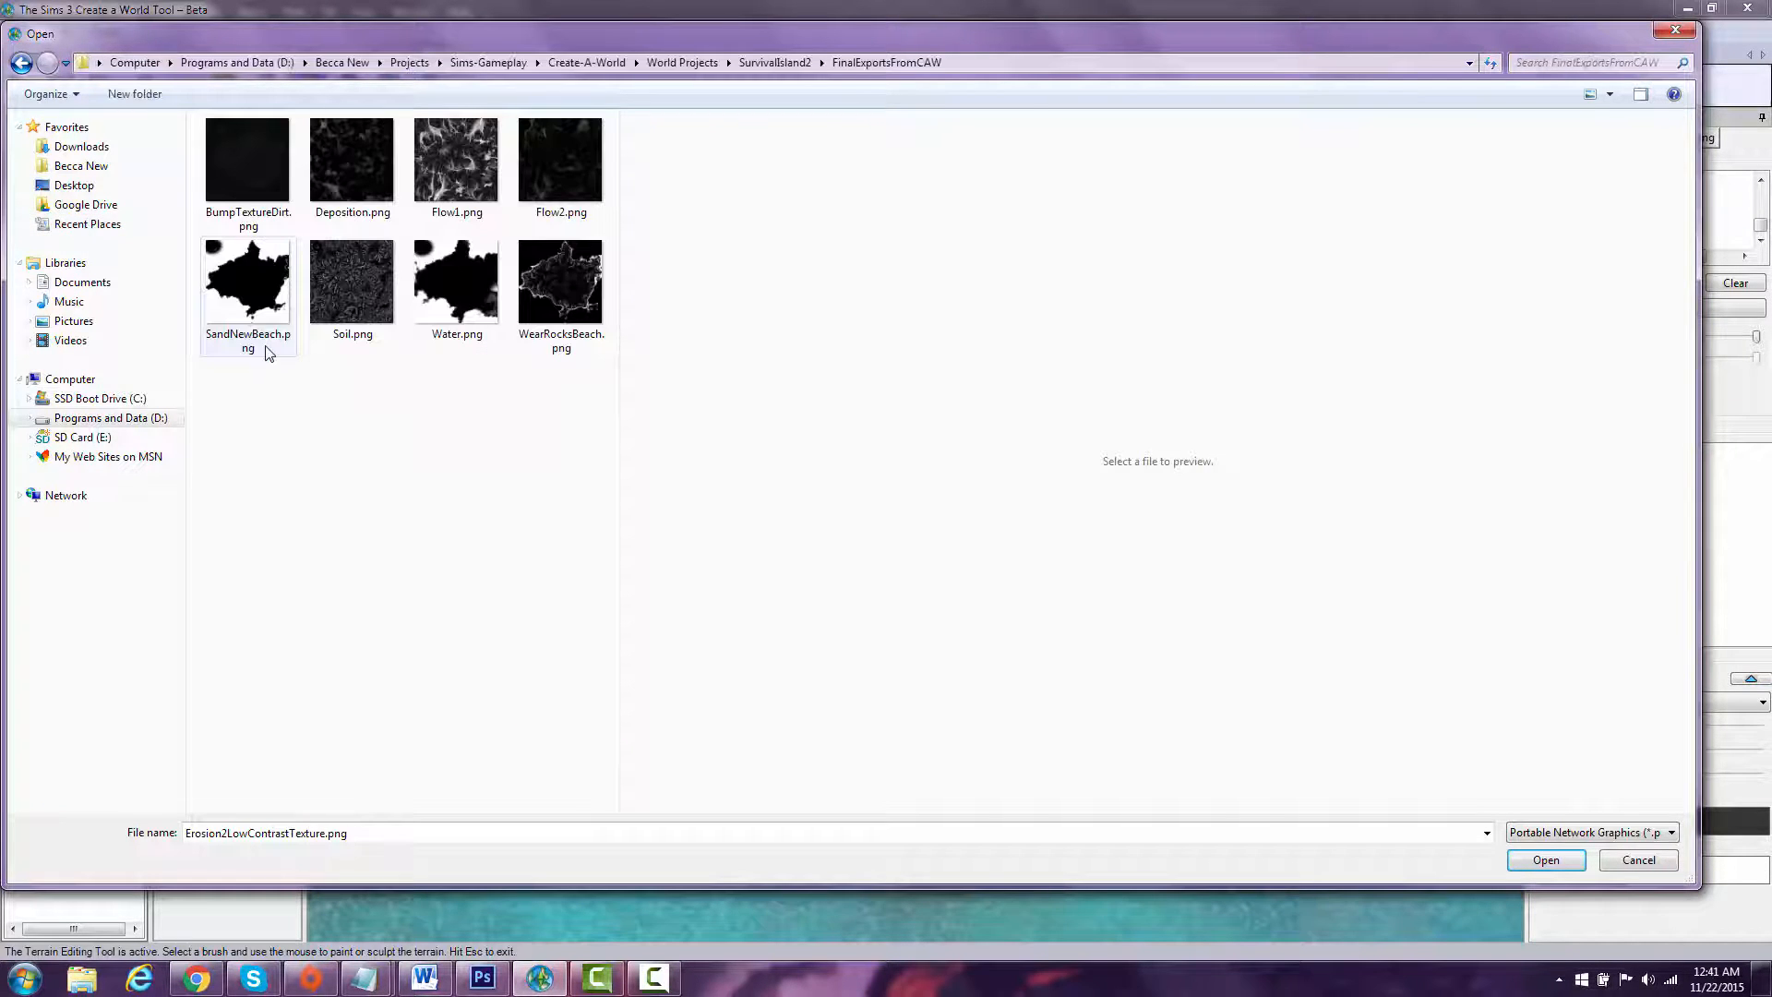
click(247, 281)
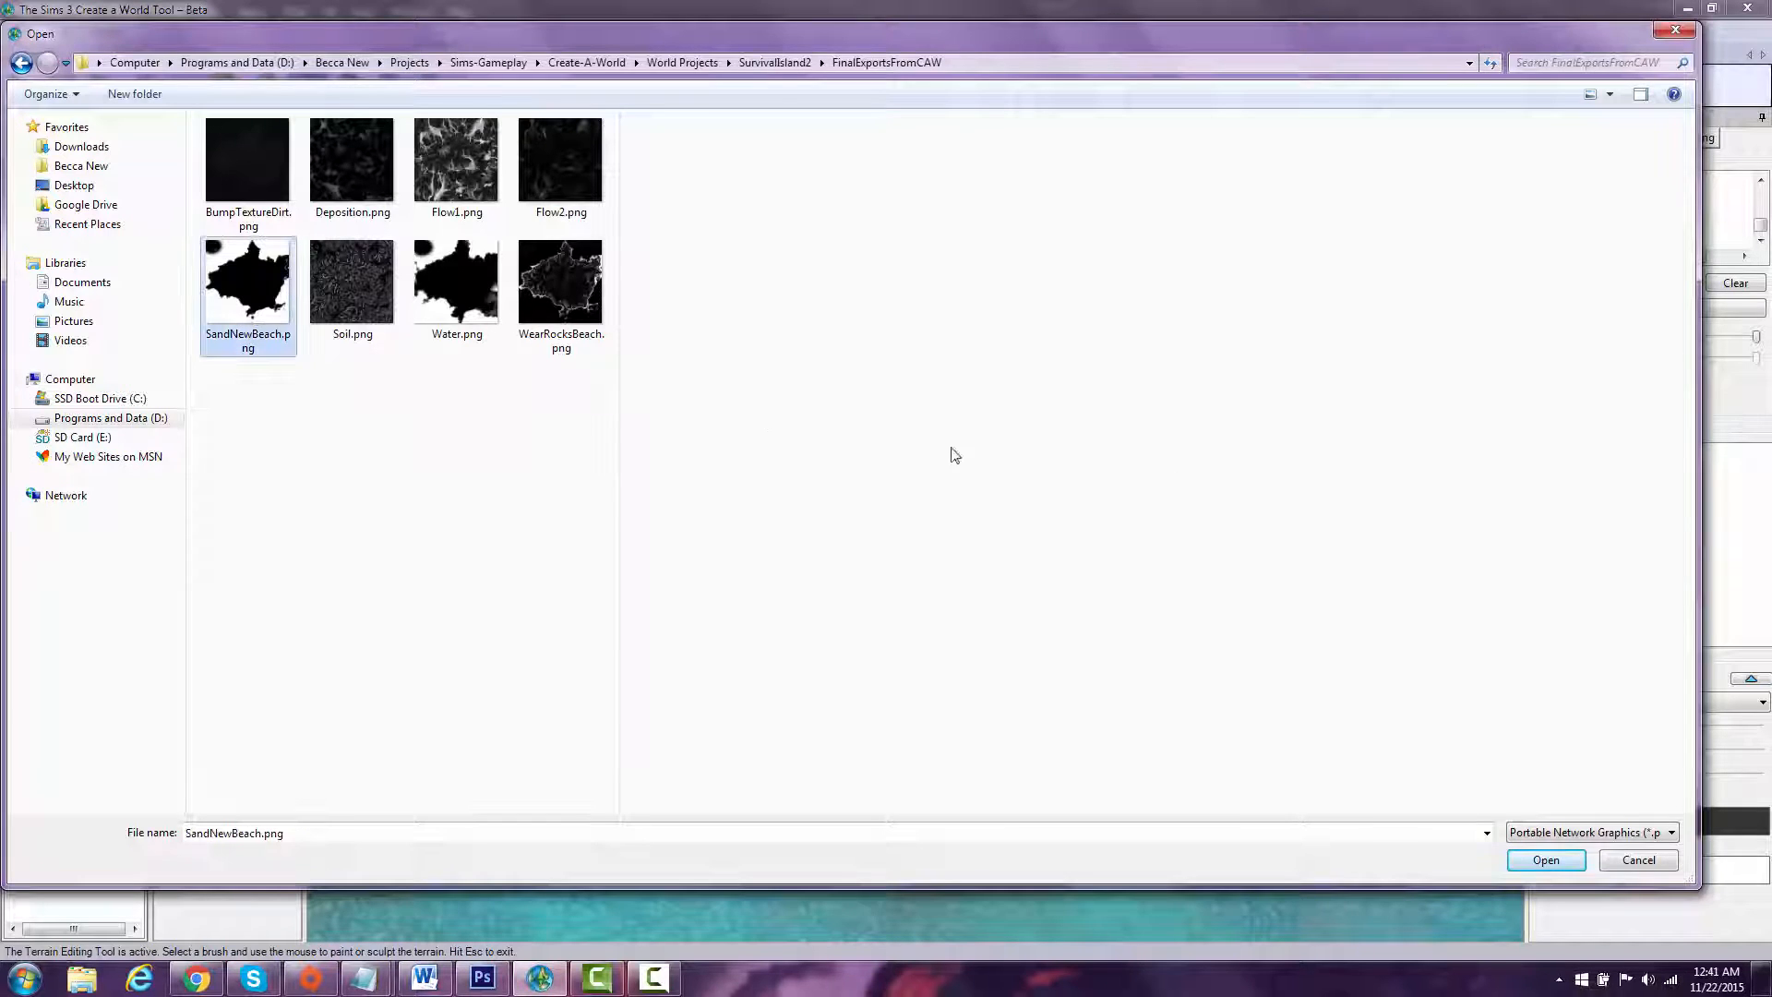
click(1544, 860)
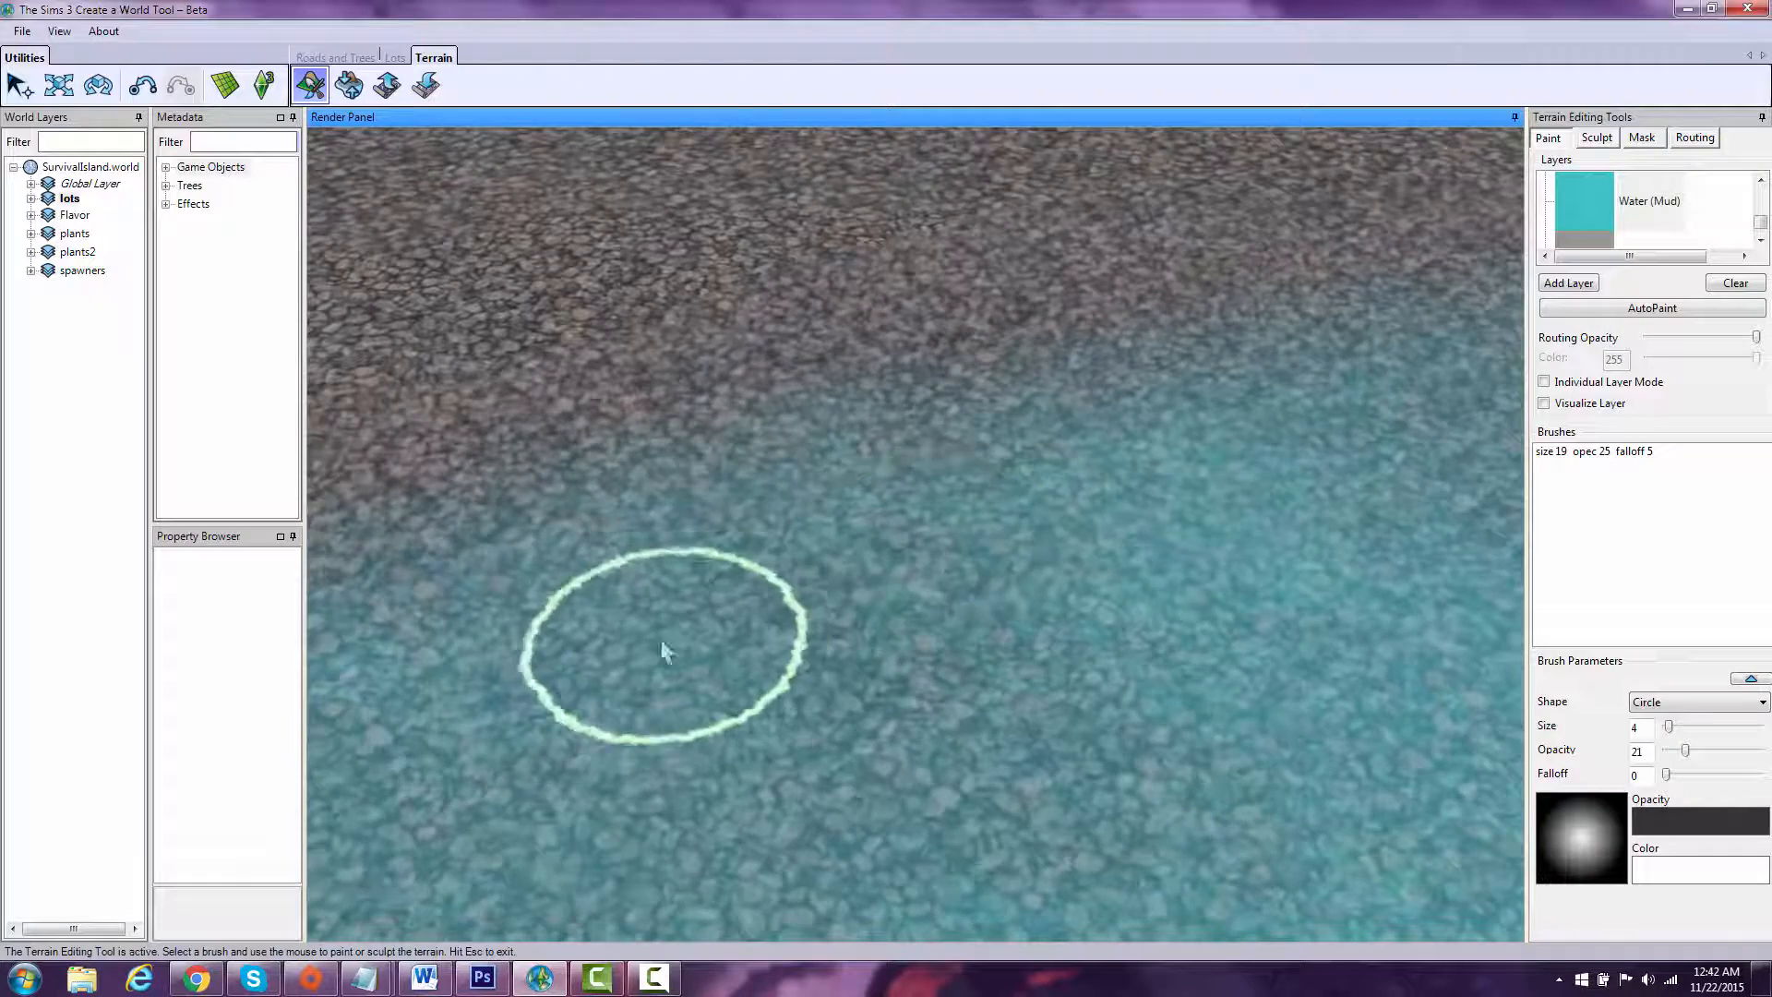
mouse_move(1063, 485)
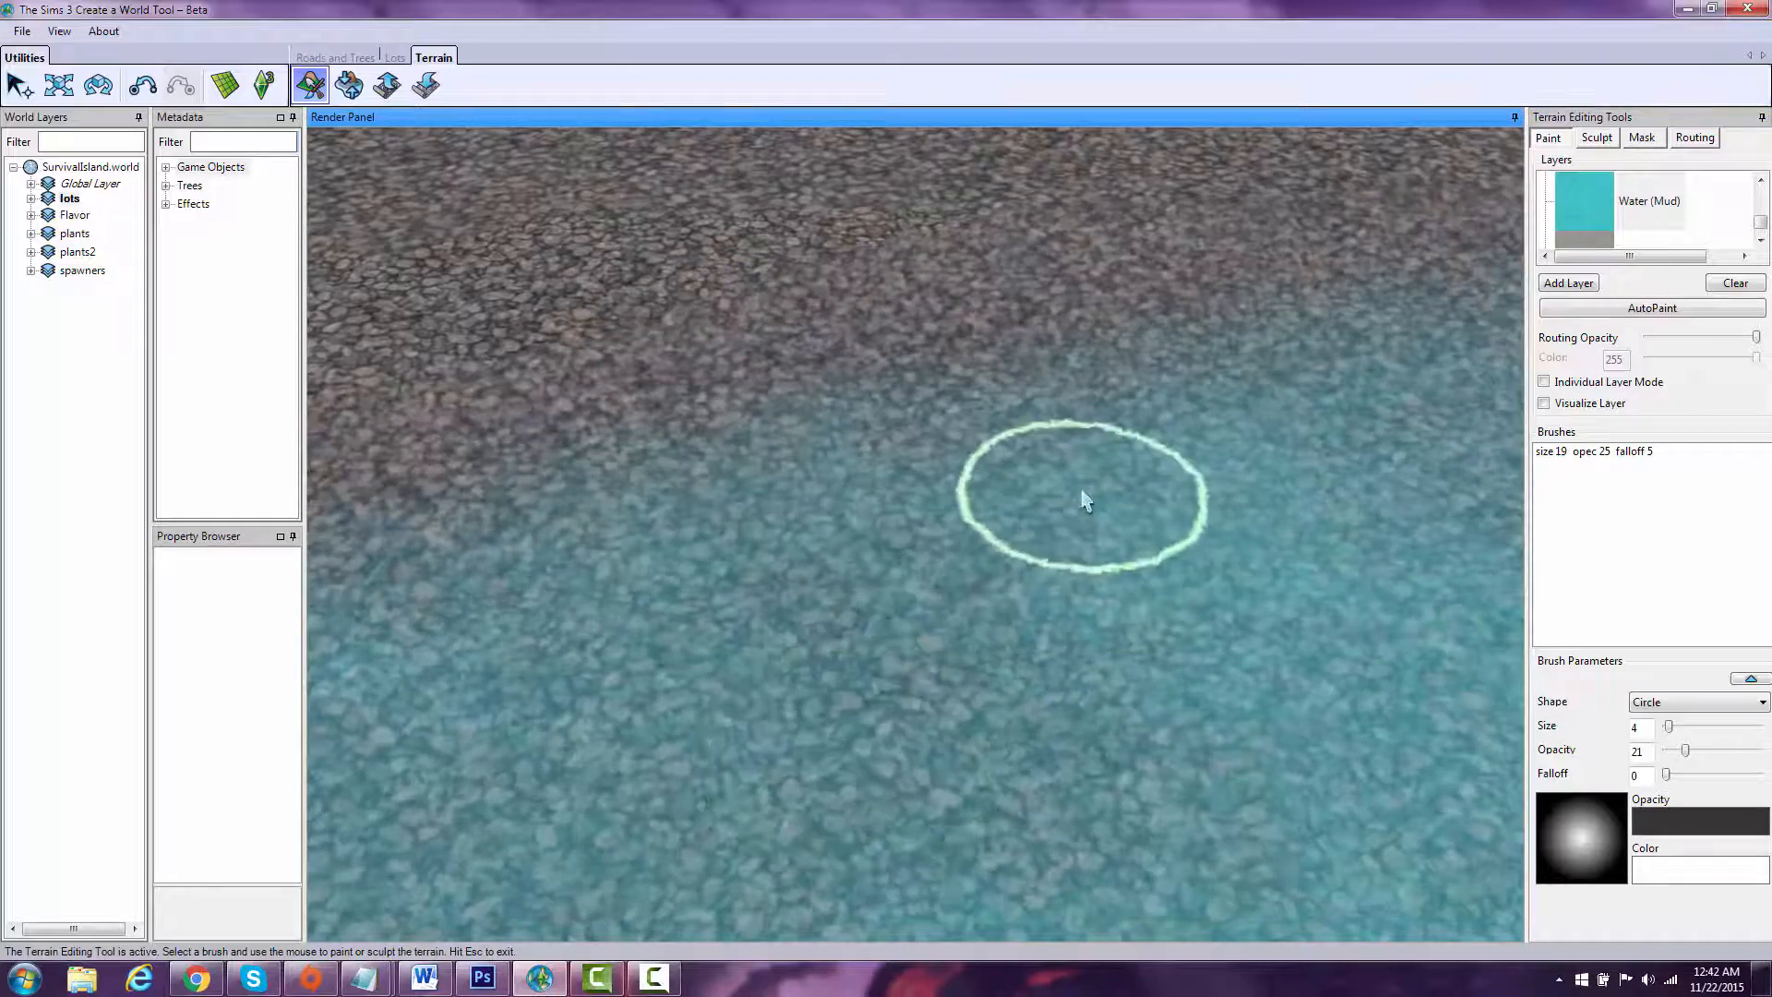
mouse_move(893, 644)
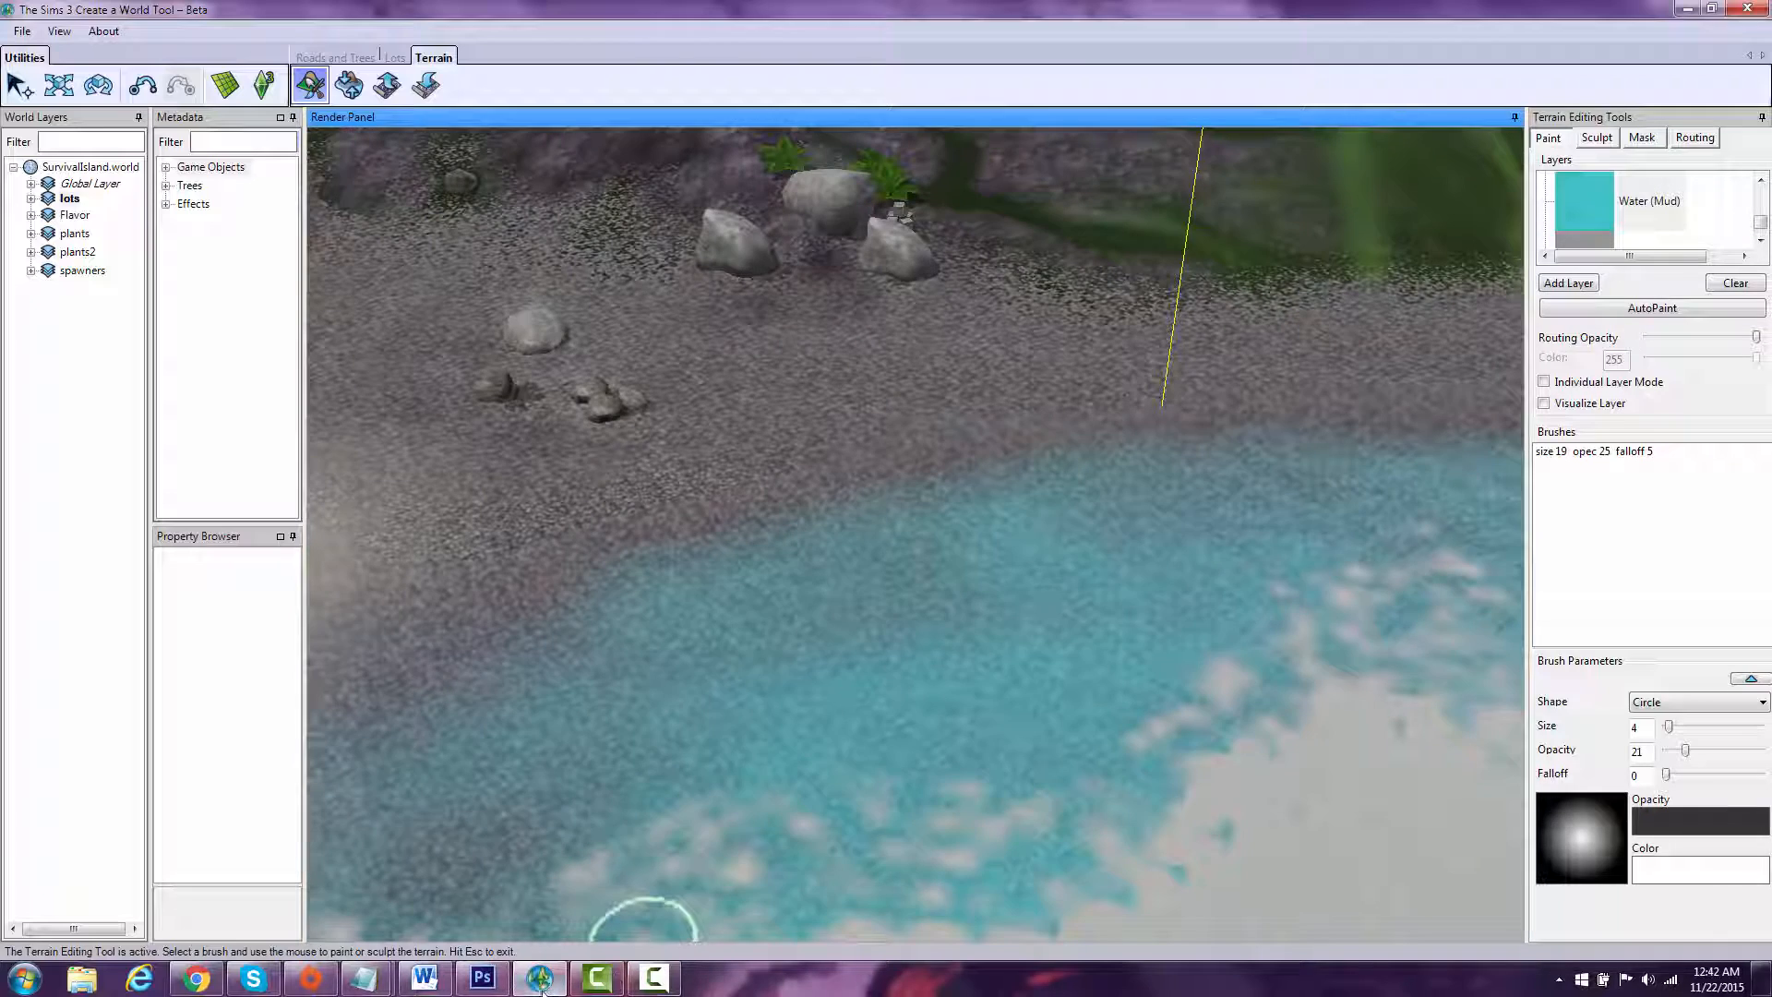
Step: Bring Photoshop forward from the taskbar after viewing the Water (Mud) layer blending
click(480, 974)
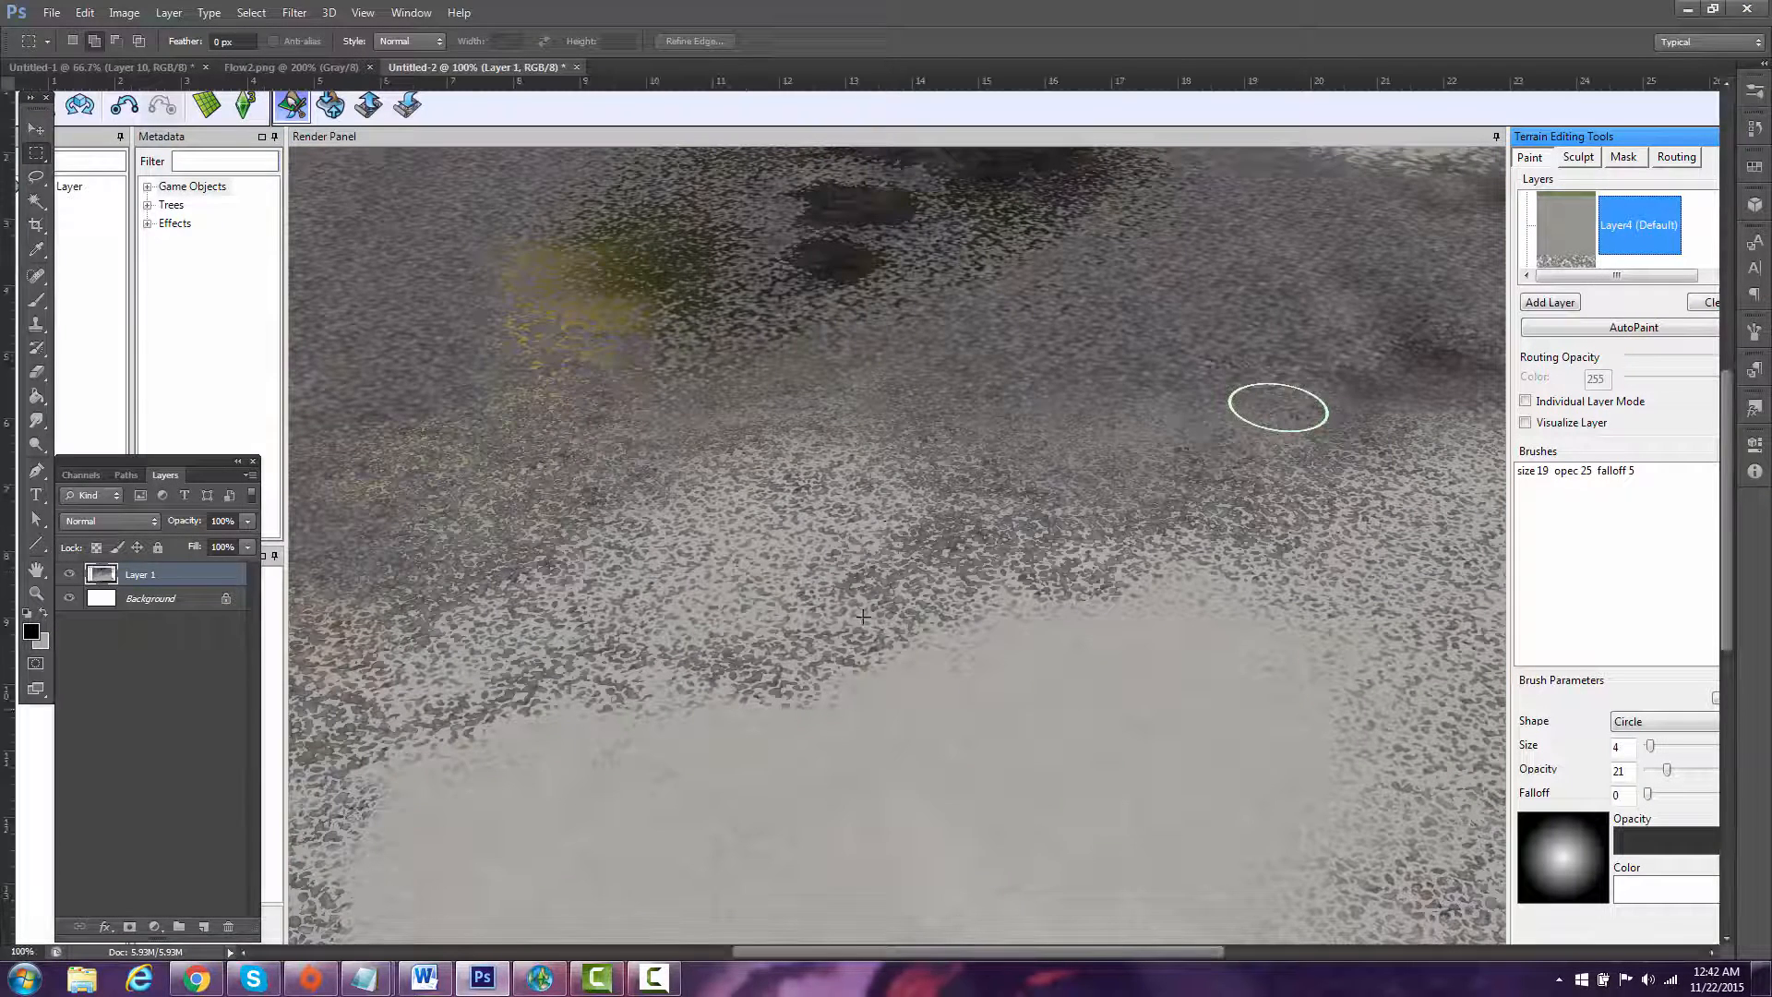